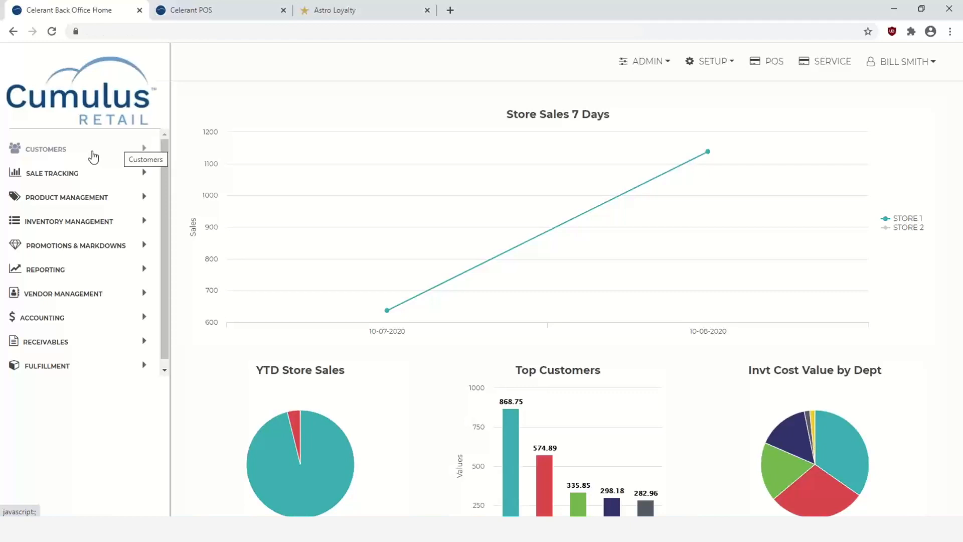
mouse_move(95, 154)
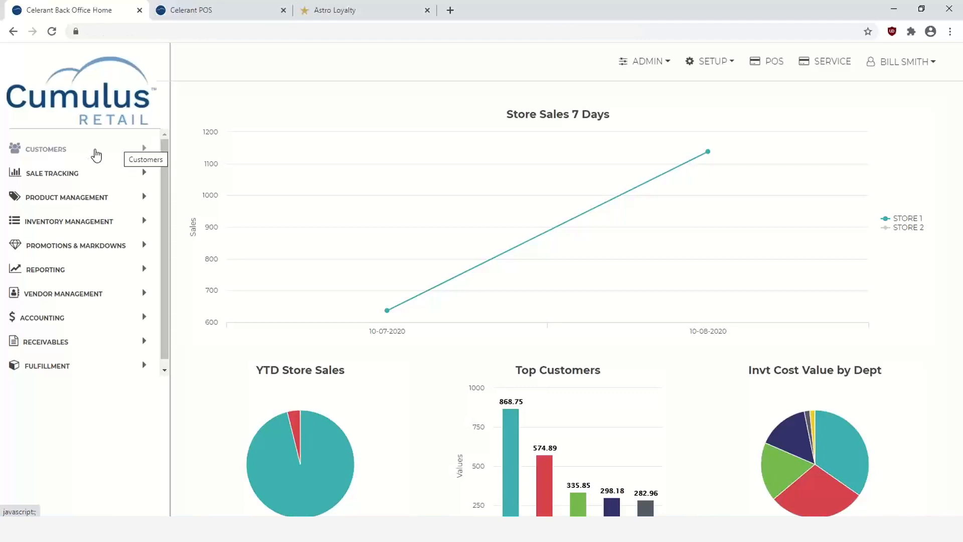
mouse_move(69, 153)
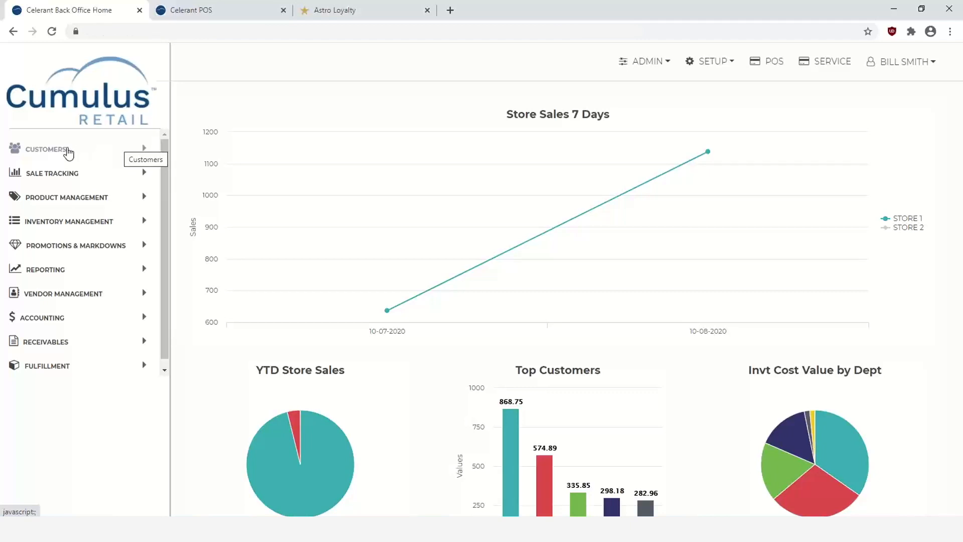
mouse_move(84, 154)
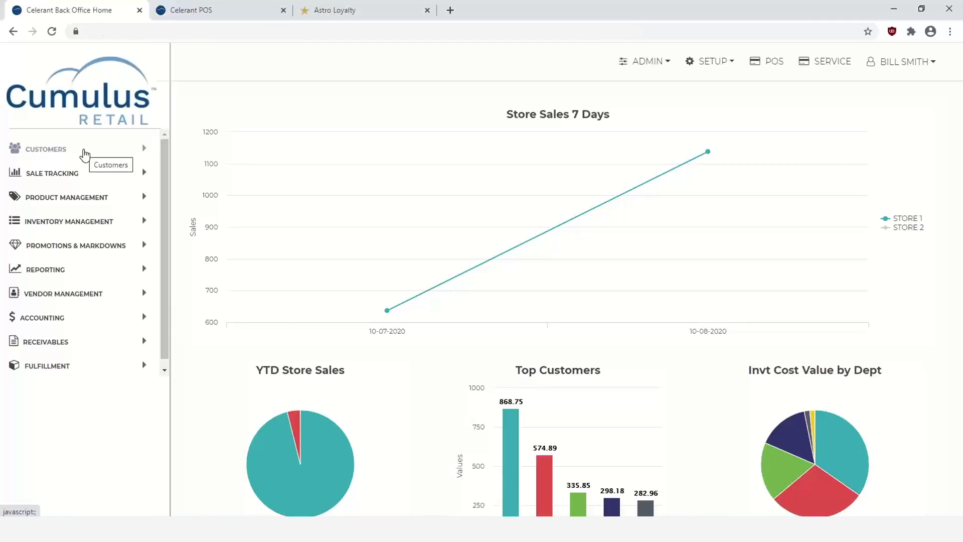
mouse_move(72, 145)
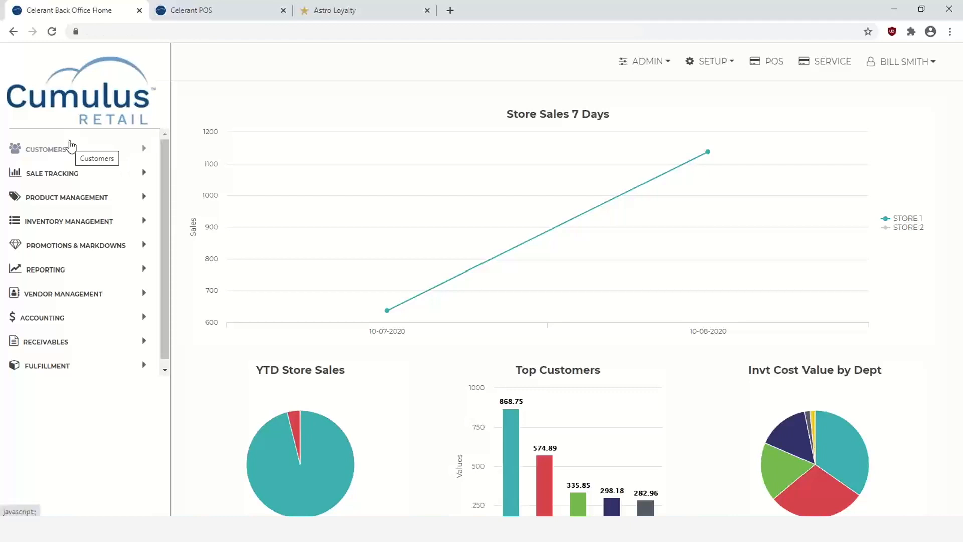
mouse_move(91, 150)
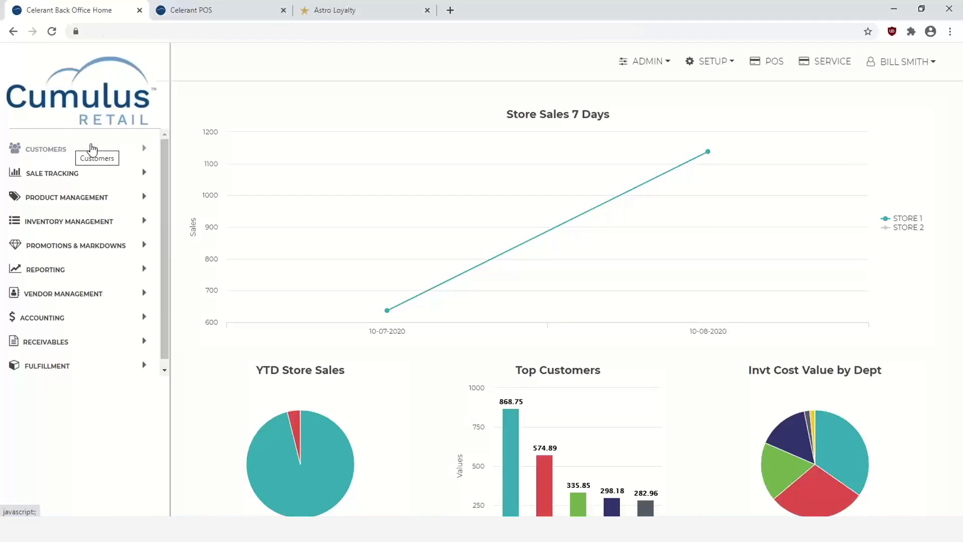
mouse_move(117, 139)
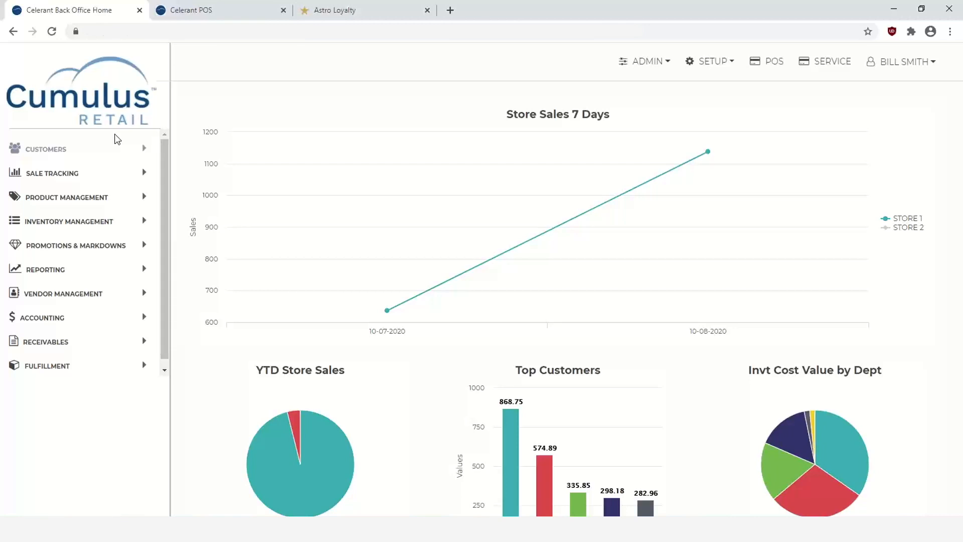
Expand the Customers sidebar section and show the Setup options list.
left_click(45, 149)
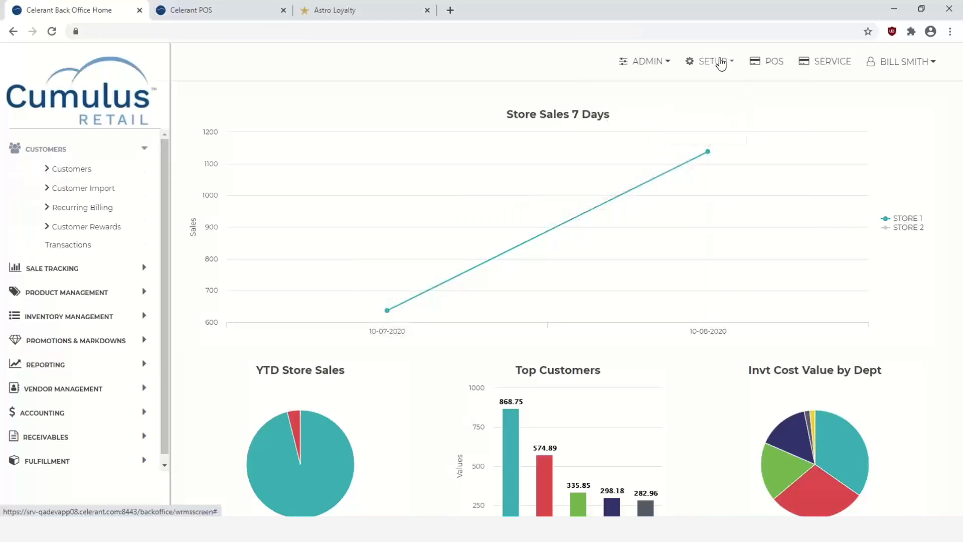
left_click(709, 61)
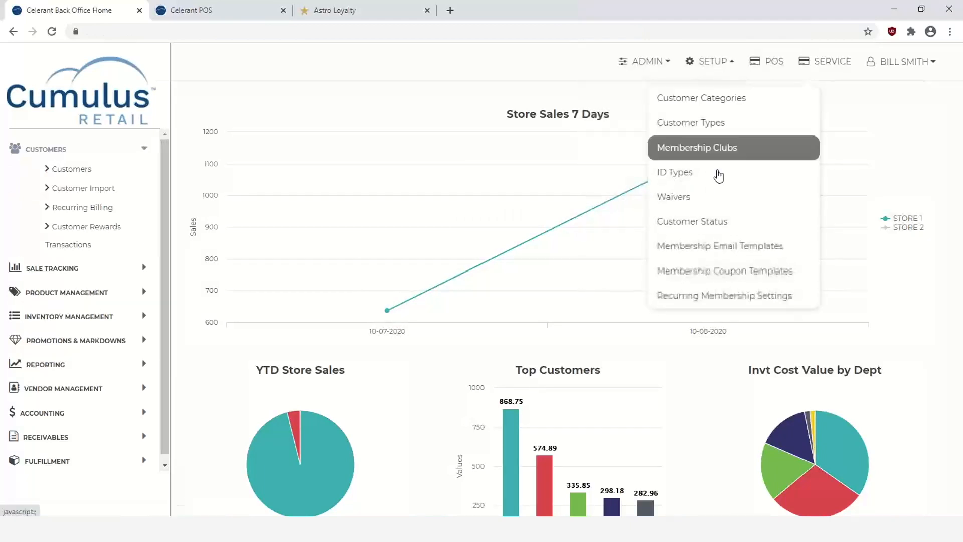
mouse_move(710, 275)
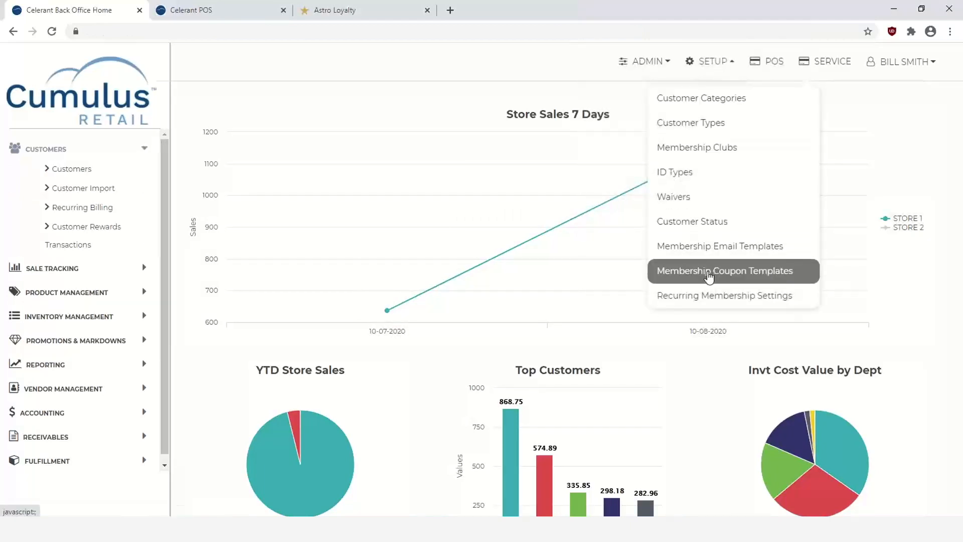
Show the Membership Coupon Templates list with the FB100 template.
left_click(724, 270)
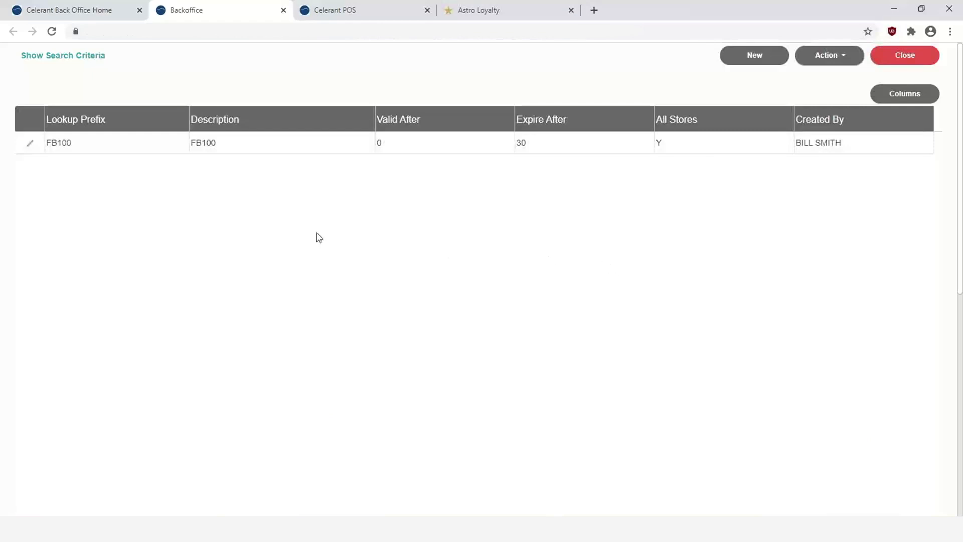
mouse_move(314, 231)
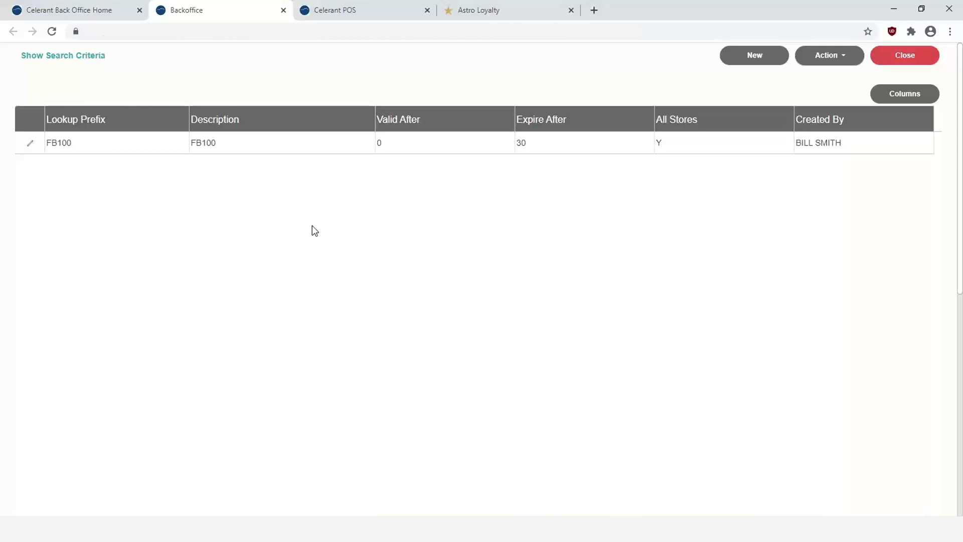
mouse_move(43, 161)
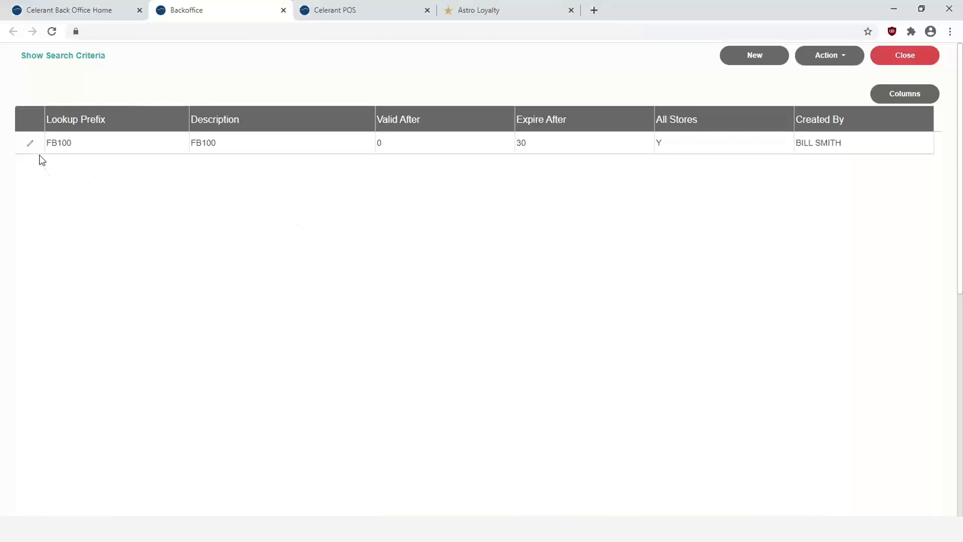
Review the FB100 template's days-after-purchase and Valid For fields, then cancel without saving.
left_click(29, 143)
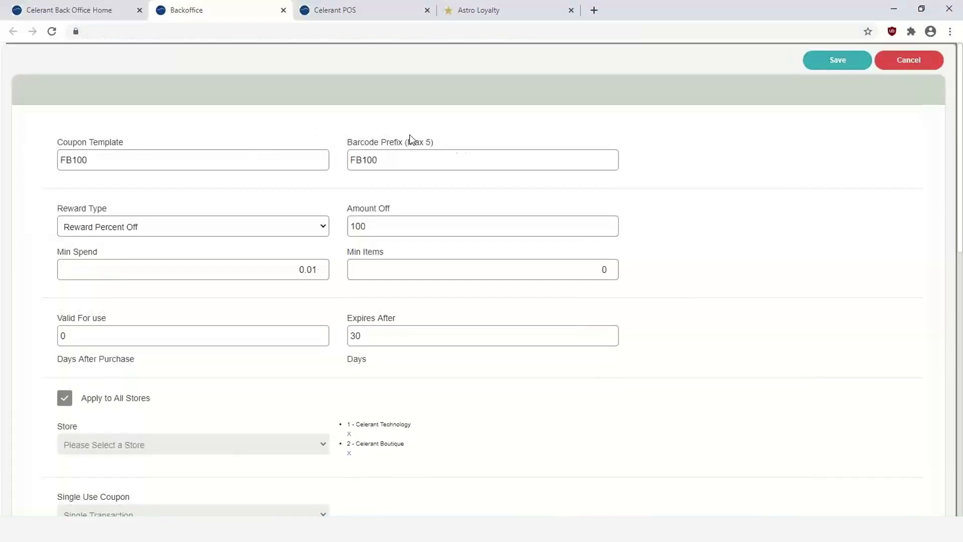
mouse_move(703, 249)
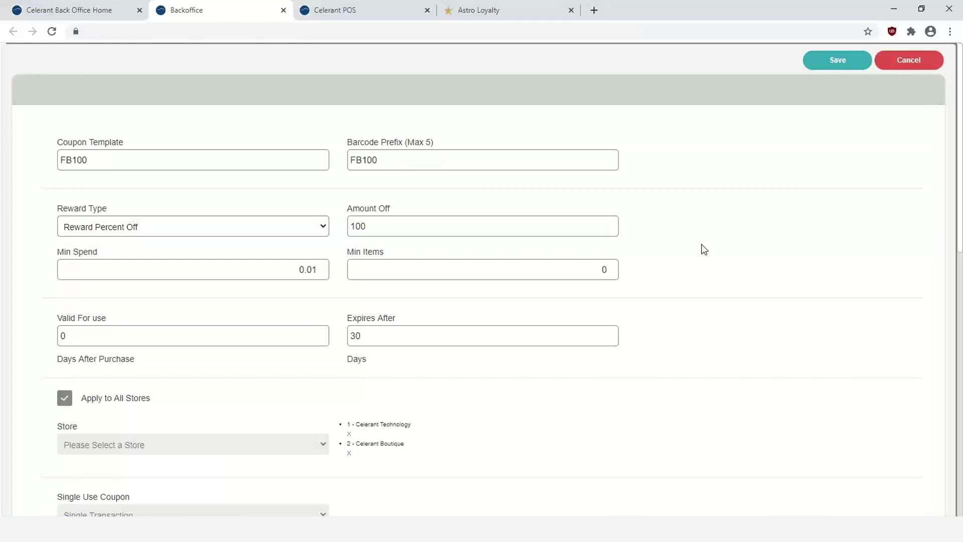
mouse_move(422, 196)
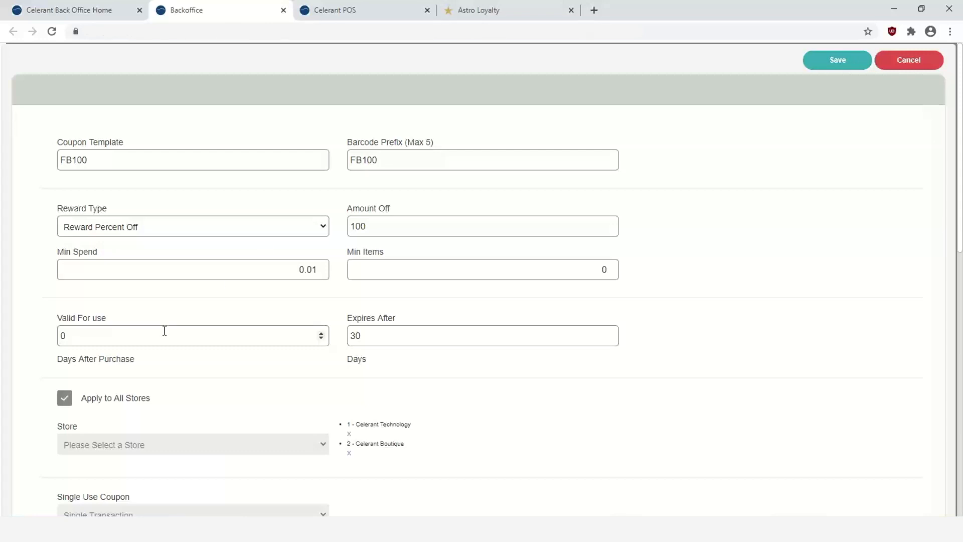
mouse_move(107, 337)
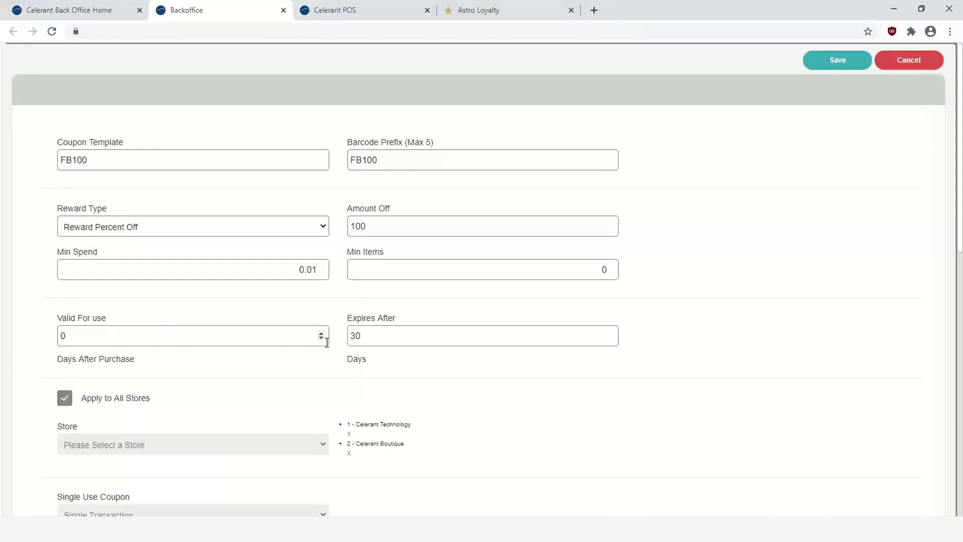
type("3")
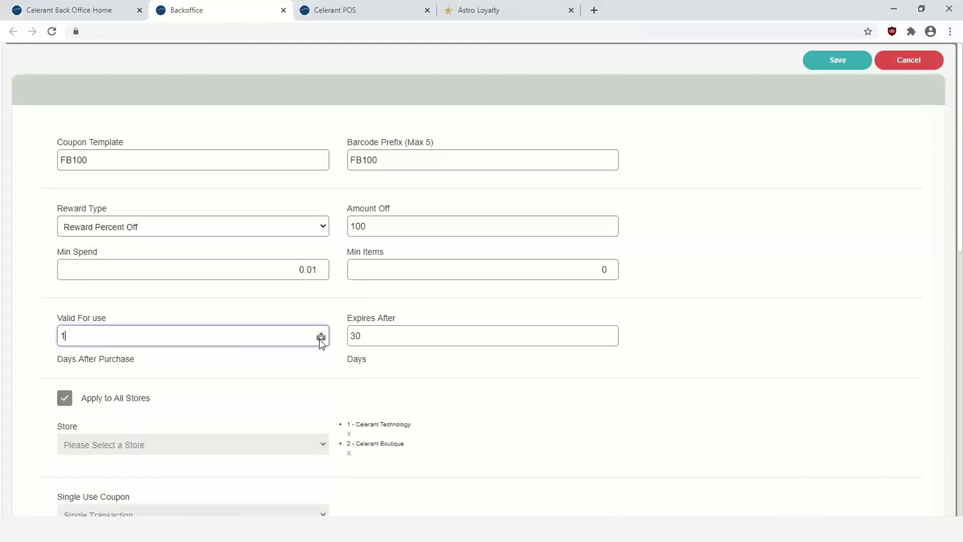
left_click(321, 339)
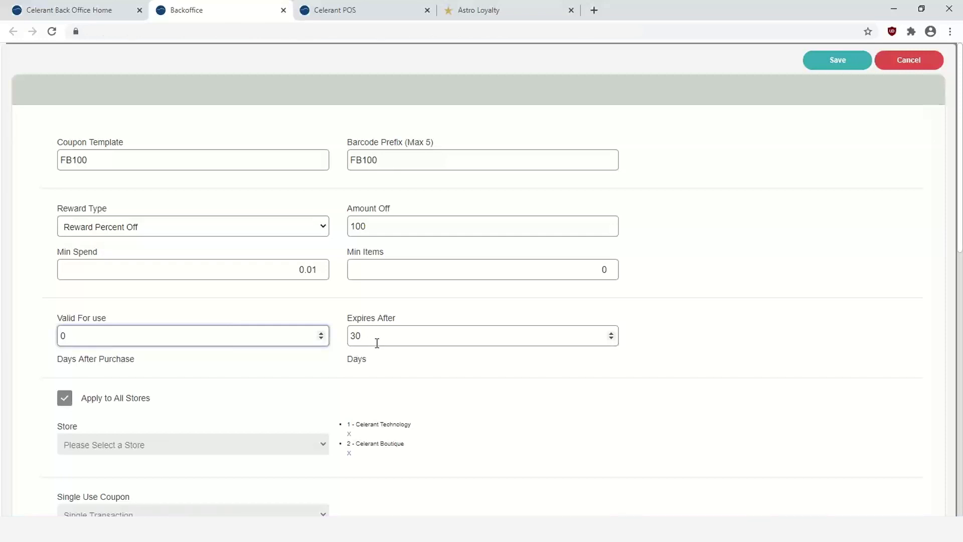
left_click(185, 335)
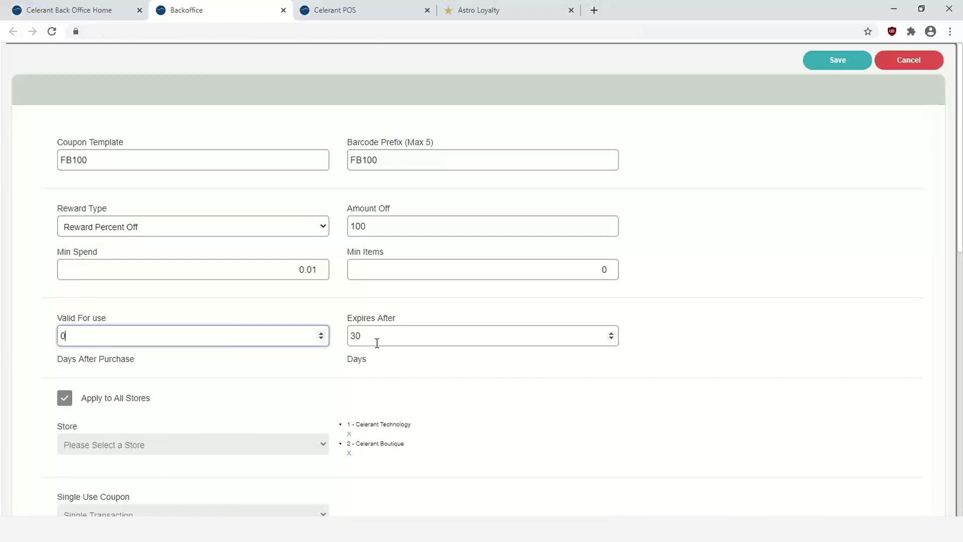
mouse_move(642, 169)
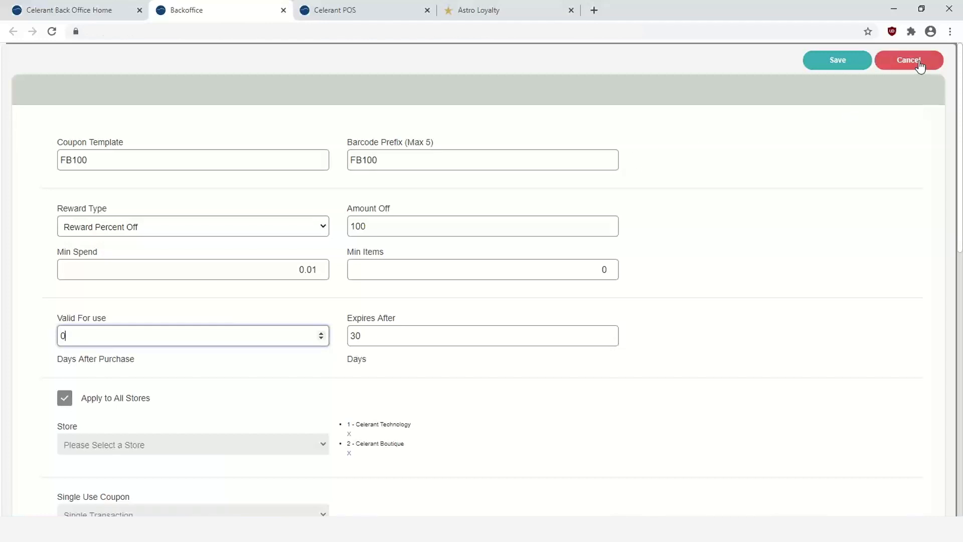
left_click(910, 59)
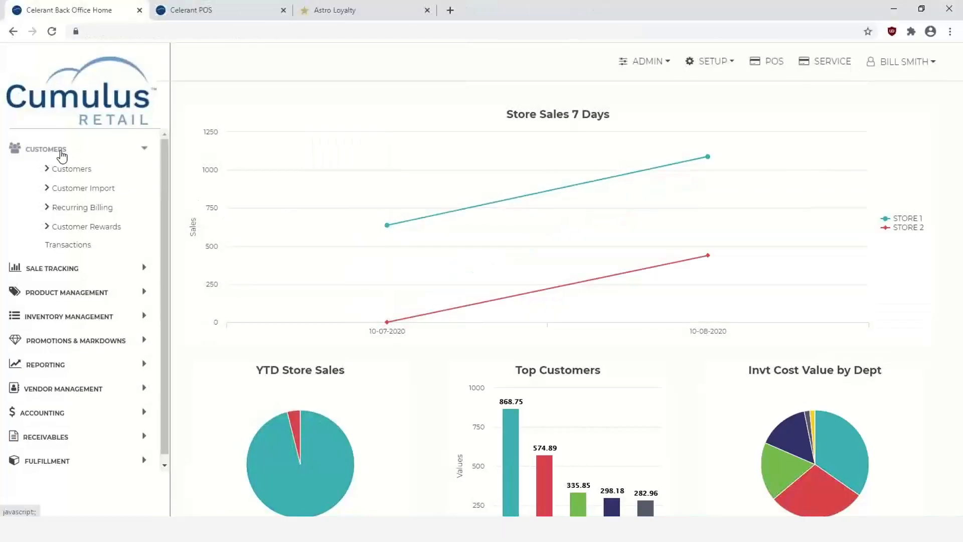
List all frequent buyer programs under Promotions & Markdowns, showing TASTE OF WILD FOOD.
left_click(45, 148)
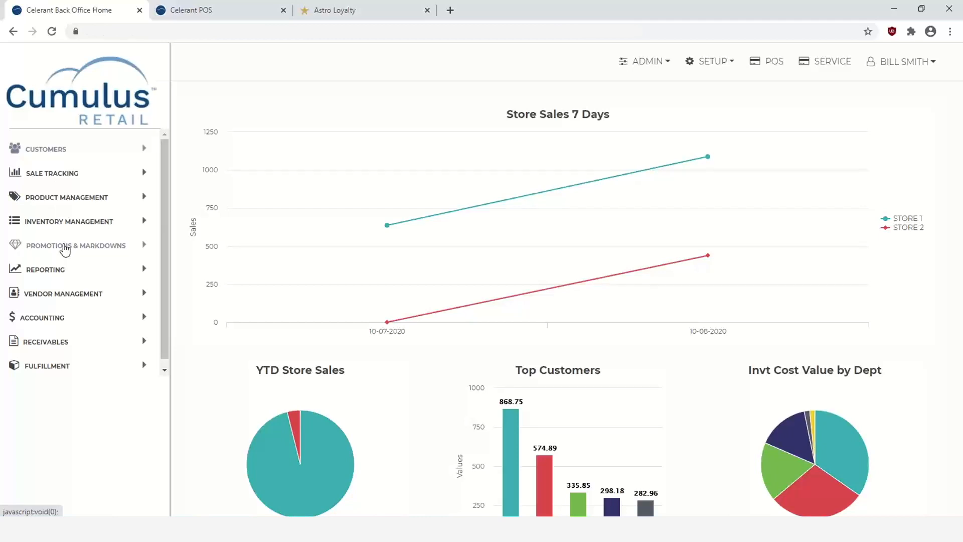
left_click(76, 245)
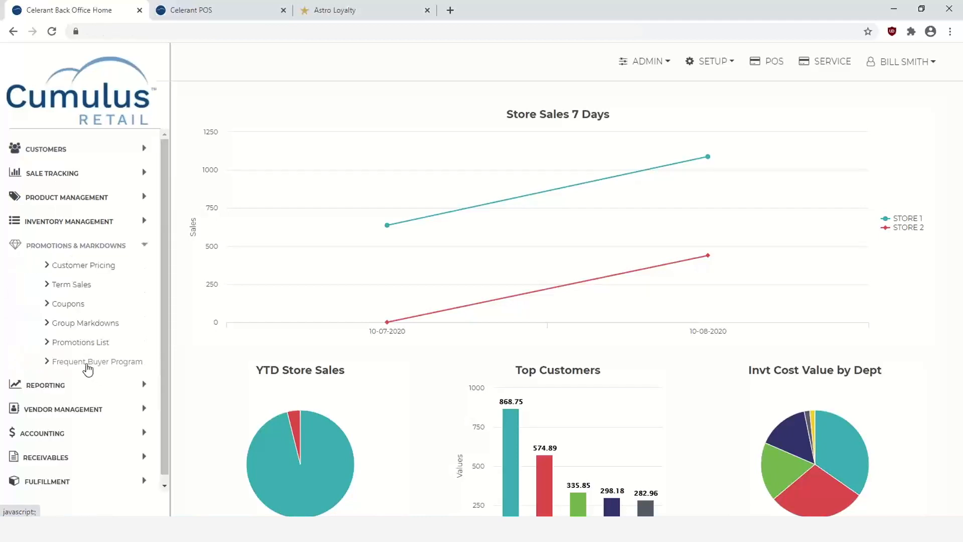
left_click(67, 303)
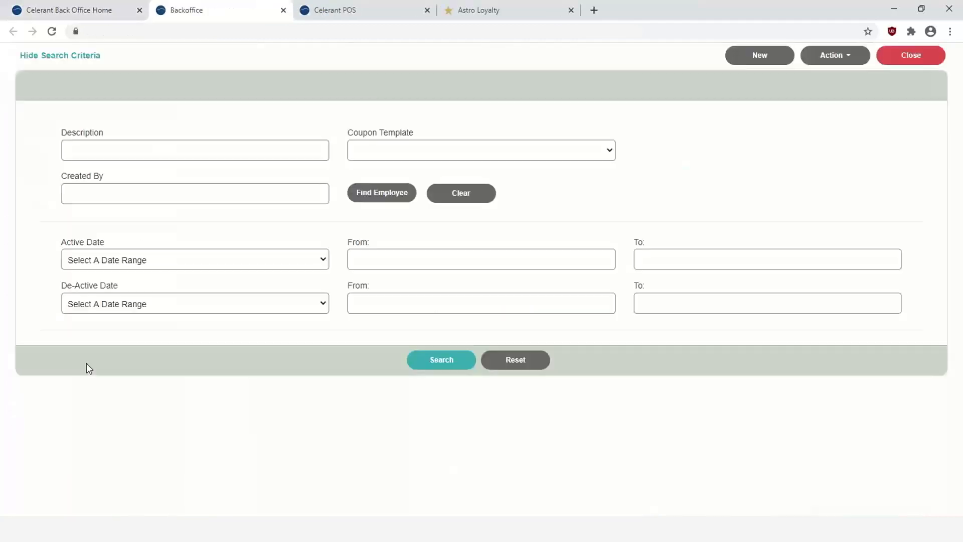
left_click(440, 359)
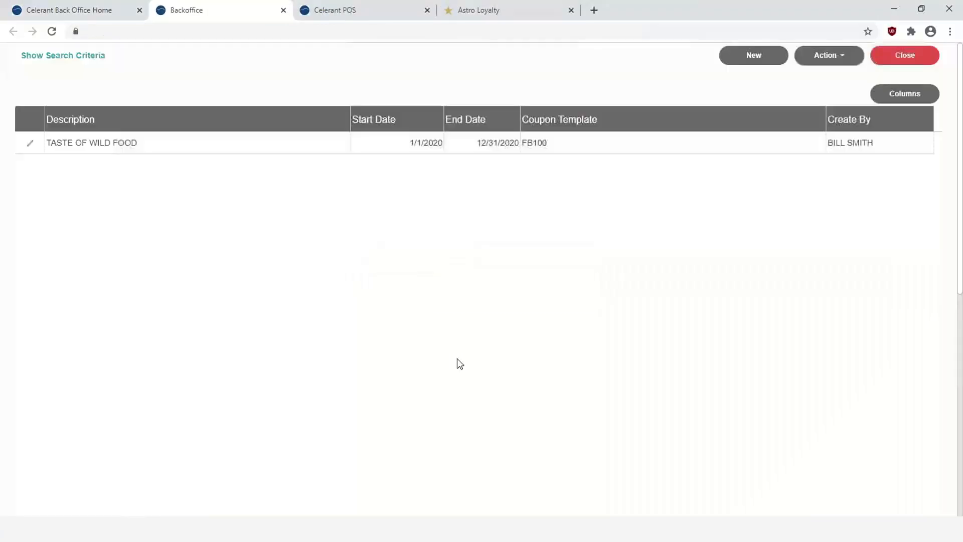
mouse_move(727, 73)
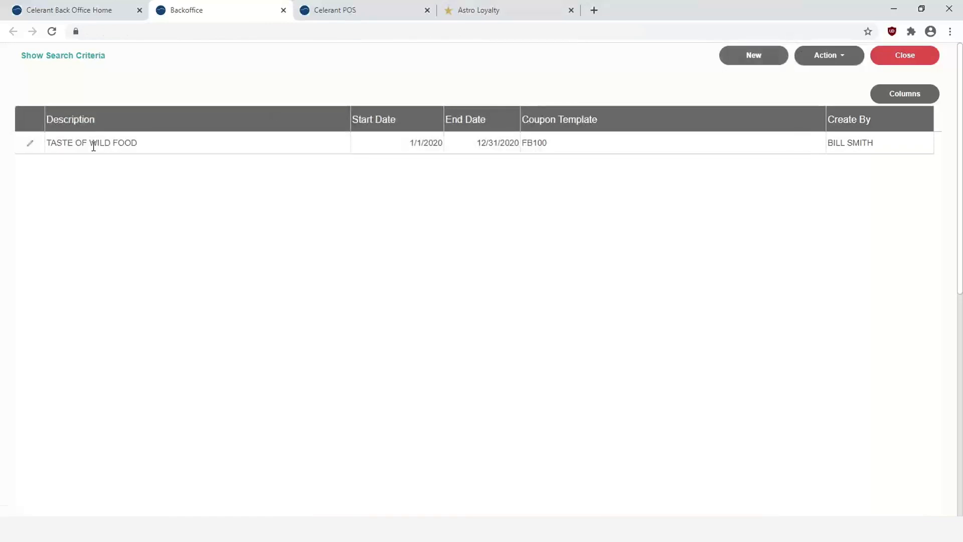
Show the TASTE OF WILD FOOD program details: template FB100, 12 purchases needed, 2020 dates.
left_click(29, 143)
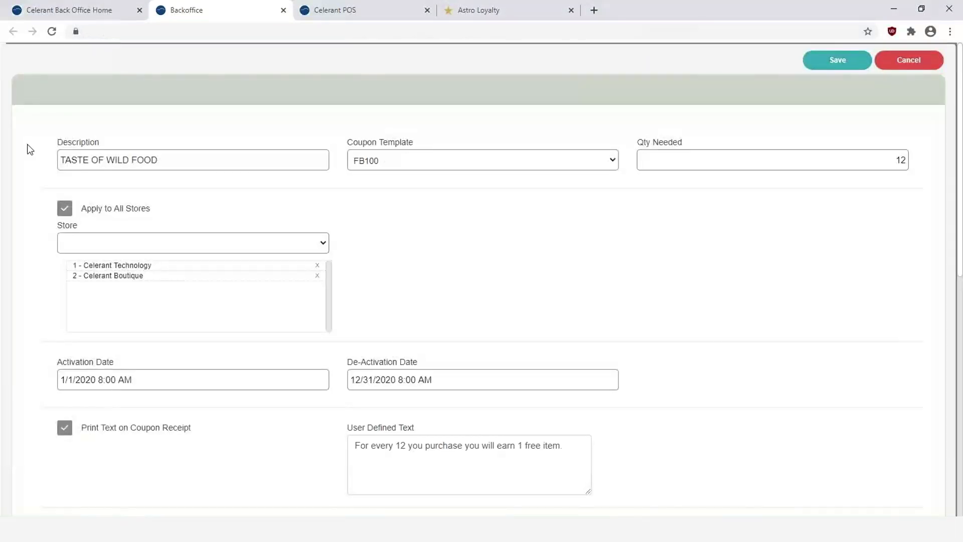
mouse_move(152, 186)
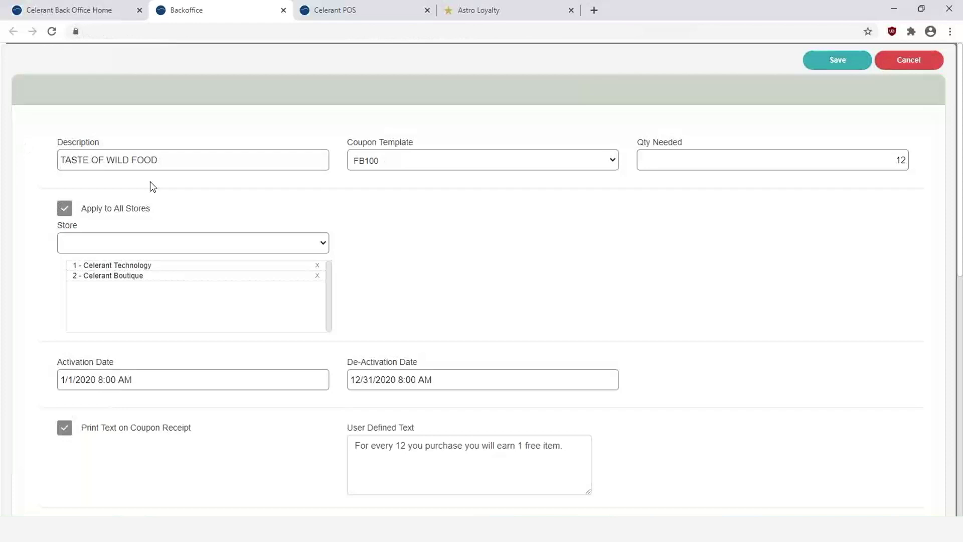
mouse_move(320, 169)
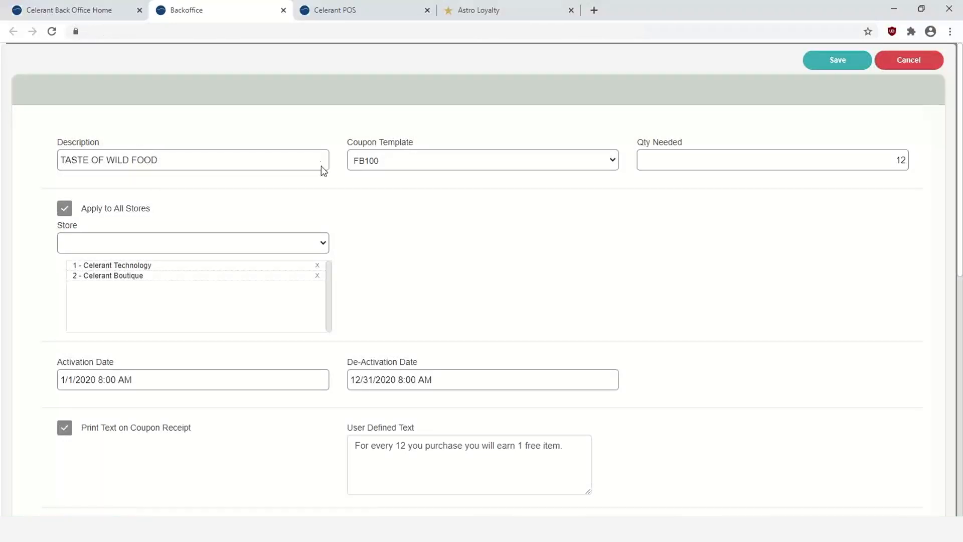
mouse_move(408, 162)
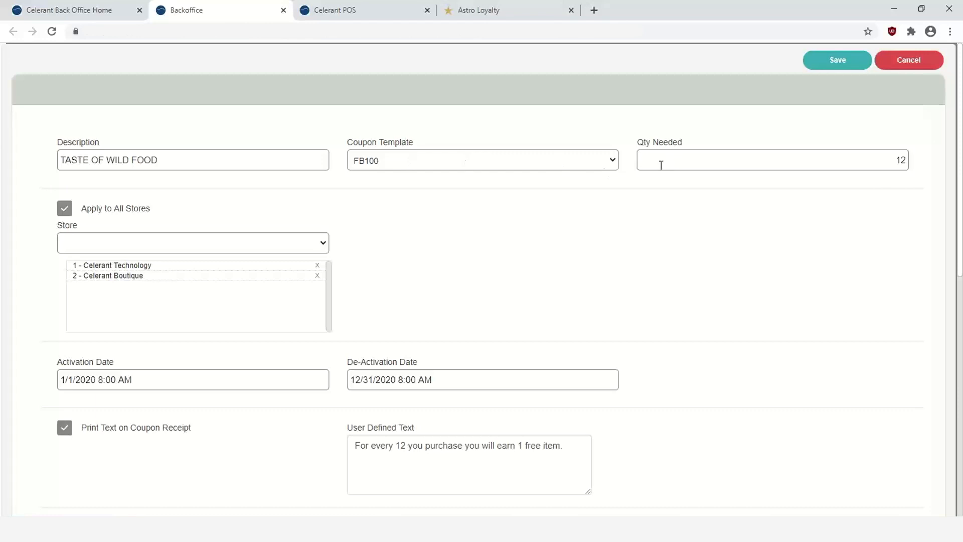
mouse_move(379, 337)
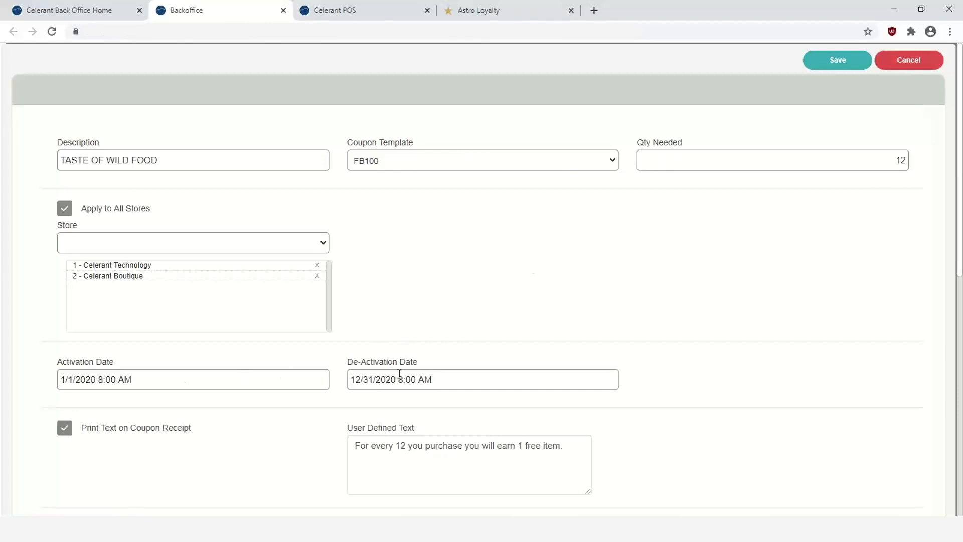
Confirm the condition field stays Brand (TASTE OF THE WILD), then switch to the POS sale screen.
scroll("down", 3)
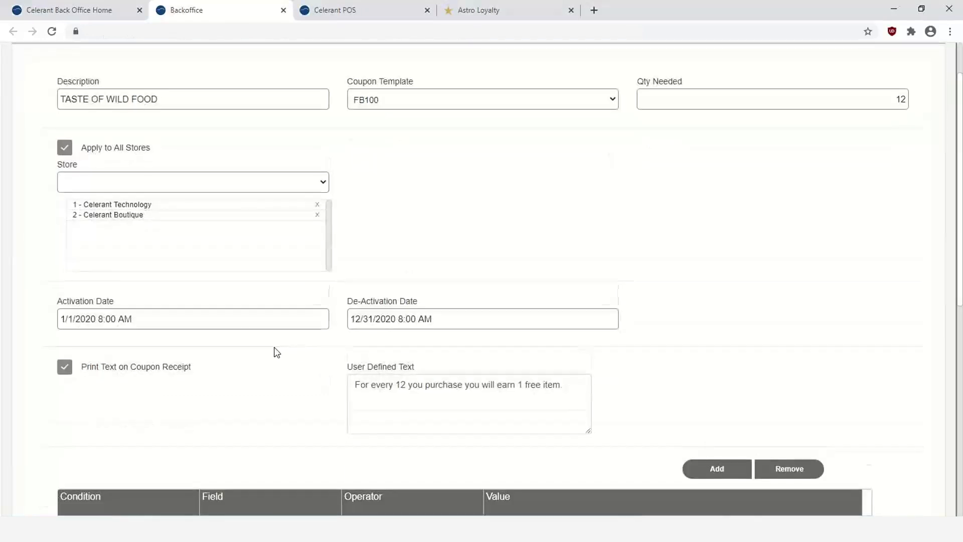
scroll("down", 3)
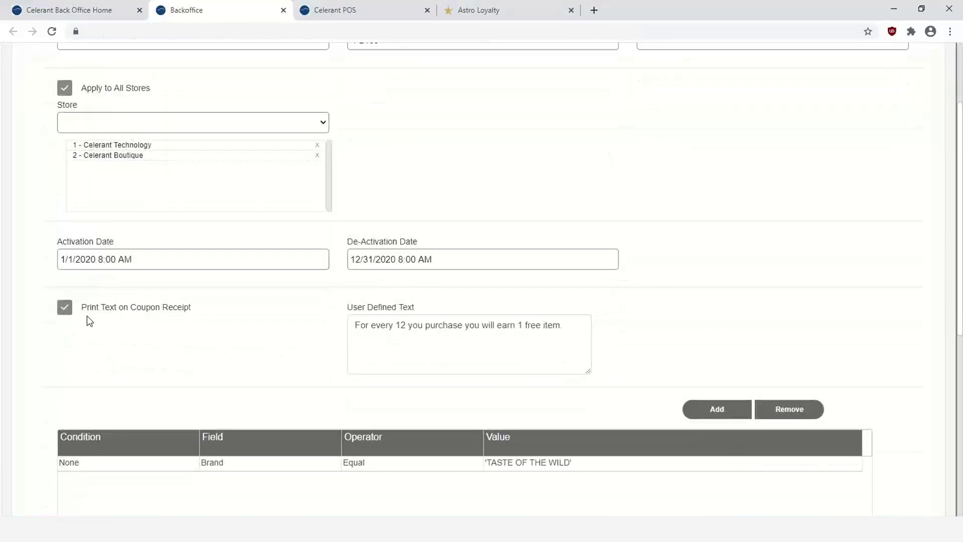
mouse_move(98, 320)
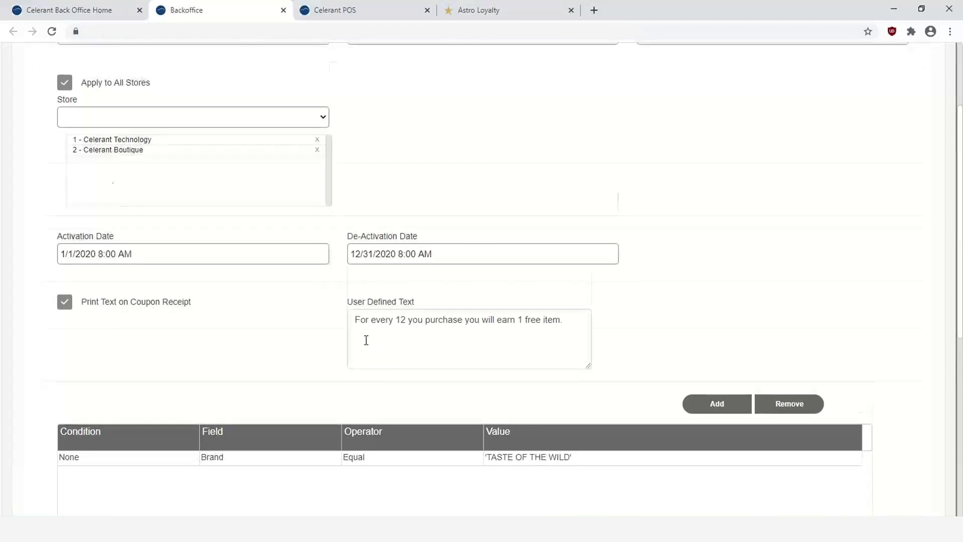
scroll("down", 3)
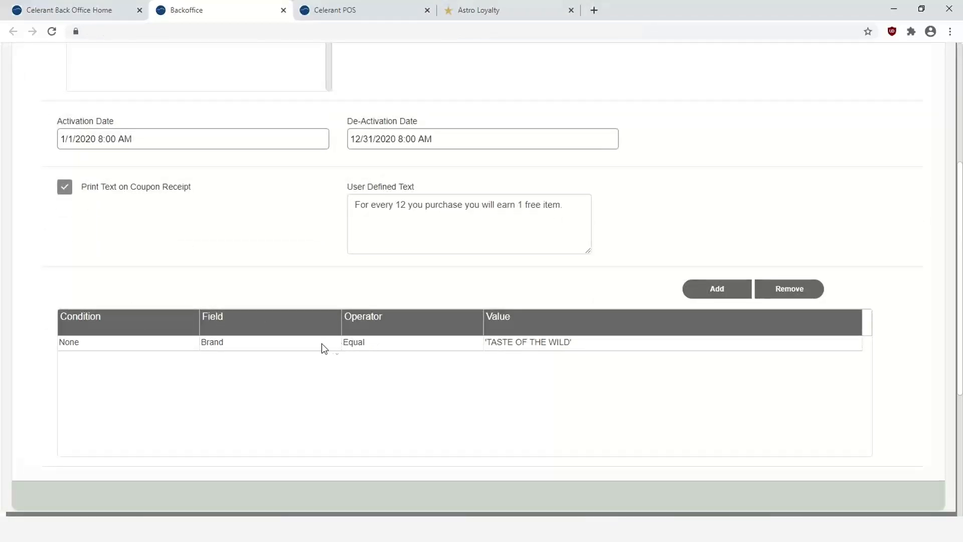
left_click(270, 343)
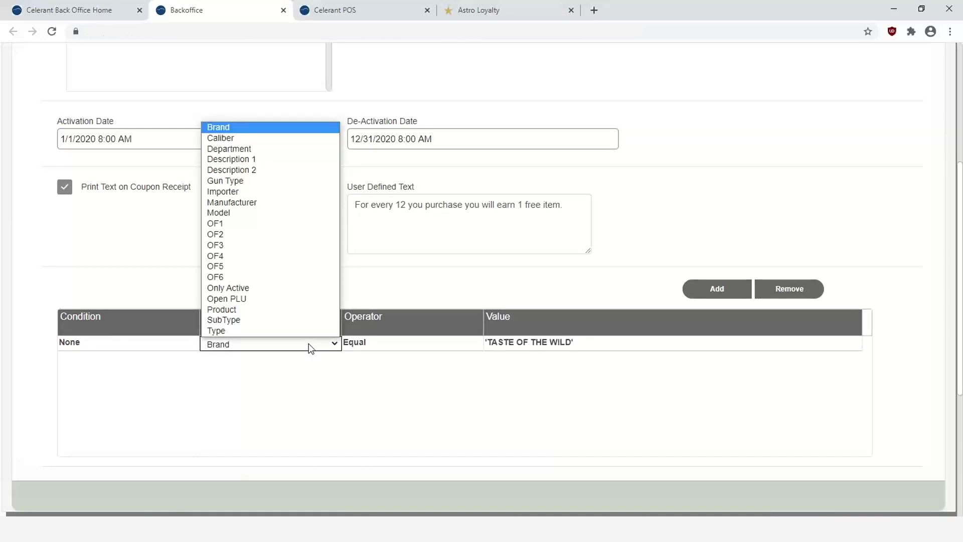
left_click(218, 127)
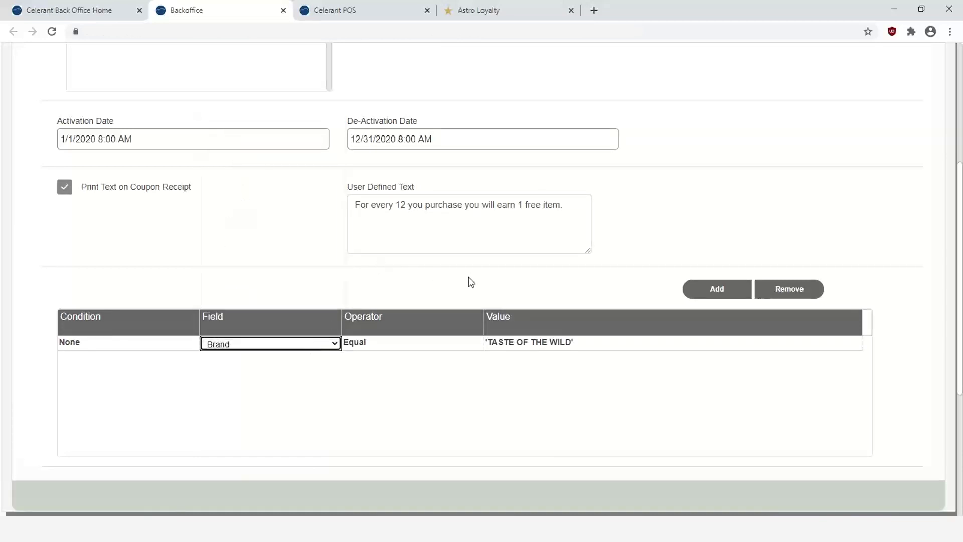
mouse_move(529, 352)
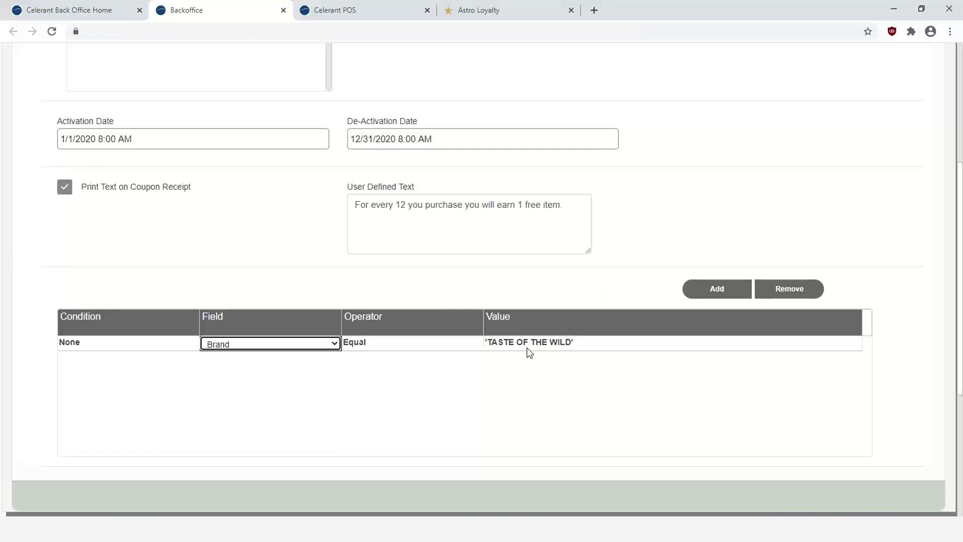
mouse_move(535, 360)
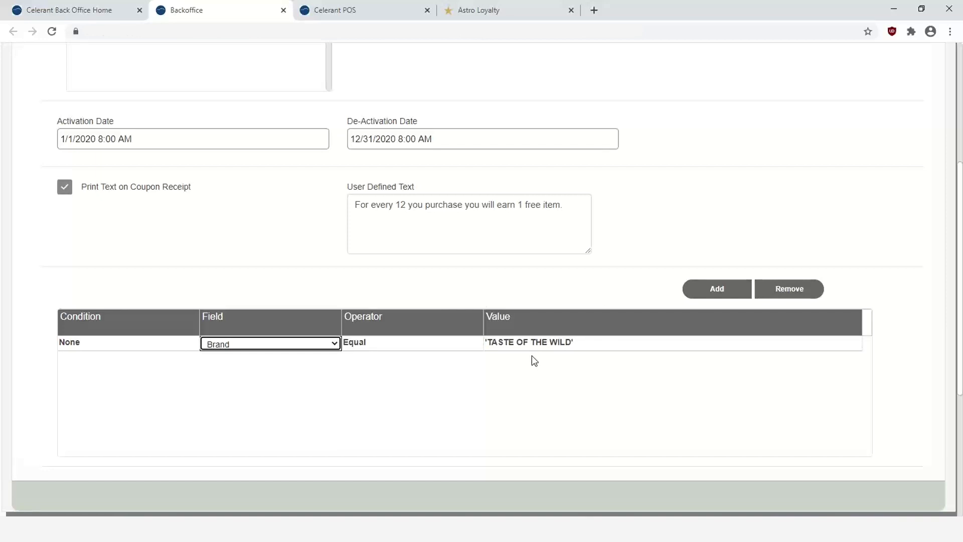
left_click(335, 10)
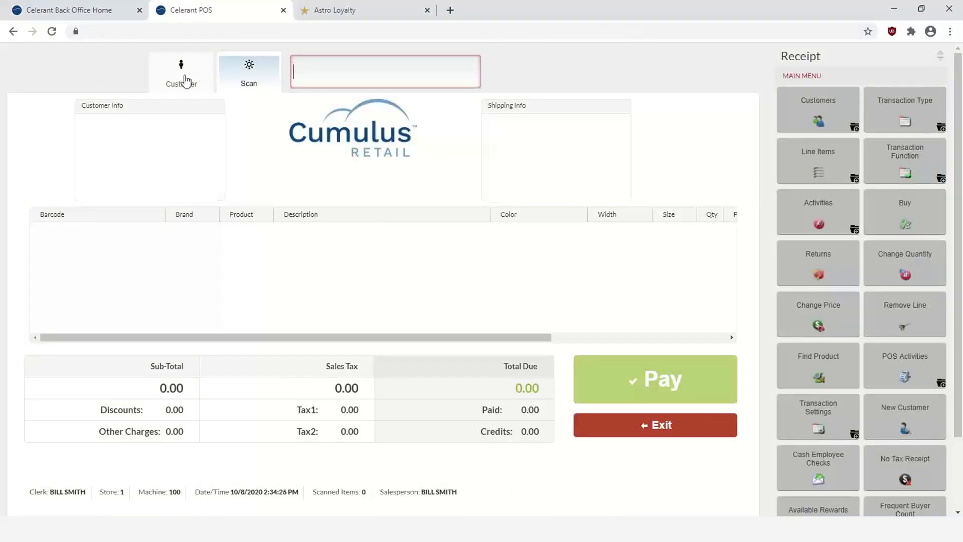
Attach customer 'CLAr' and ring up dog food item 154553 / barcode 10015845 for 52.66.
type("CLAr")
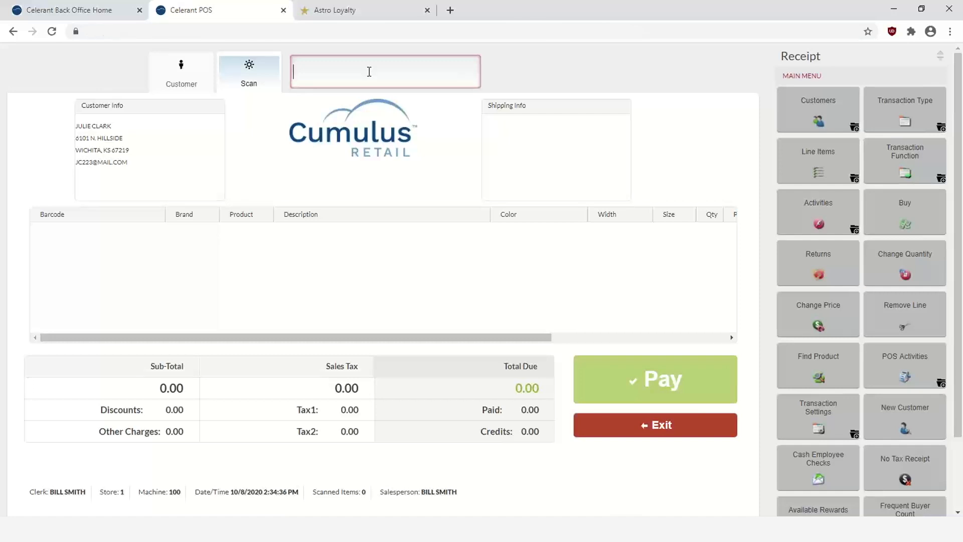
type("154553")
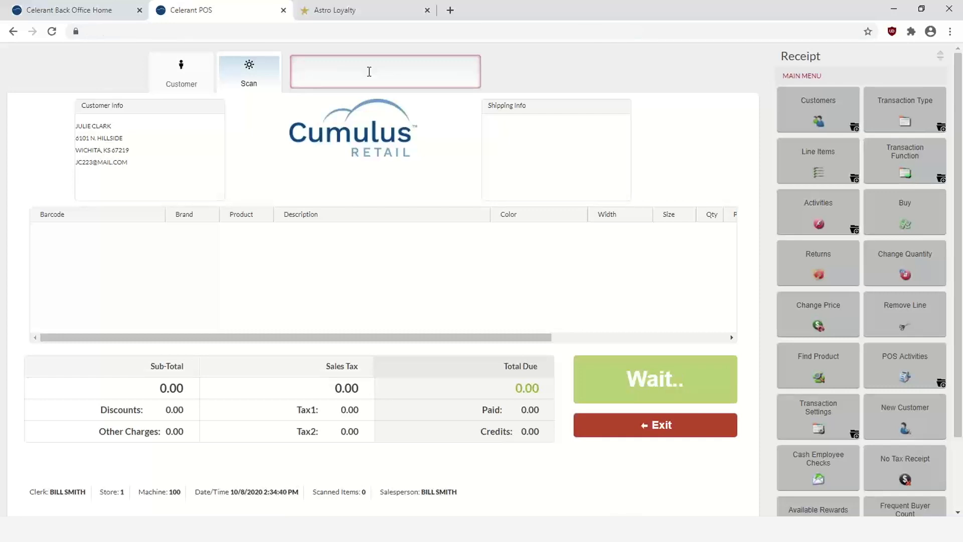
type("10015845")
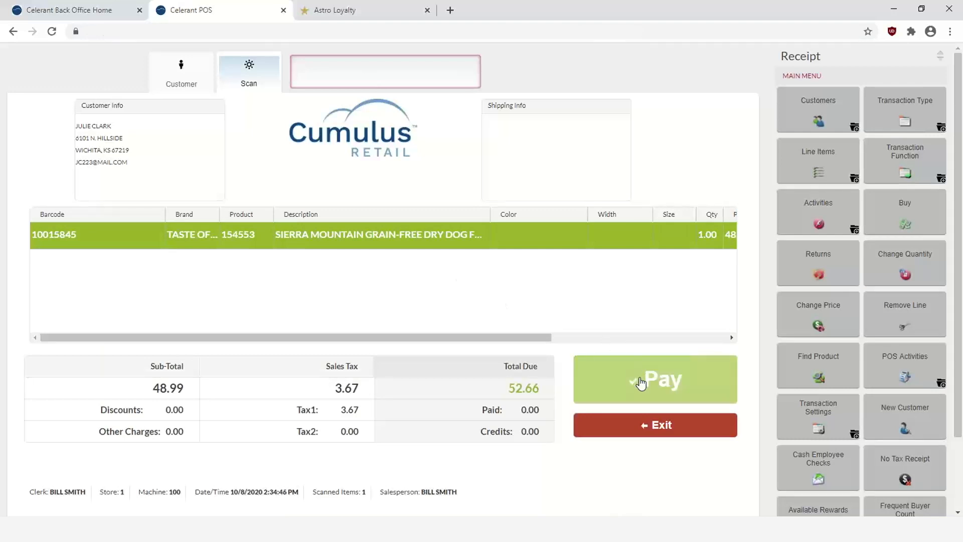
Pay the 52.66 sale in full with cash and finish without printing a receipt.
left_click(655, 380)
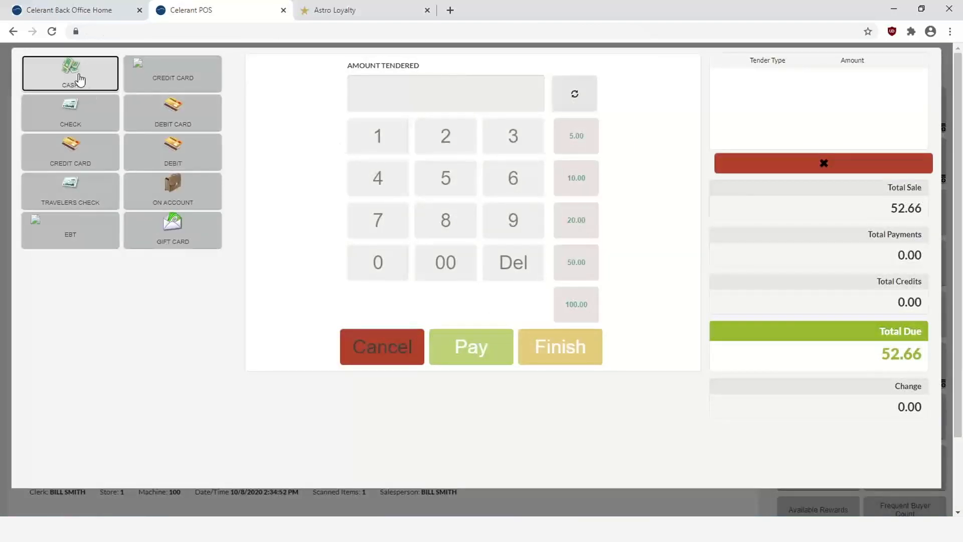
left_click(71, 72)
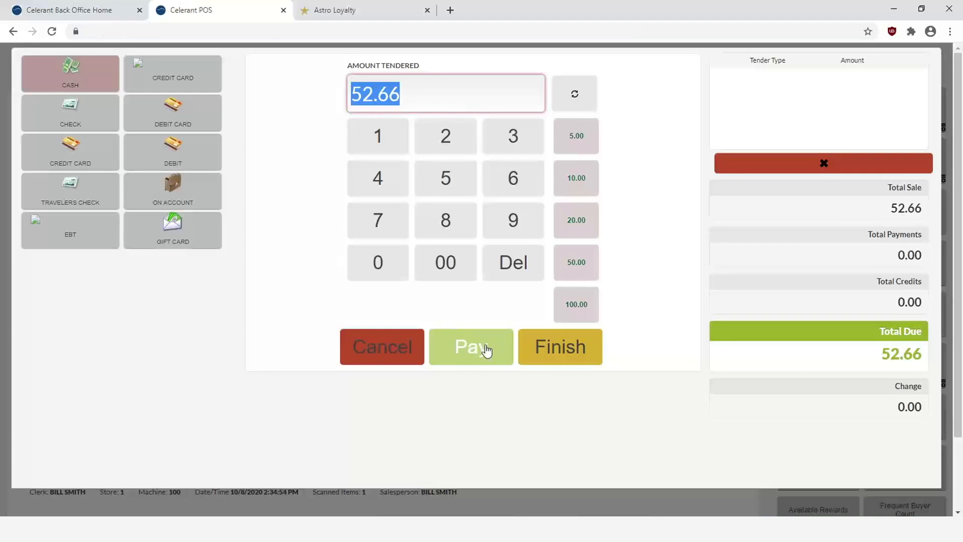
left_click(470, 346)
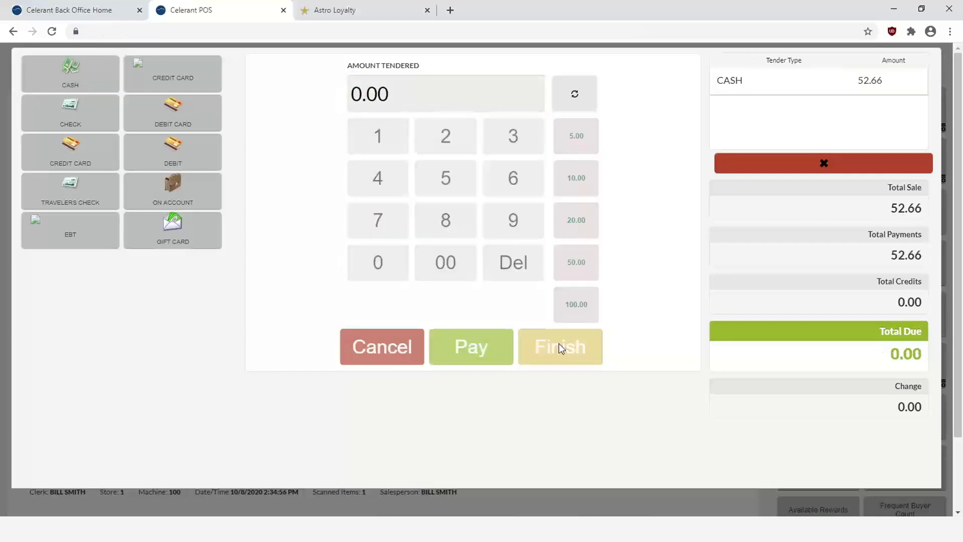
left_click(558, 346)
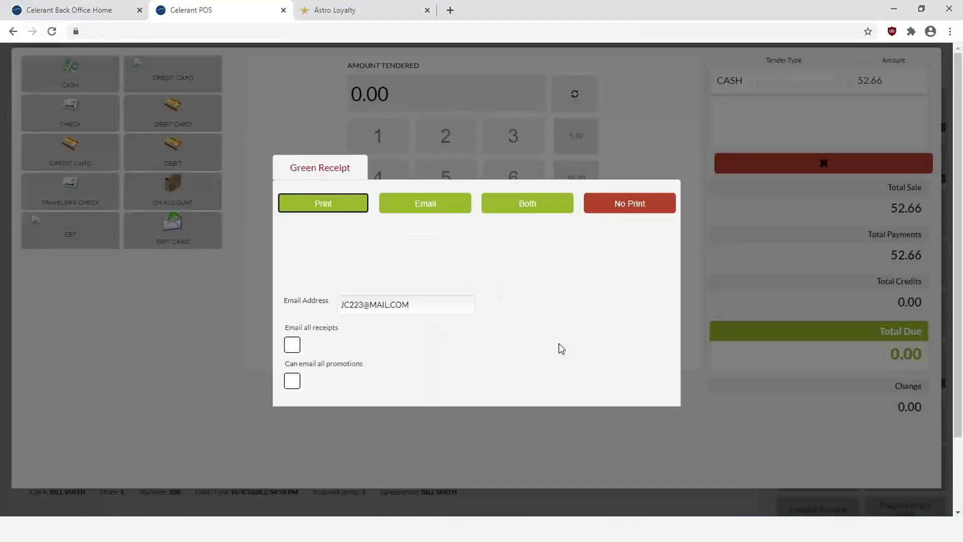
mouse_move(410, 345)
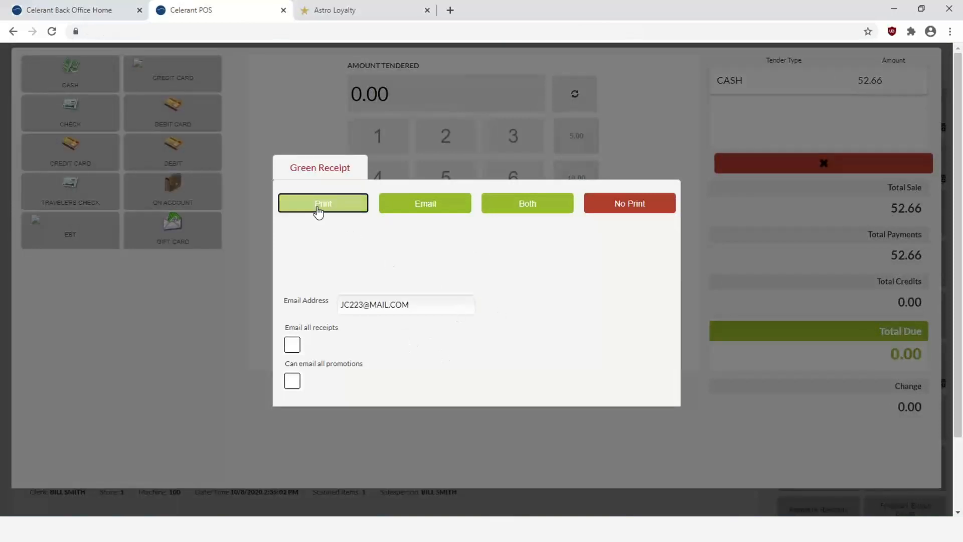
mouse_move(527, 218)
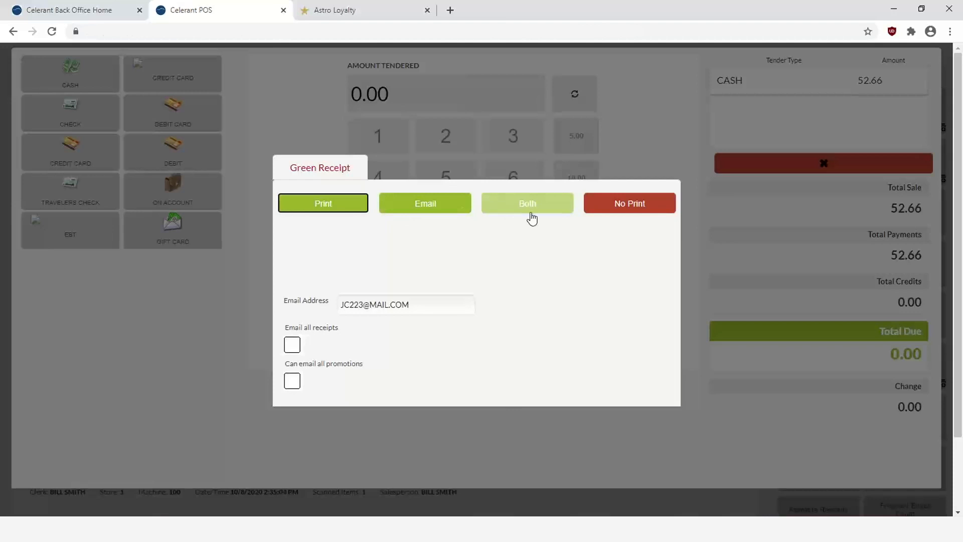
mouse_move(629, 206)
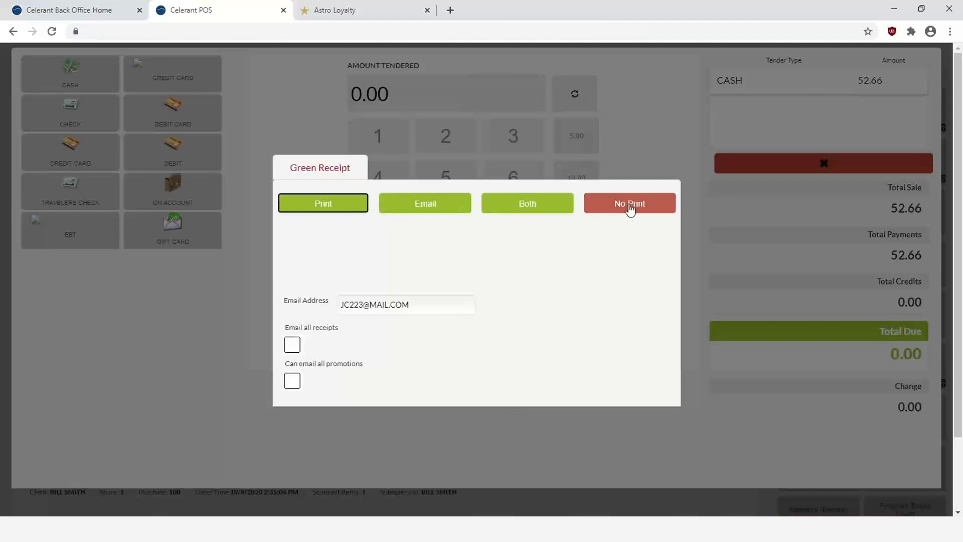
left_click(629, 203)
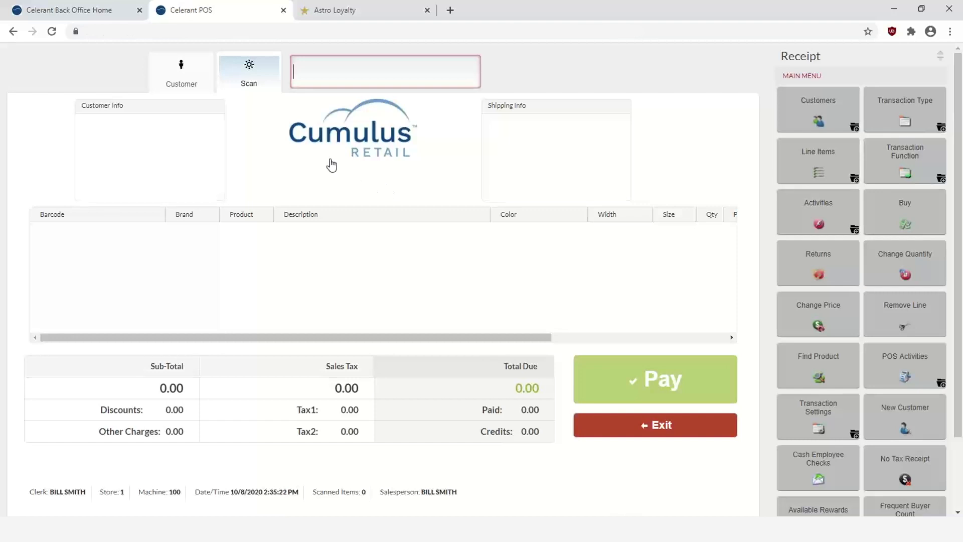
Attach the same customer to the new empty sale.
left_click(180, 72)
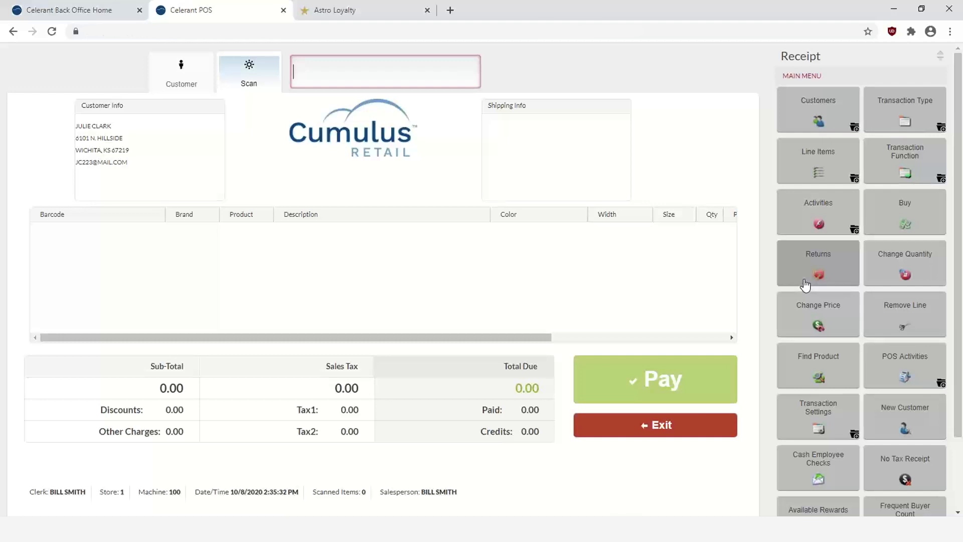
scroll("down", 3)
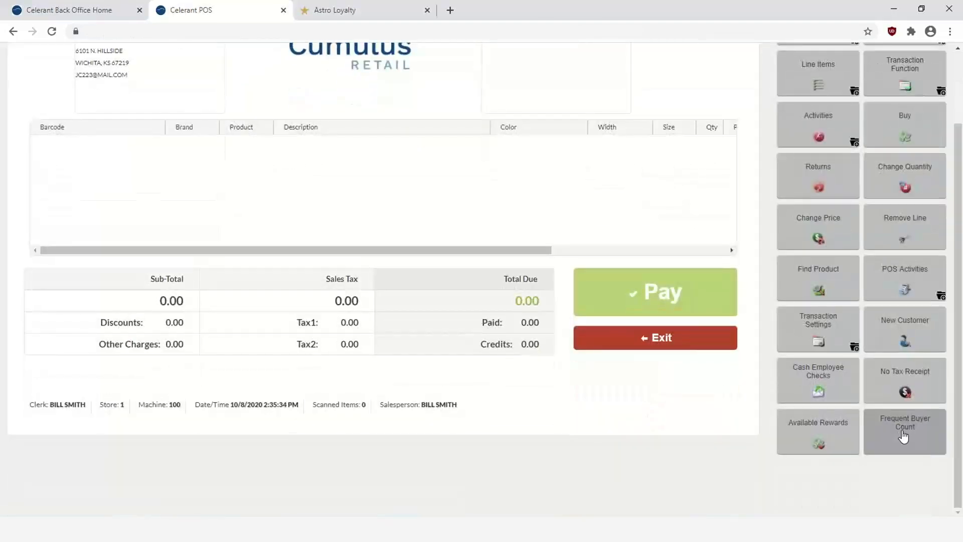
View the customer's TASTE OF WILD FOOD frequent buyer count (2 of 12) and dismiss the select-a-row message.
left_click(904, 426)
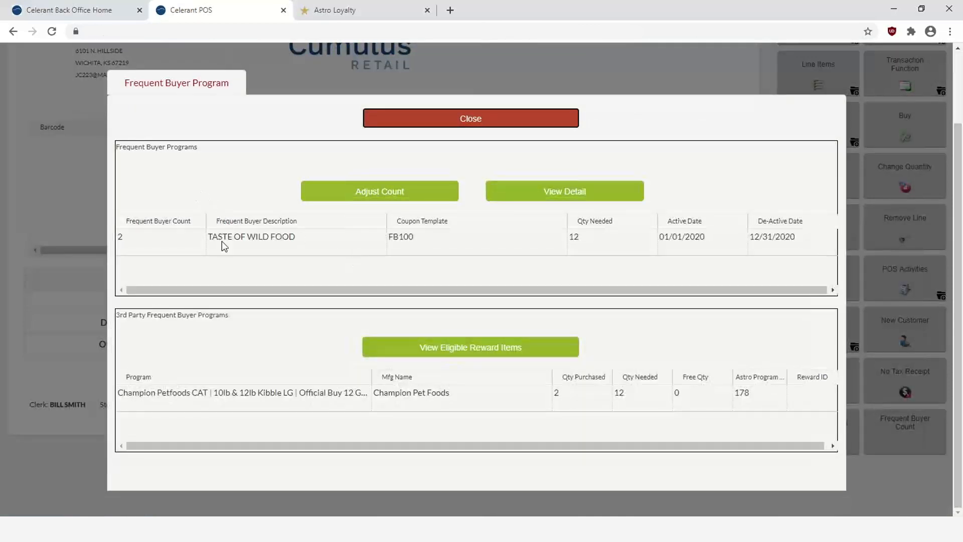
mouse_move(273, 245)
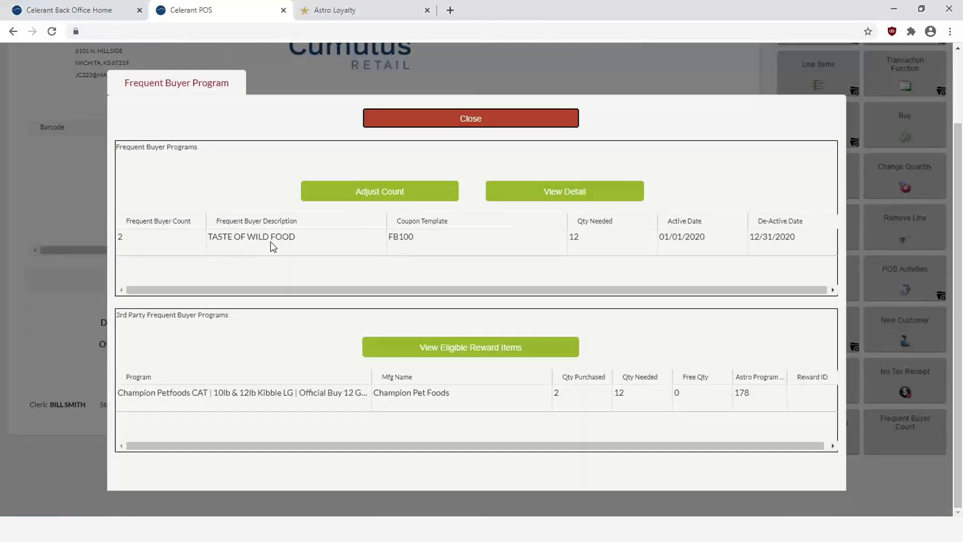
left_click(252, 237)
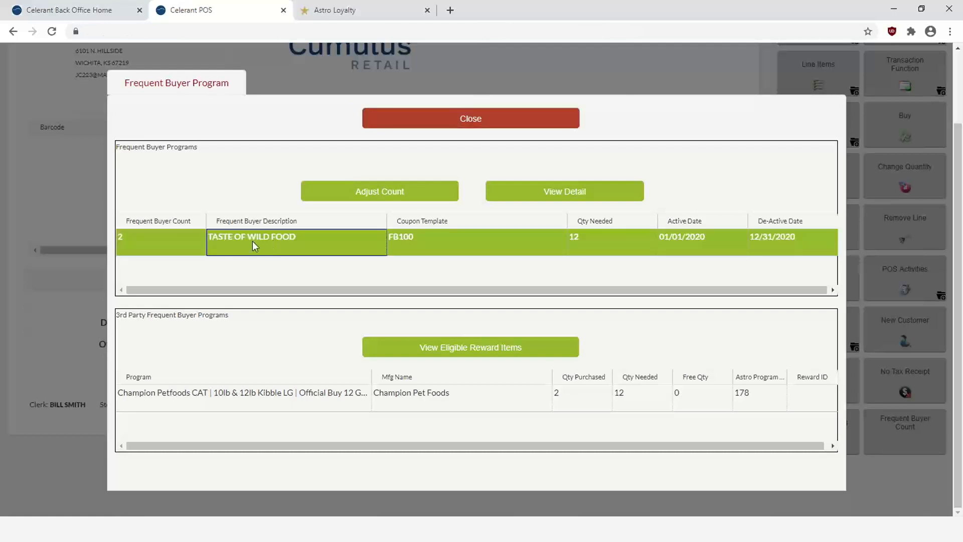
mouse_move(170, 243)
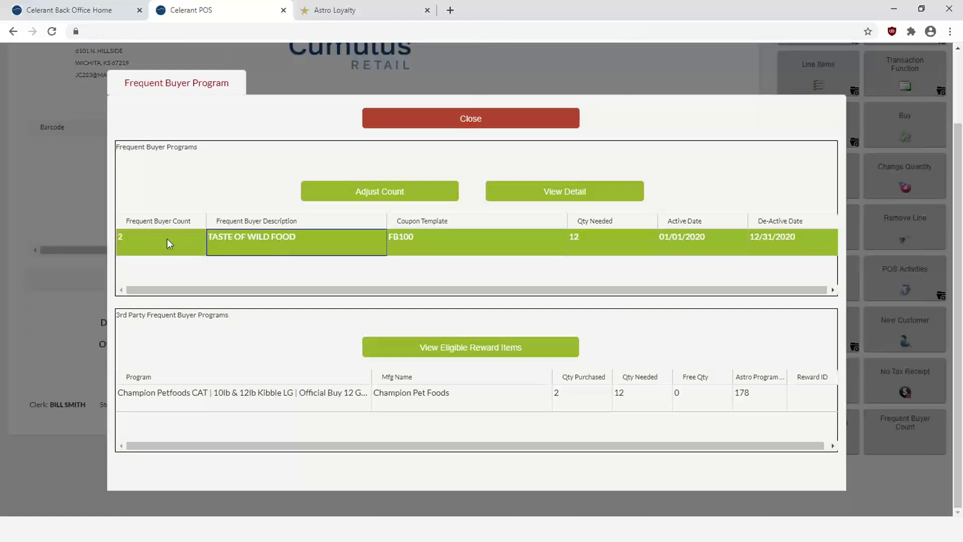
mouse_move(582, 251)
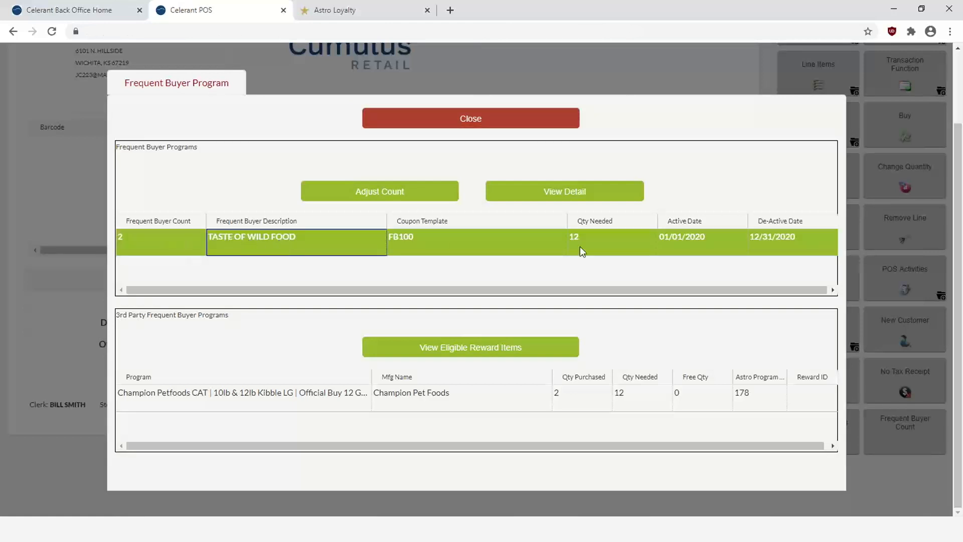
mouse_move(661, 245)
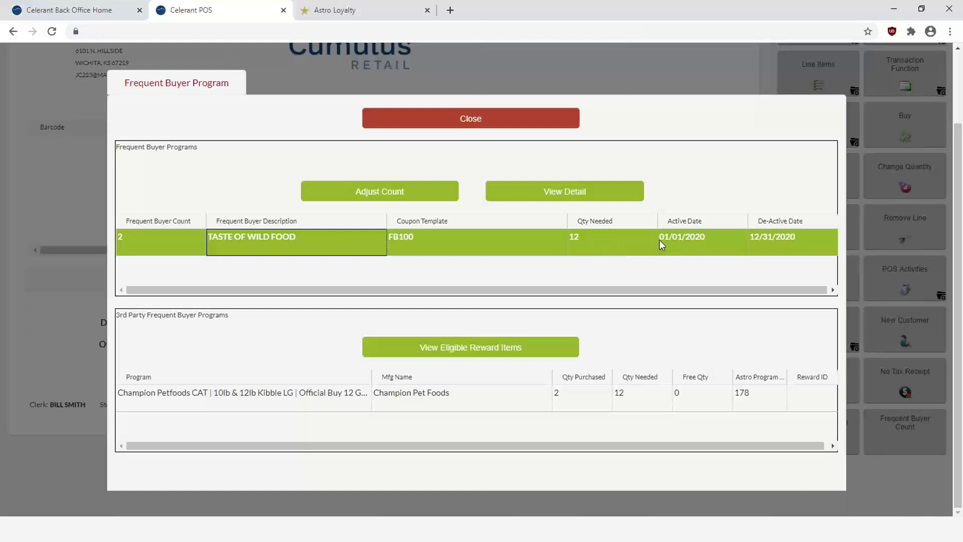
mouse_move(791, 246)
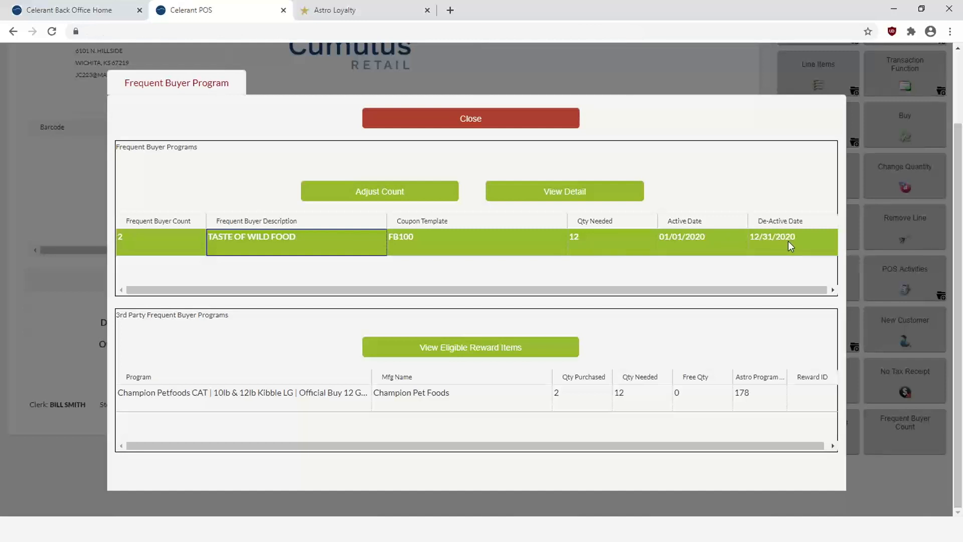
mouse_move(379, 190)
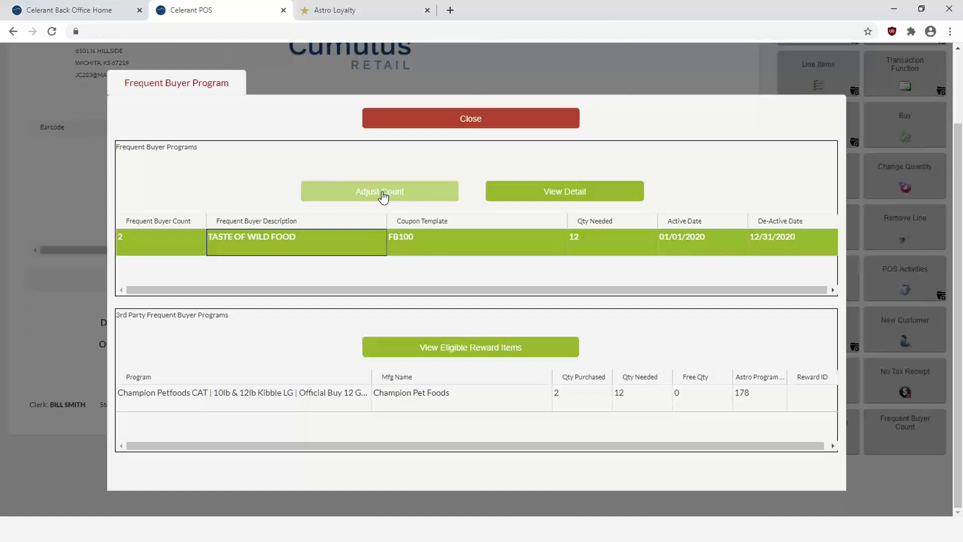
left_click(380, 191)
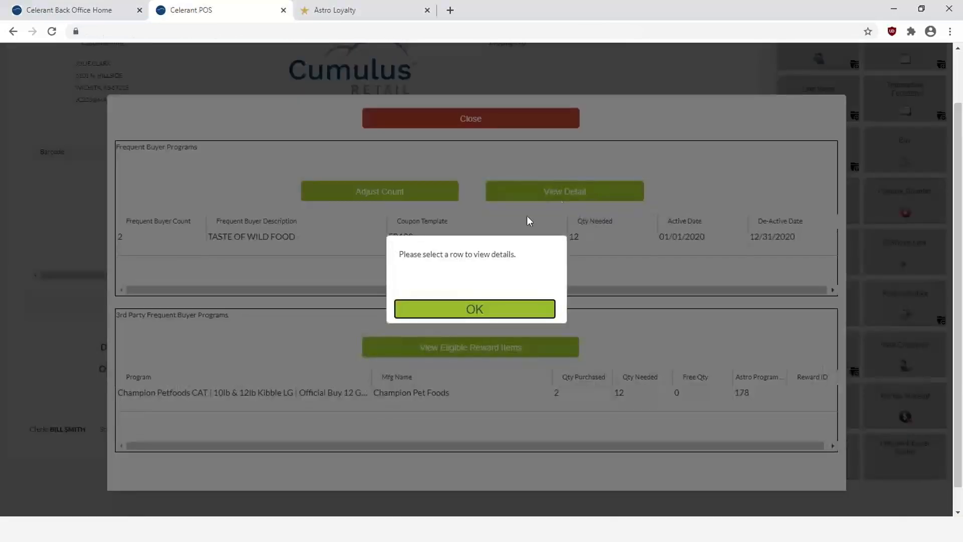
left_click(474, 309)
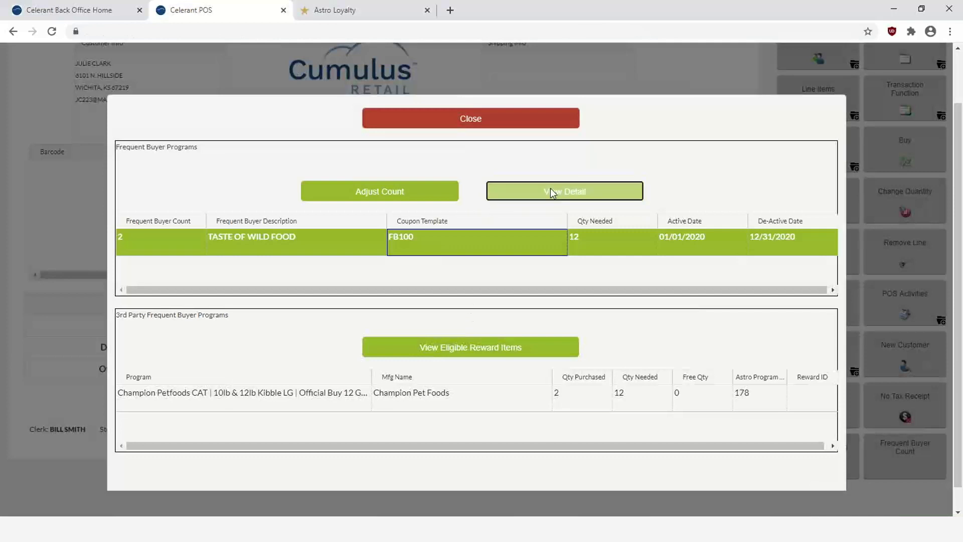
left_click(563, 191)
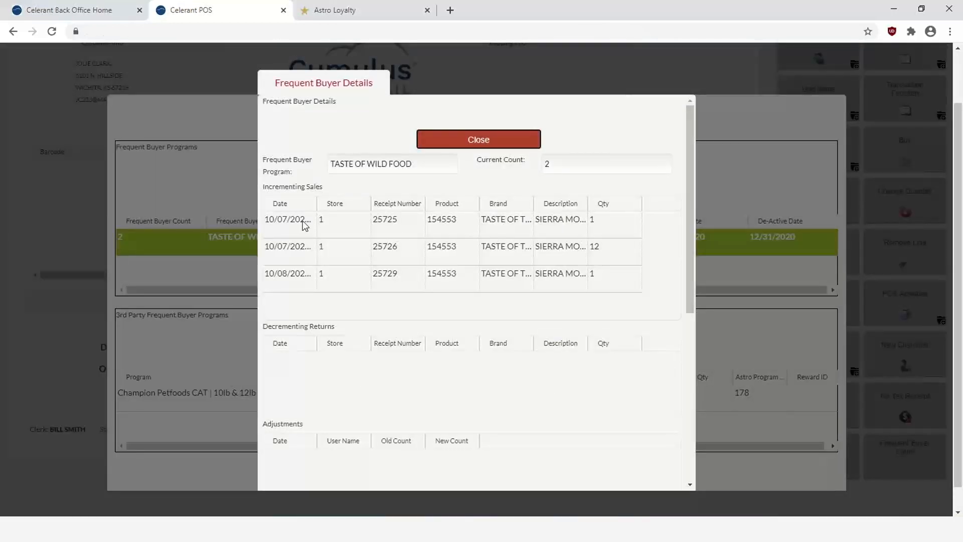
mouse_move(342, 281)
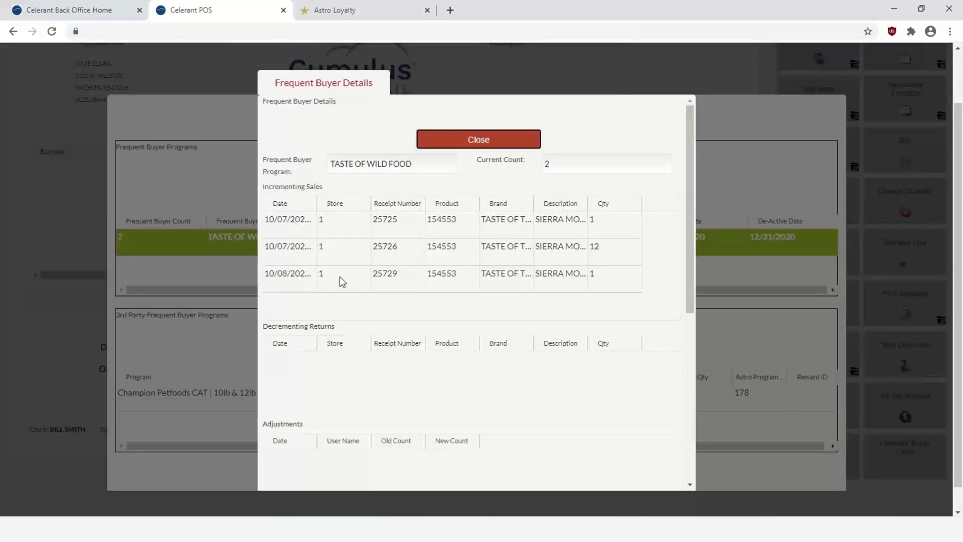
scroll("down", 3)
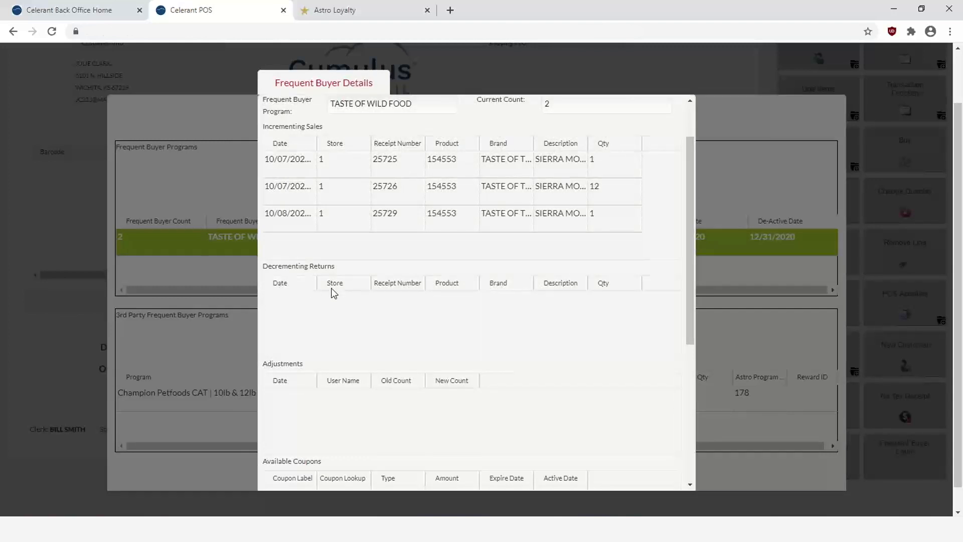
scroll("down", 3)
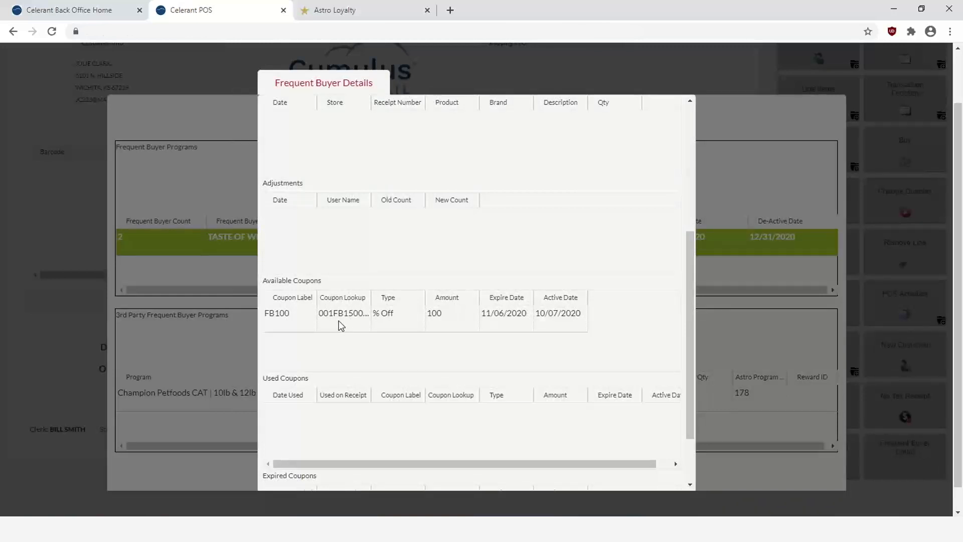
left_click(344, 313)
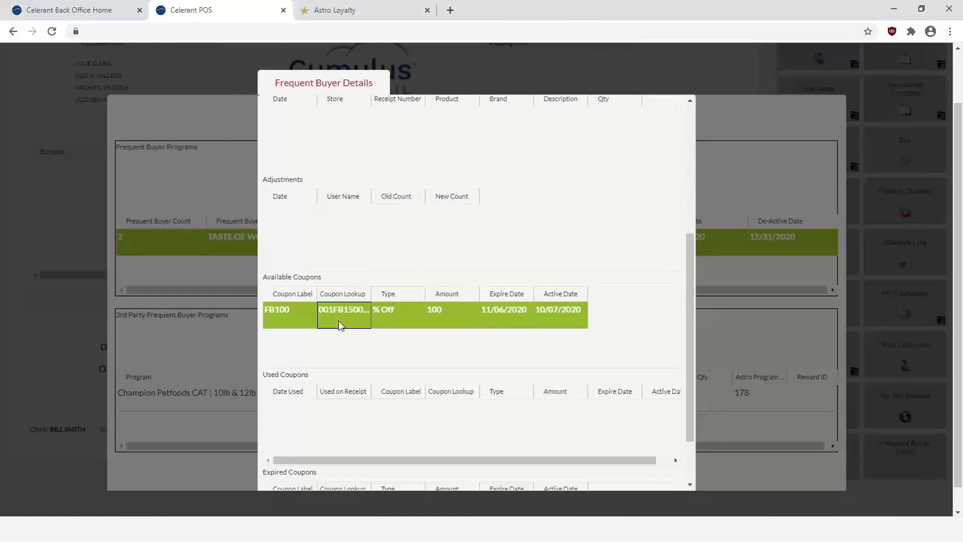
scroll("down", 3)
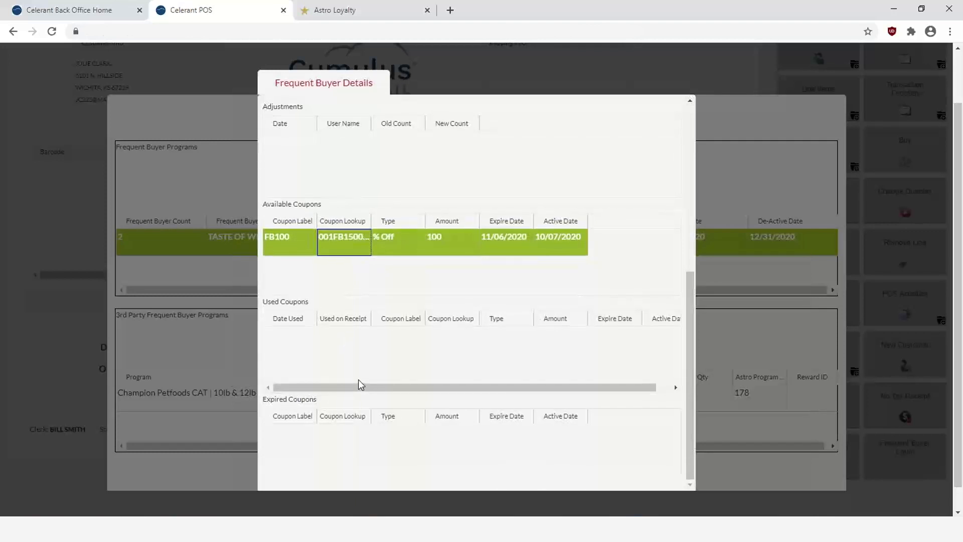
scroll("up", 3)
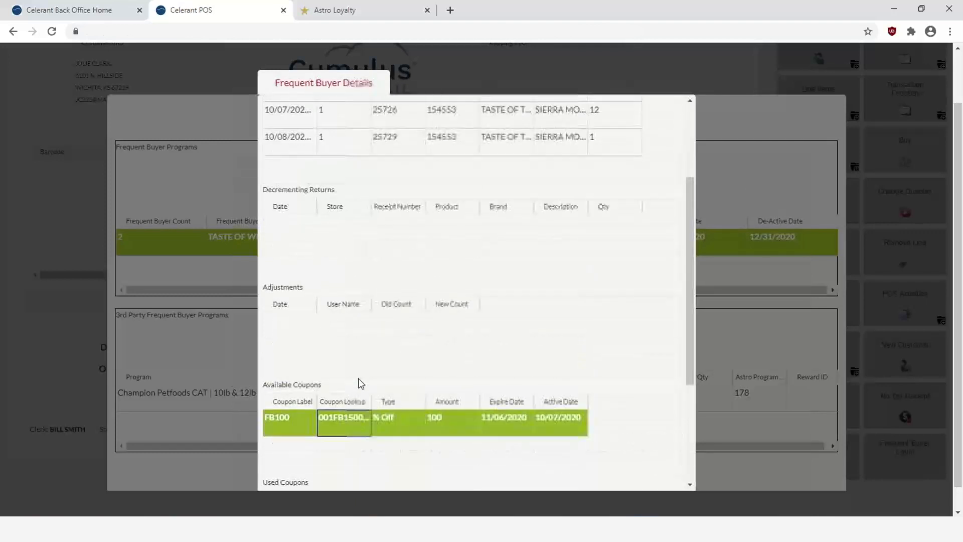
scroll("up", 3)
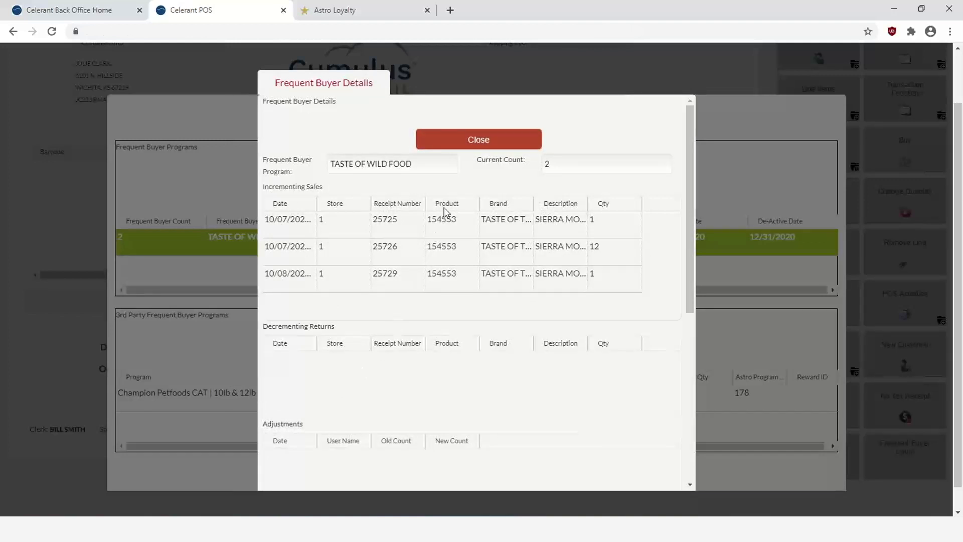
left_click(479, 139)
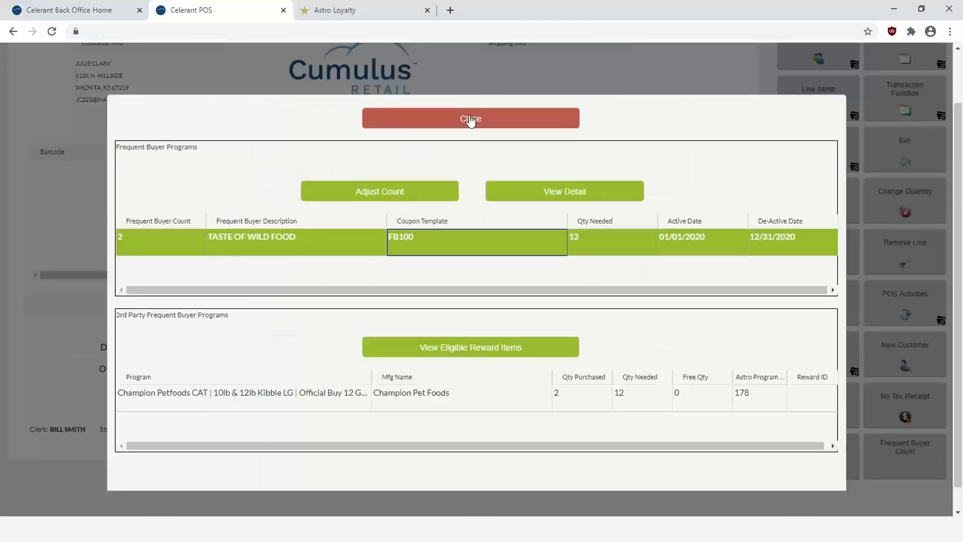
Close the Frequent Buyer dialog and ring up the grain-free dog food, totalling 52.66.
left_click(470, 118)
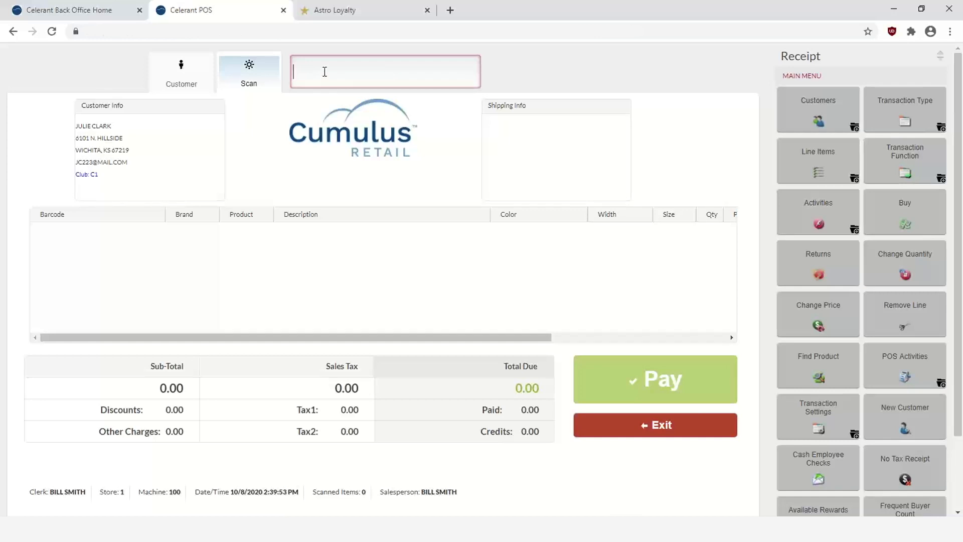
left_click(654, 380)
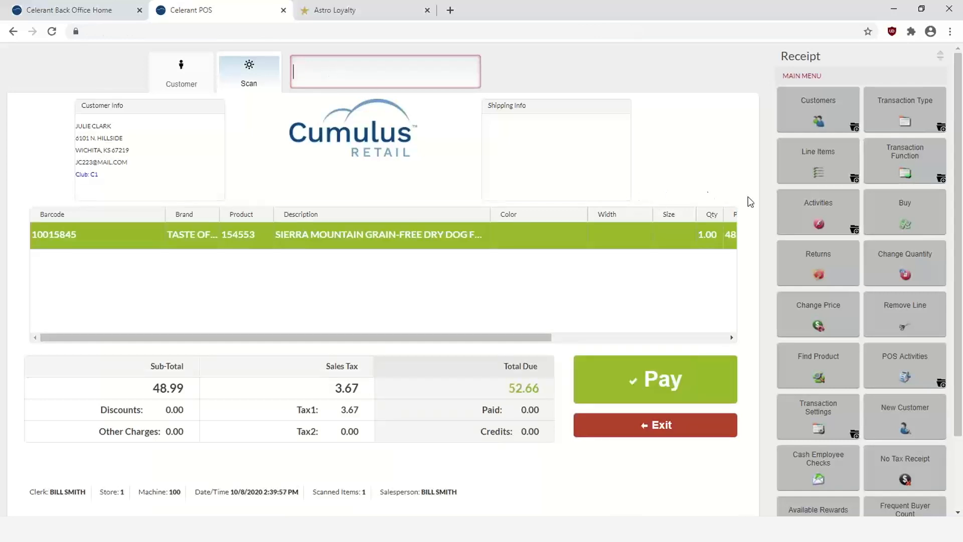
mouse_move(818, 411)
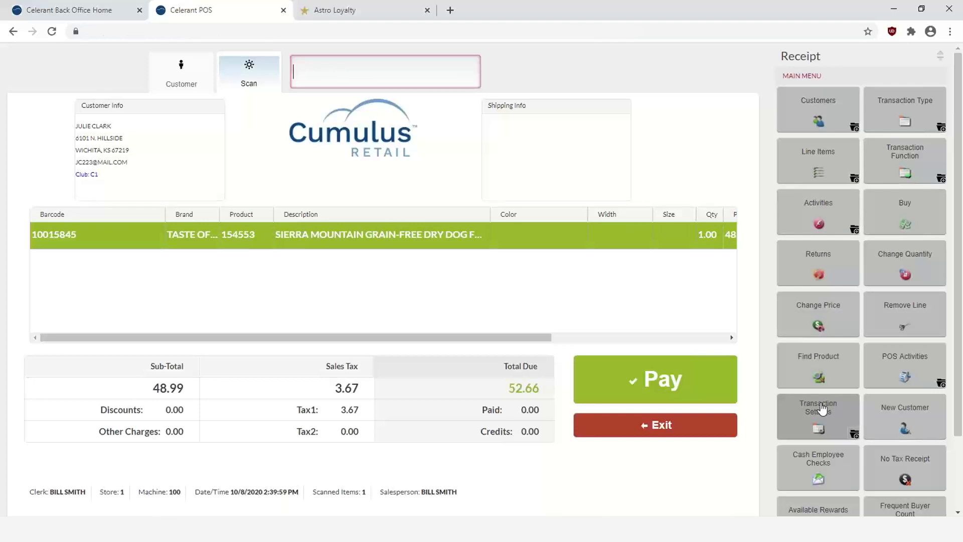
mouse_move(818, 495)
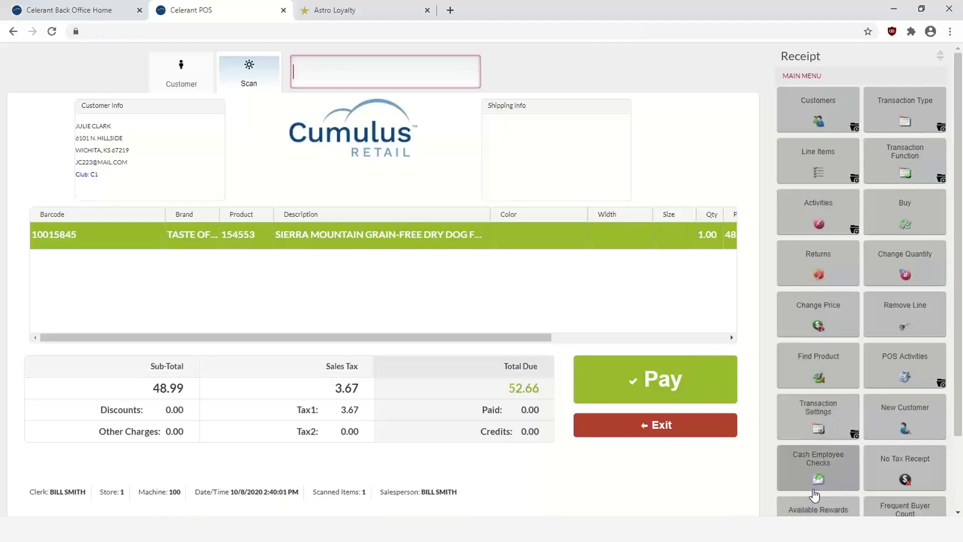
Apply the customer's FB100 reward, discounting the dog food 48.99 to a 0.00 total.
left_click(818, 497)
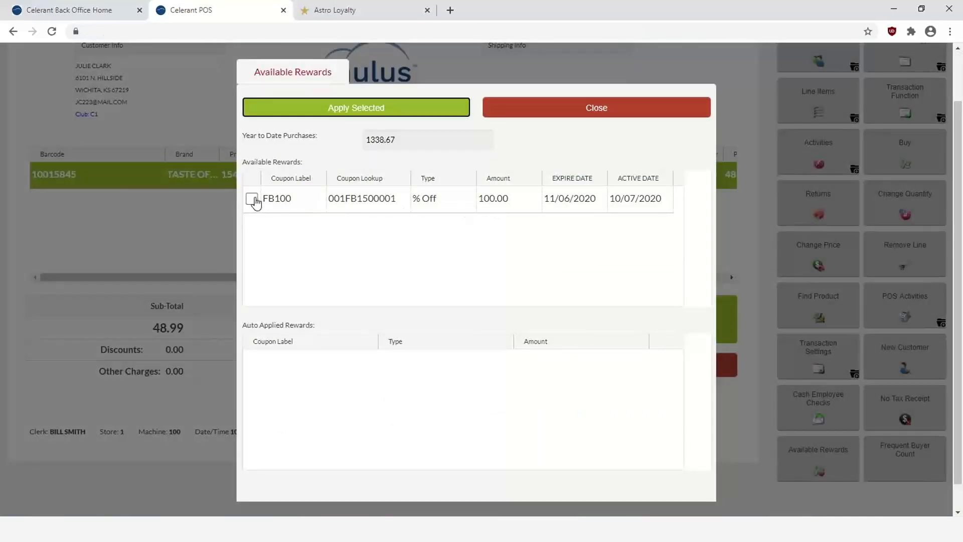
left_click(252, 199)
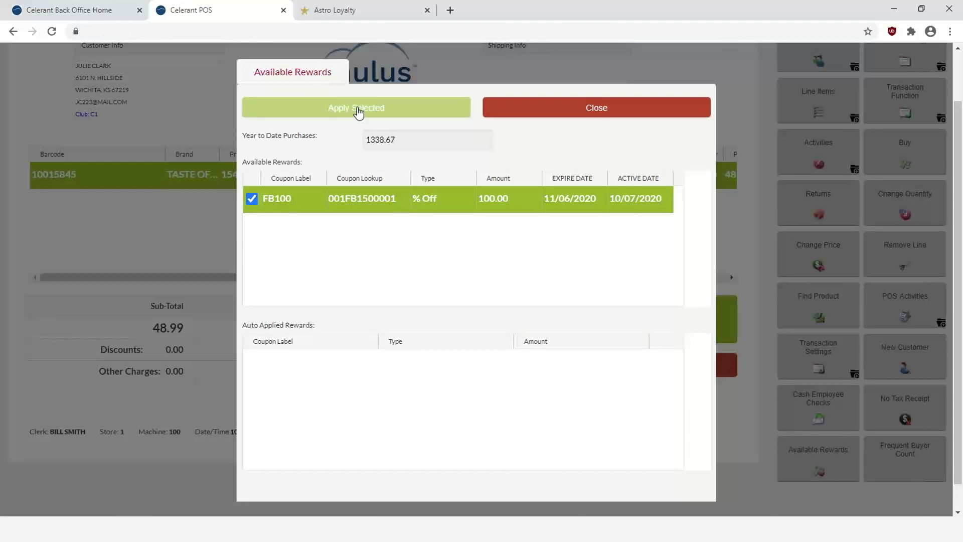
left_click(356, 107)
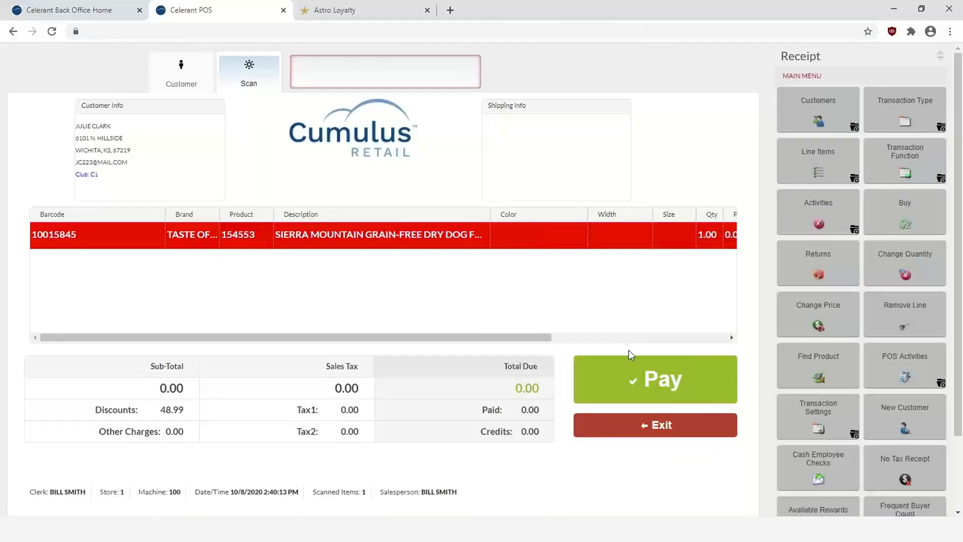
Pay out the zero-total sale and choose the receipt delivery option.
left_click(654, 380)
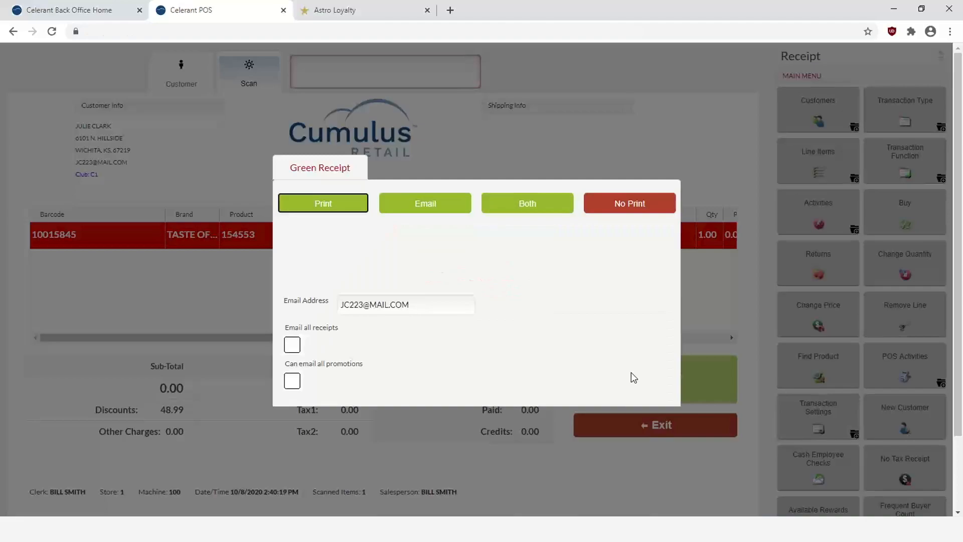
left_click(629, 203)
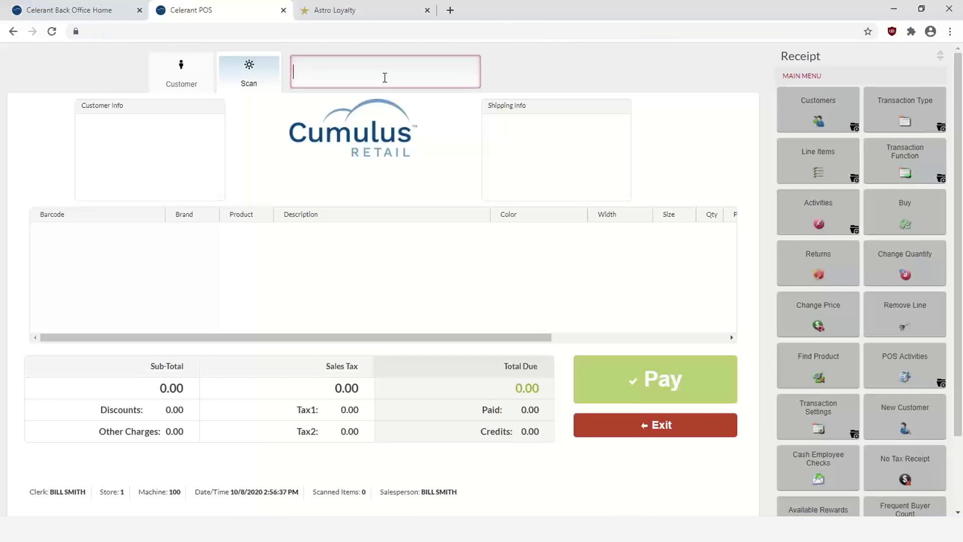
mouse_move(228, 103)
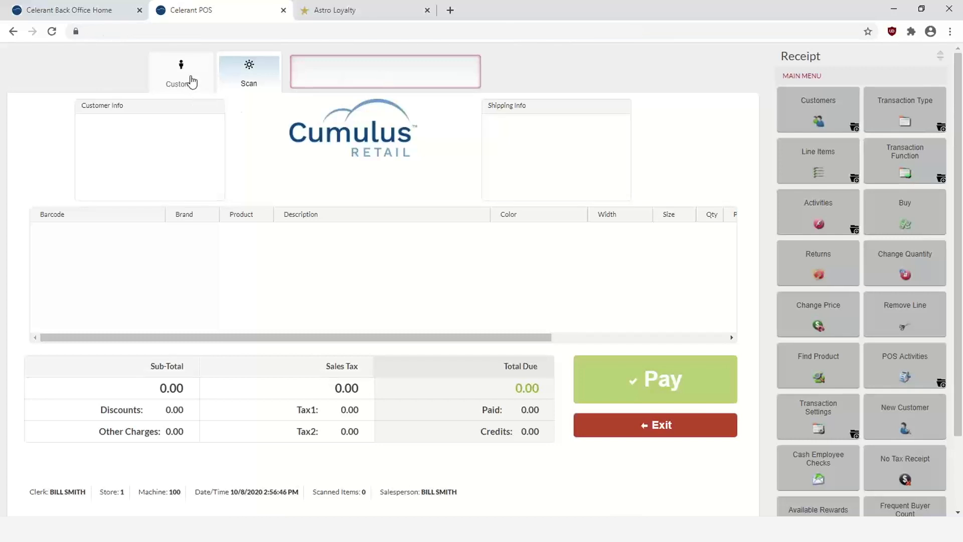
left_click(180, 71)
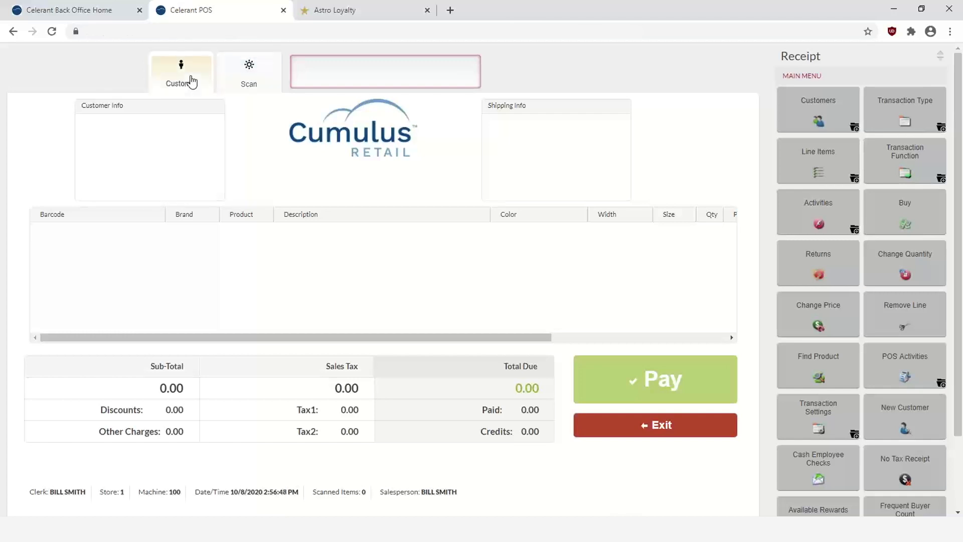
left_click(180, 72)
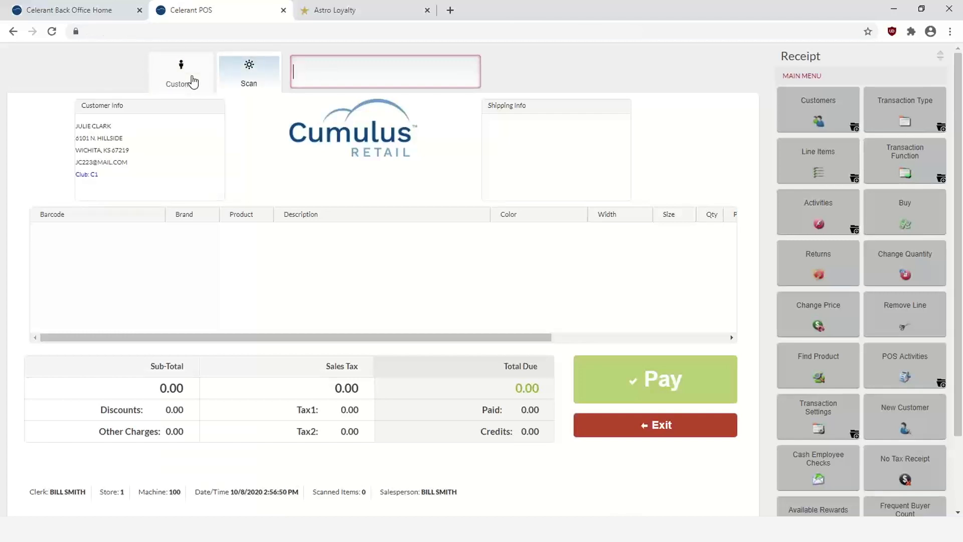
type("064992623135")
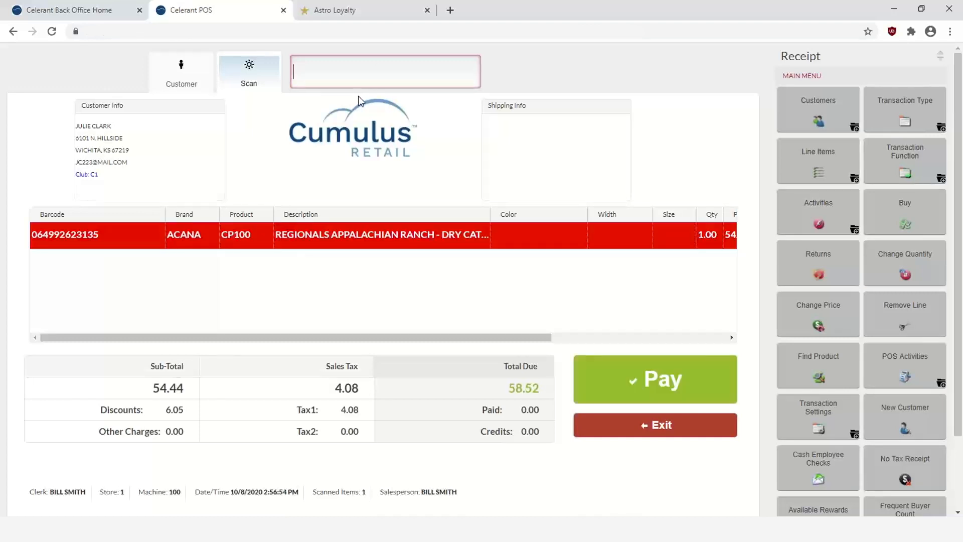
mouse_move(387, 134)
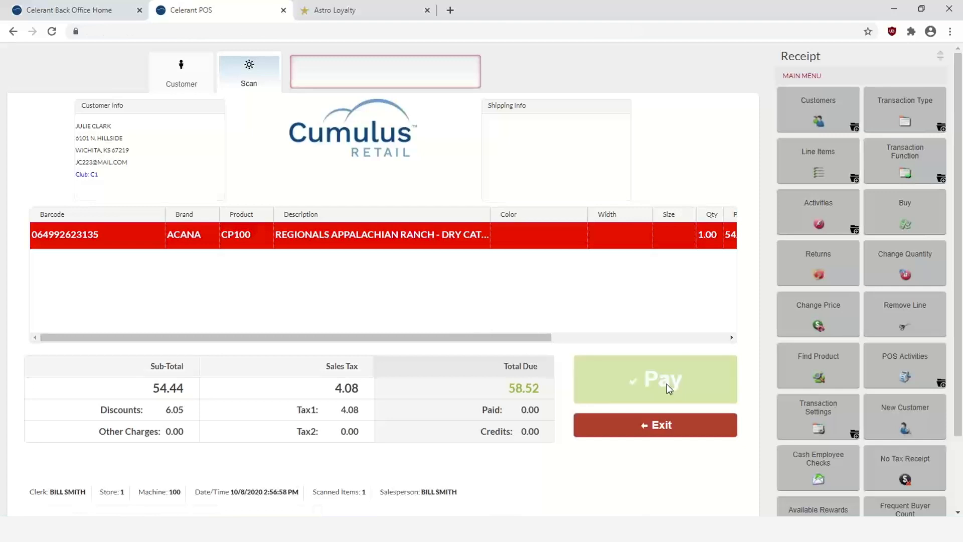
Tender the full 58.52 in cash and finish the Acana sale.
left_click(655, 379)
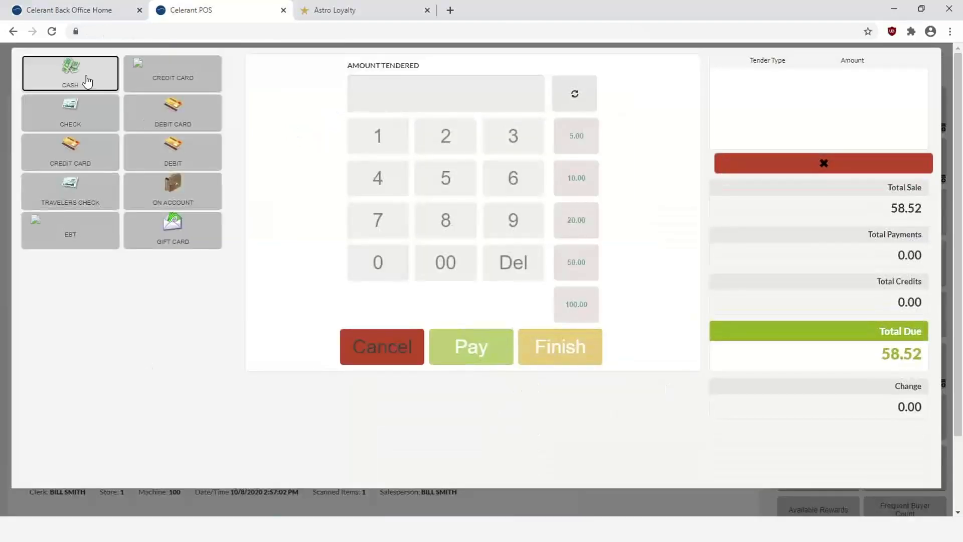
left_click(70, 72)
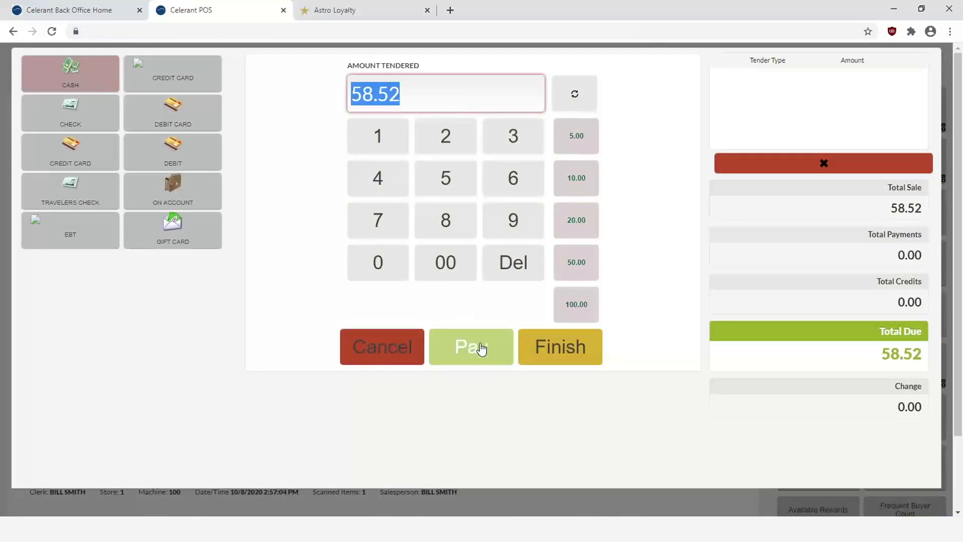
left_click(471, 346)
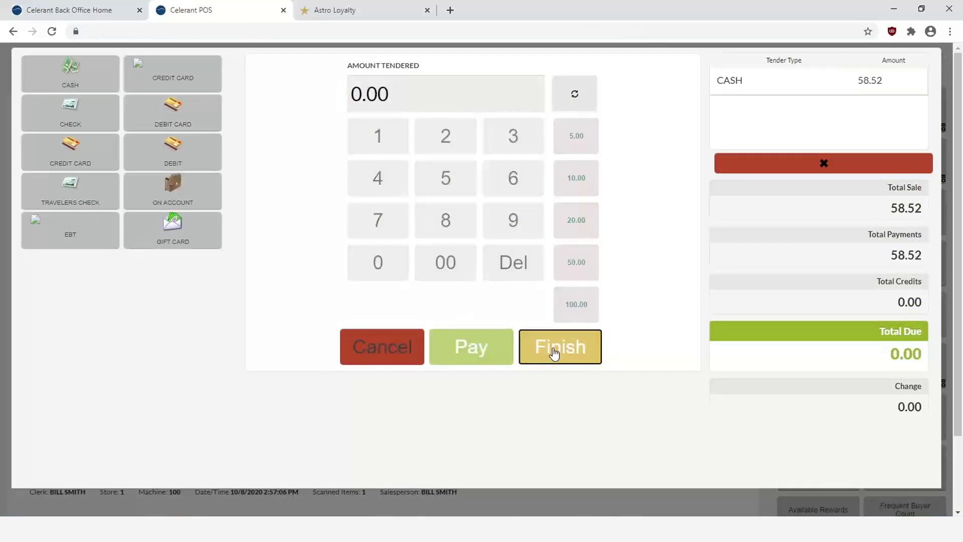
left_click(558, 346)
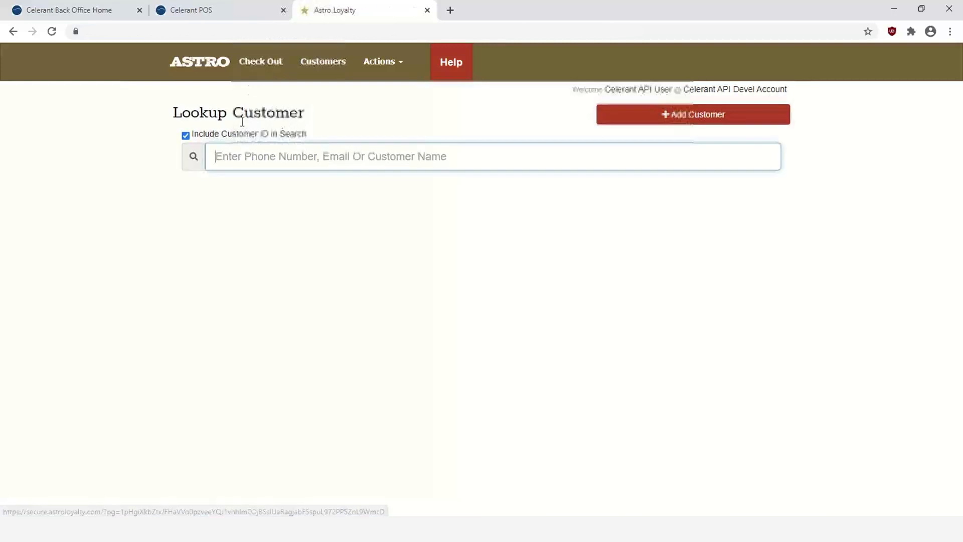
type("clark")
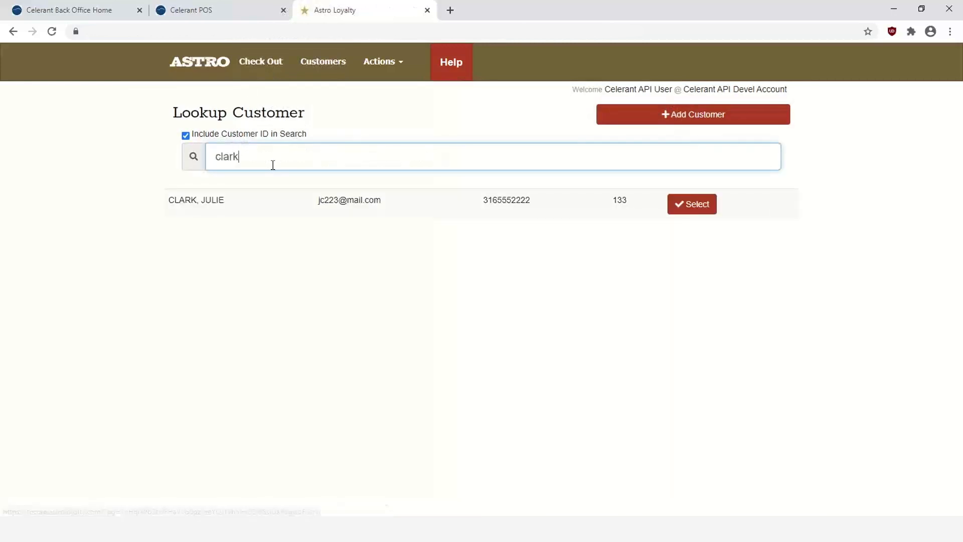
left_click(692, 204)
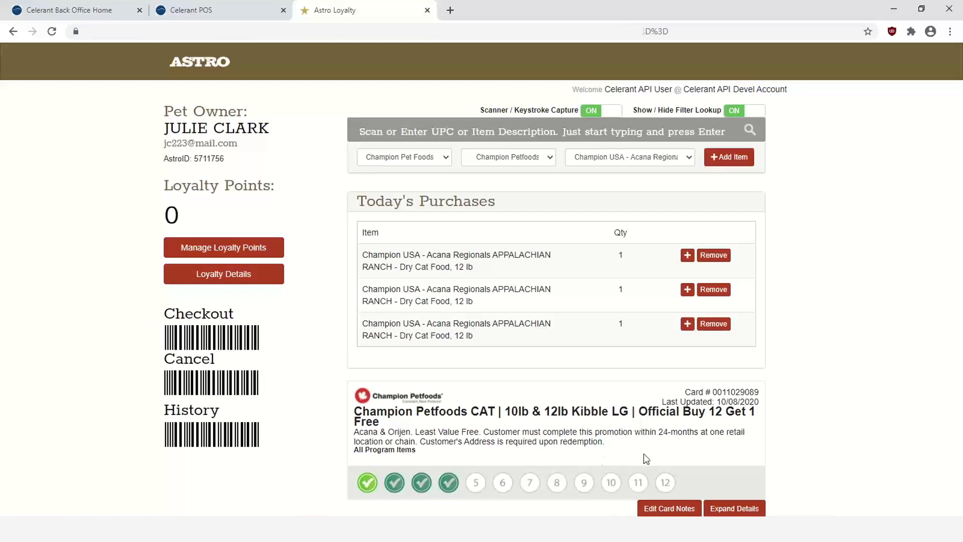
mouse_move(700, 441)
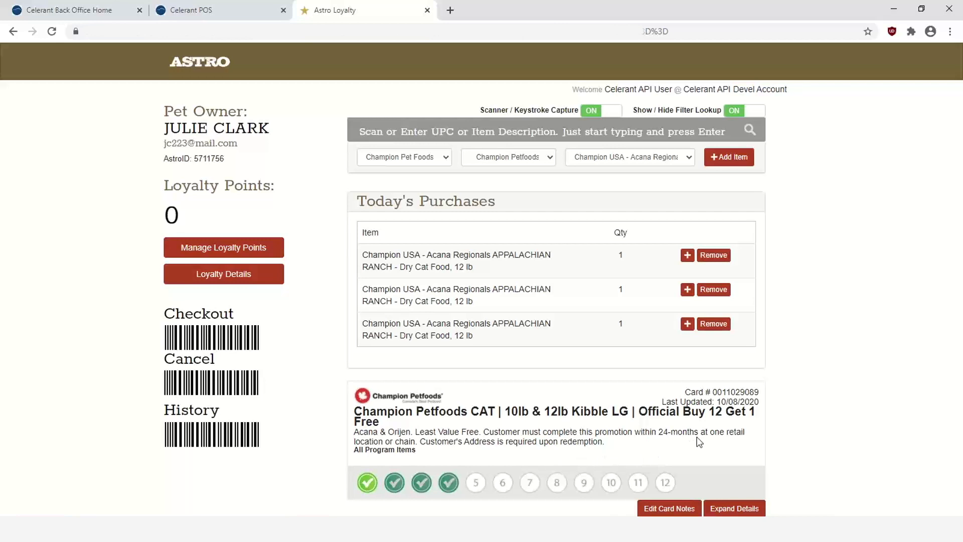
mouse_move(674, 416)
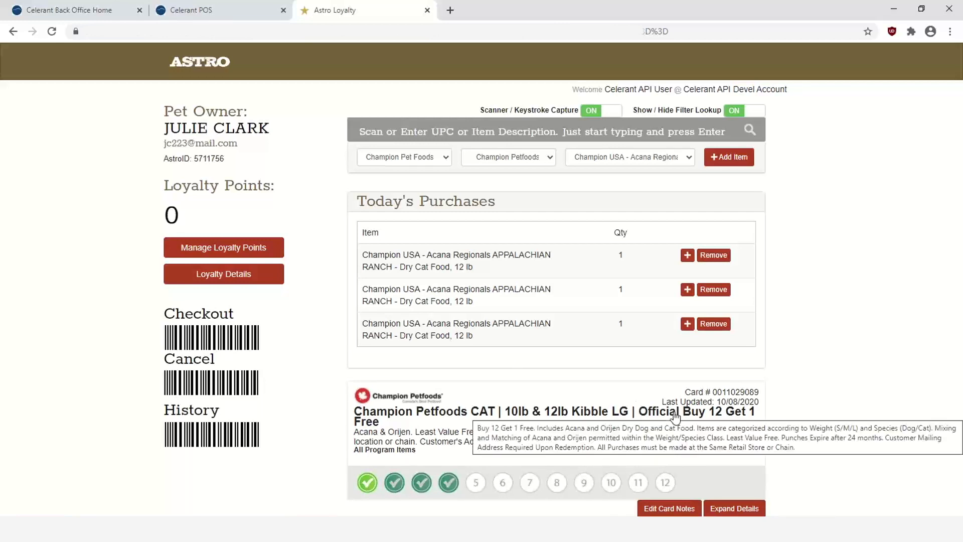
mouse_move(223, 48)
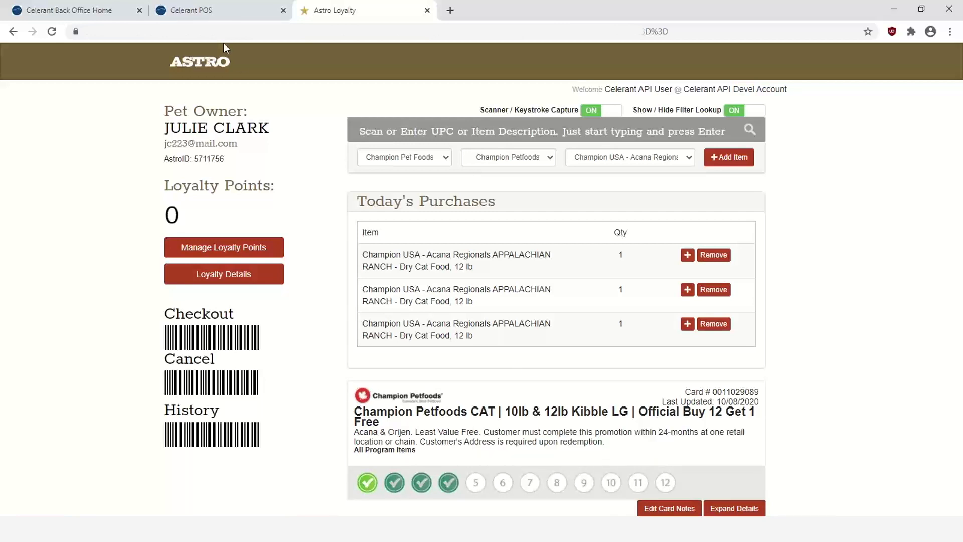
mouse_move(215, 10)
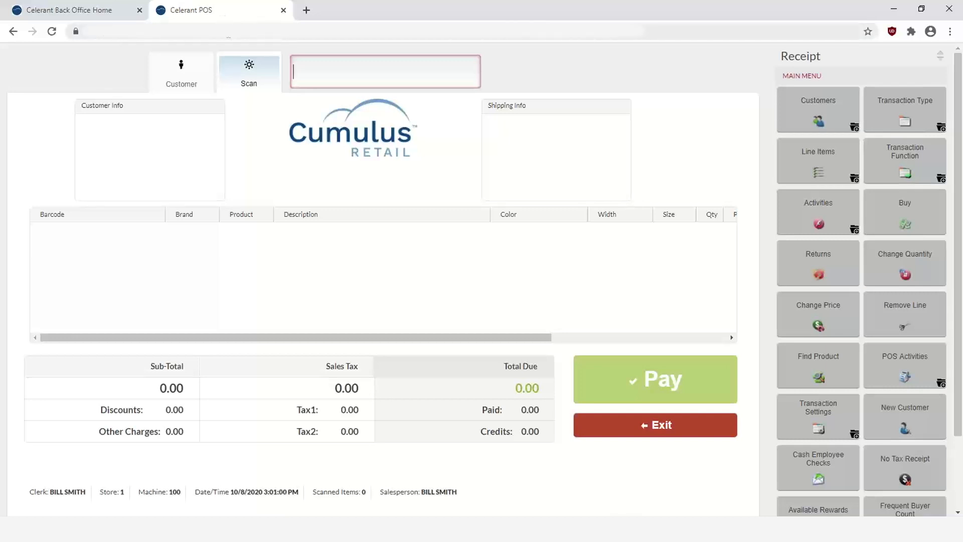
mouse_move(198, 59)
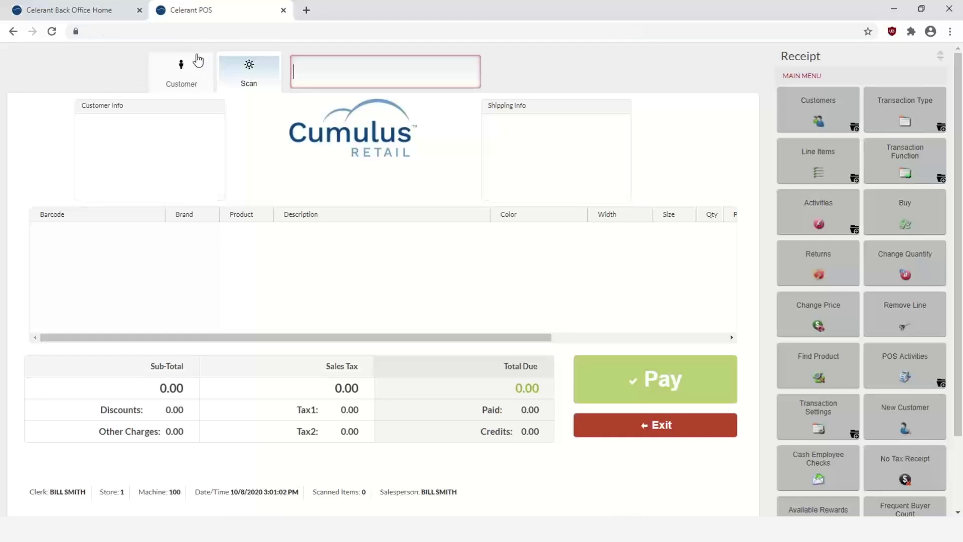
mouse_move(191, 80)
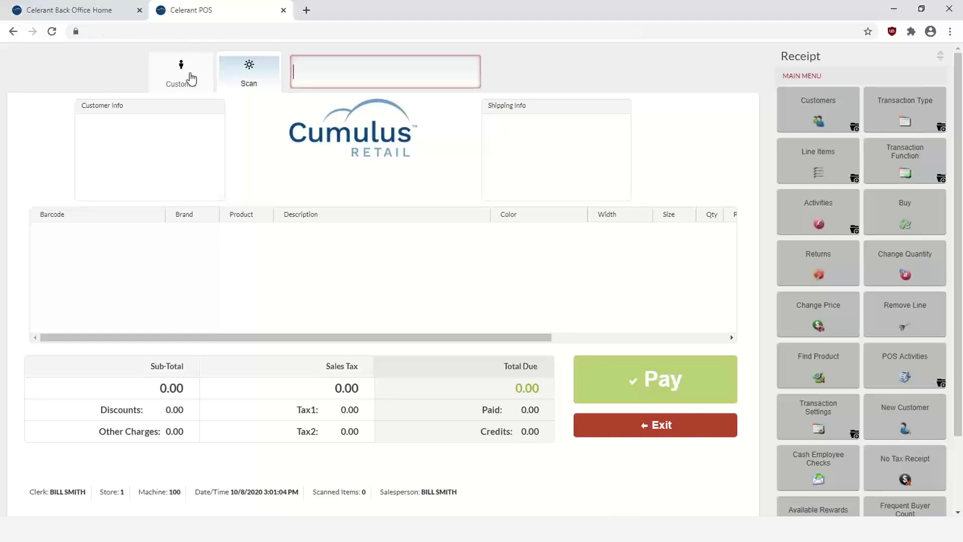
left_click(385, 71)
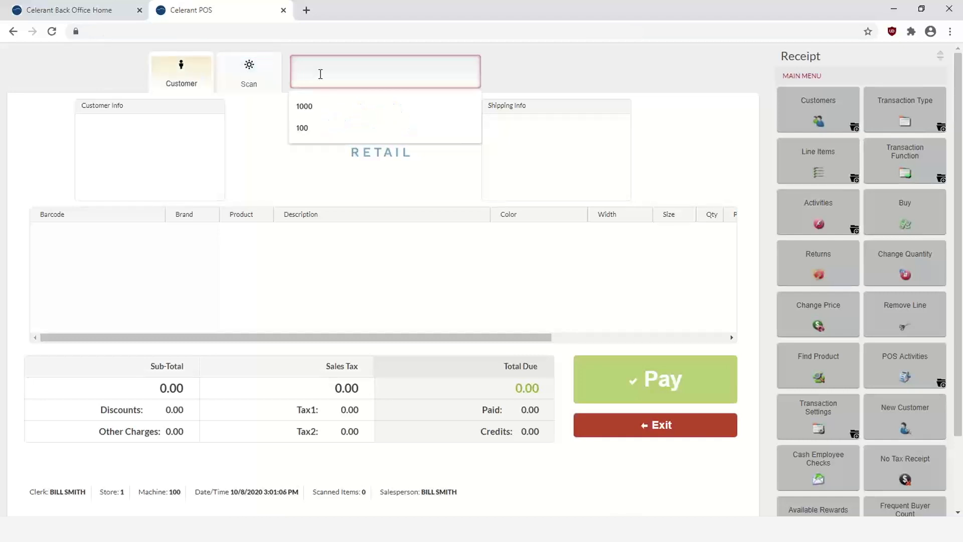
type("CLAr")
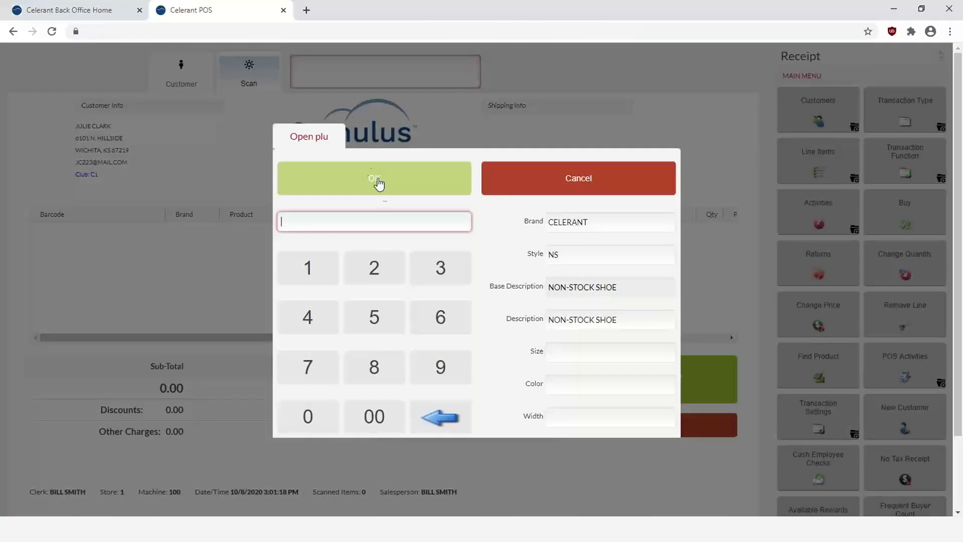
mouse_move(404, 202)
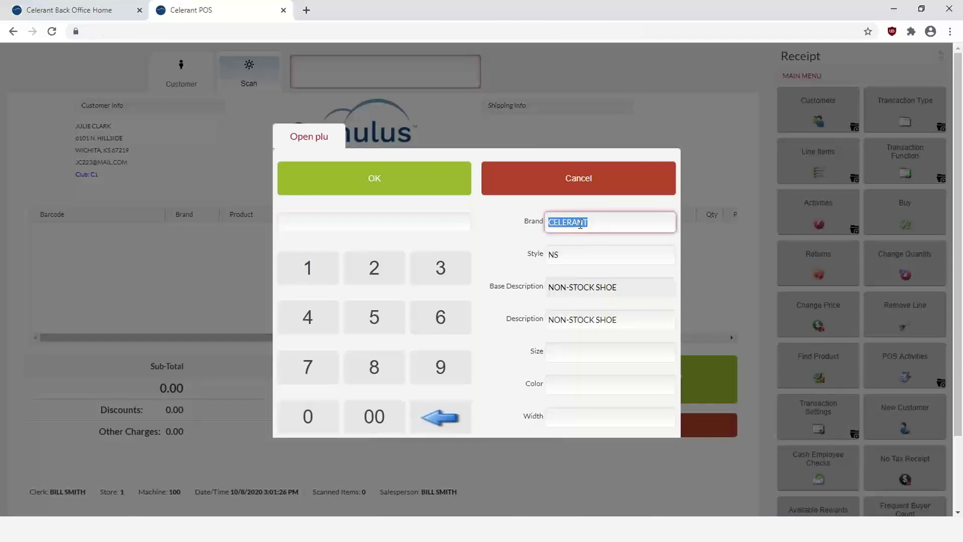
Enter the open item as ADIDAS AD100 'ADIDAS 3 STRIPE ALL STAR', size 12.0, RED.
type("ADID")
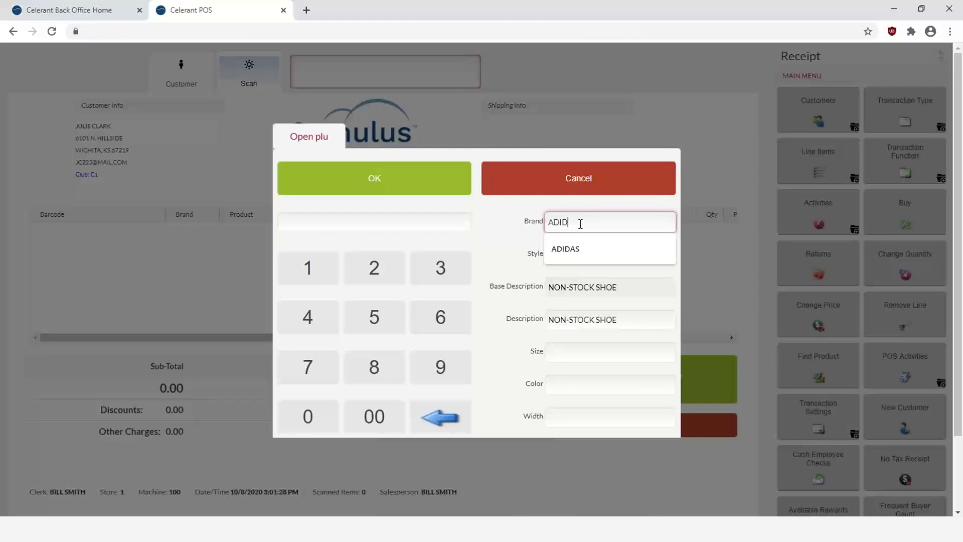
left_click(563, 249)
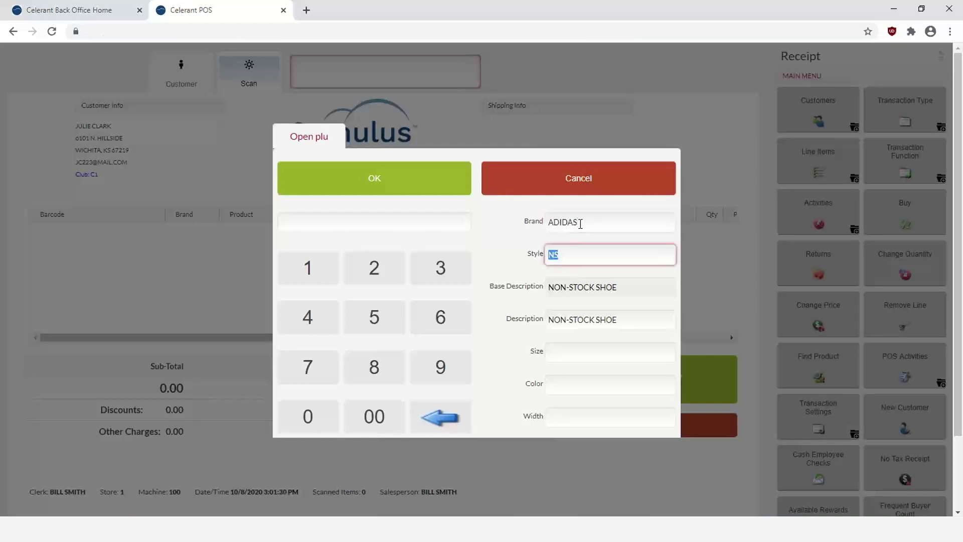
type("AD100")
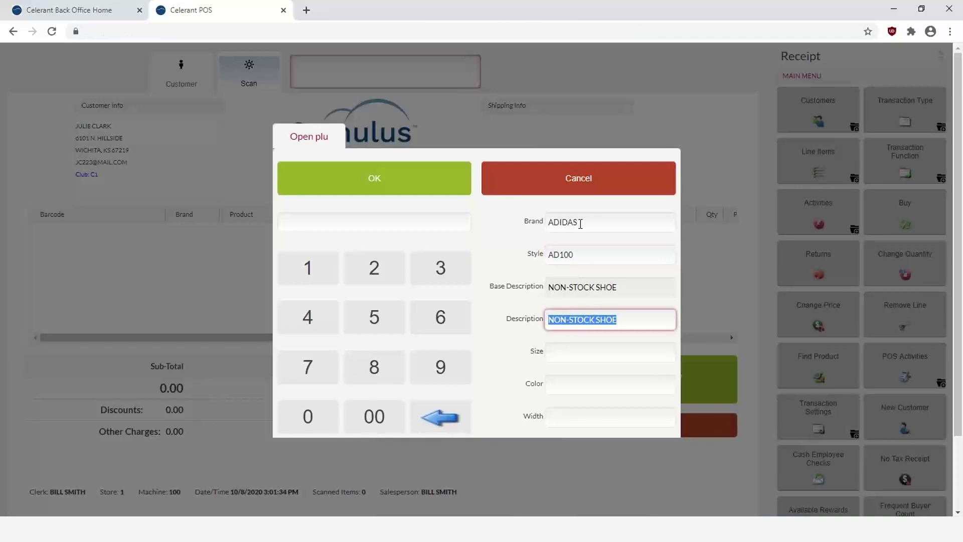
type("ADIDAS 3 STRIPE ALL STAR")
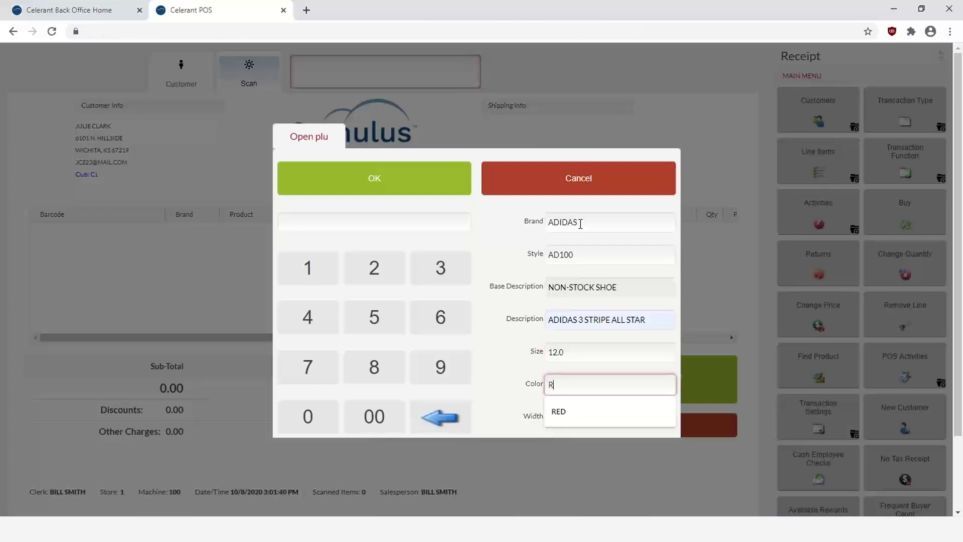
left_click(558, 412)
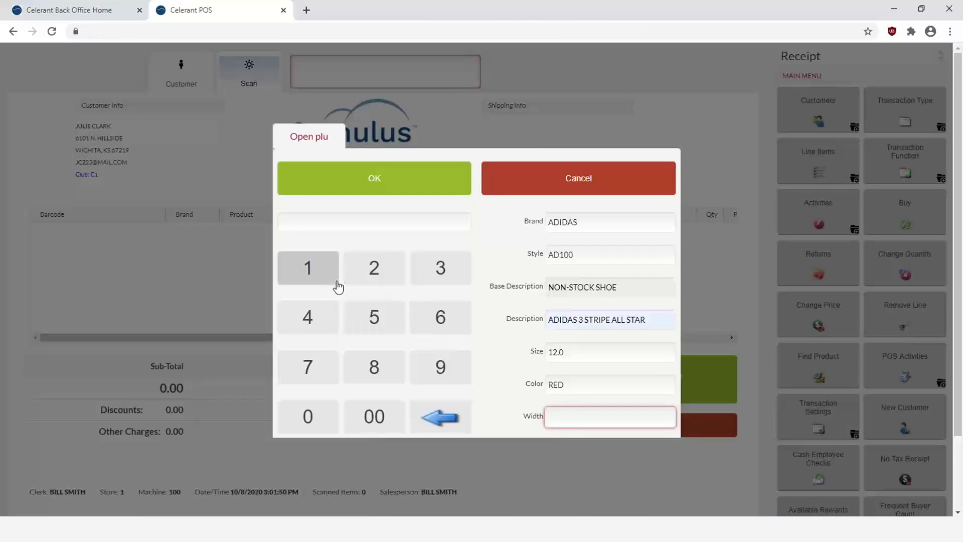
Price the non-stock shoe at 110.00 and add it, totalling 106.43 due.
left_click(307, 267)
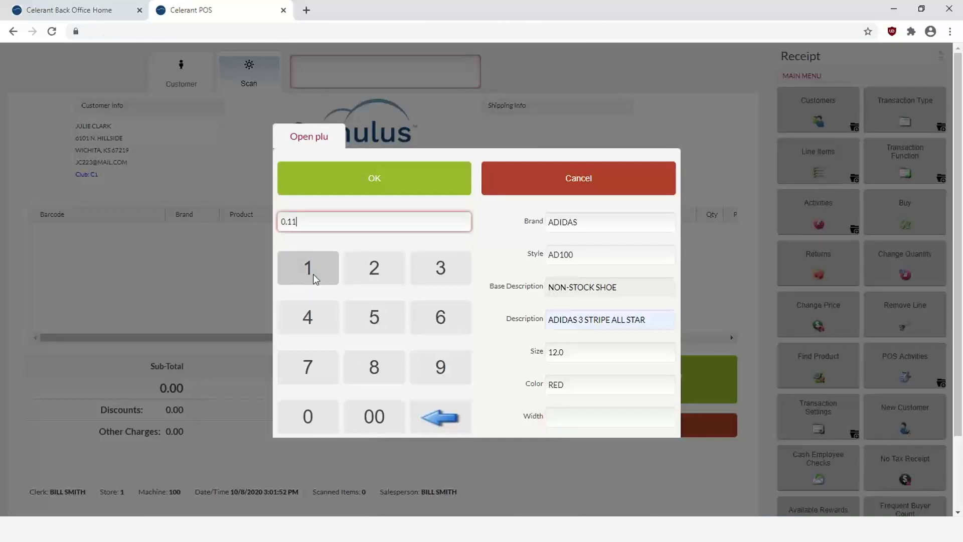
left_click(373, 416)
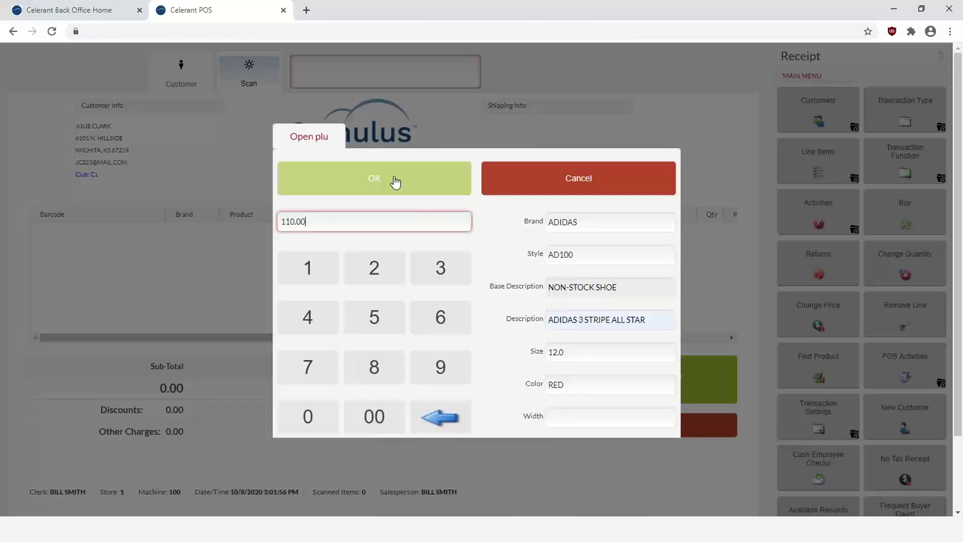
left_click(374, 179)
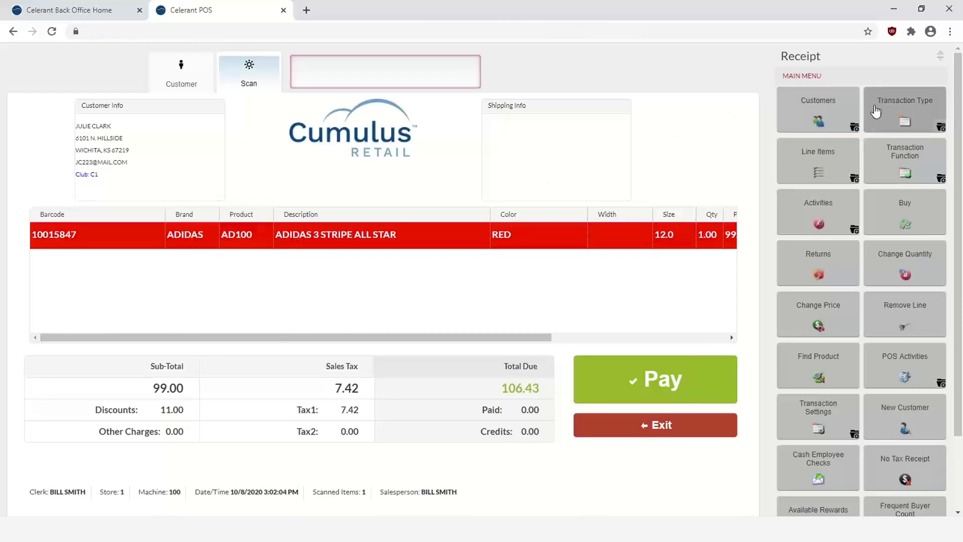
Make the transaction a Special Order and save the receipt comment ADIDAS.
left_click(904, 109)
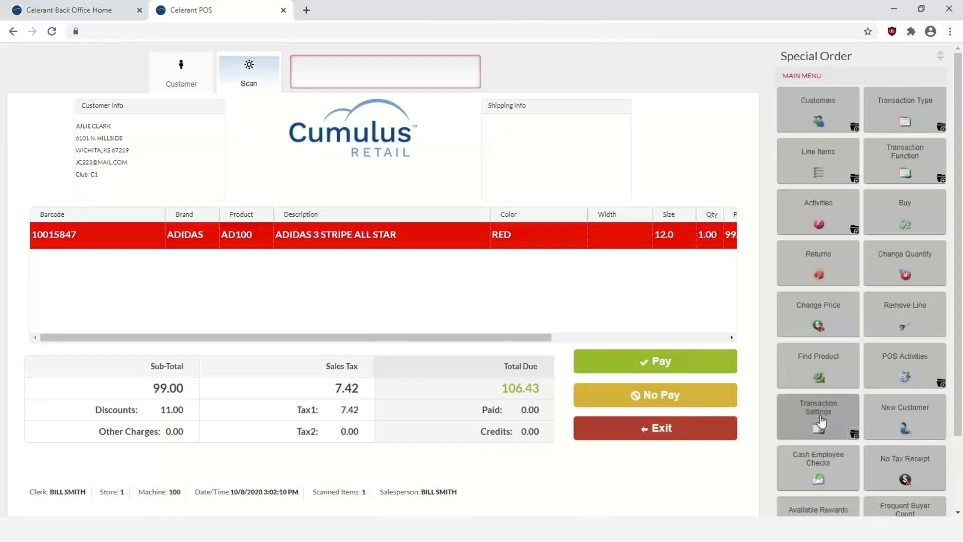
left_click(818, 412)
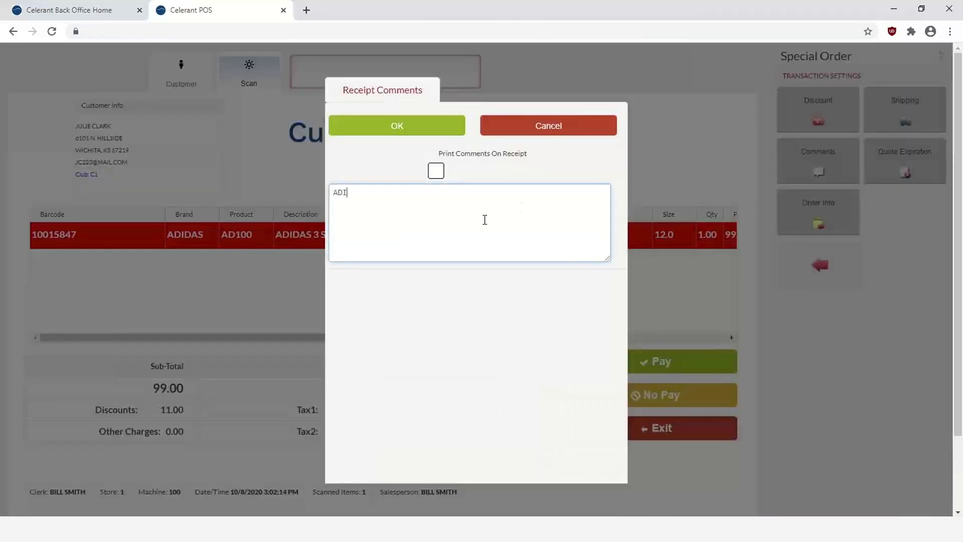
type("DAS")
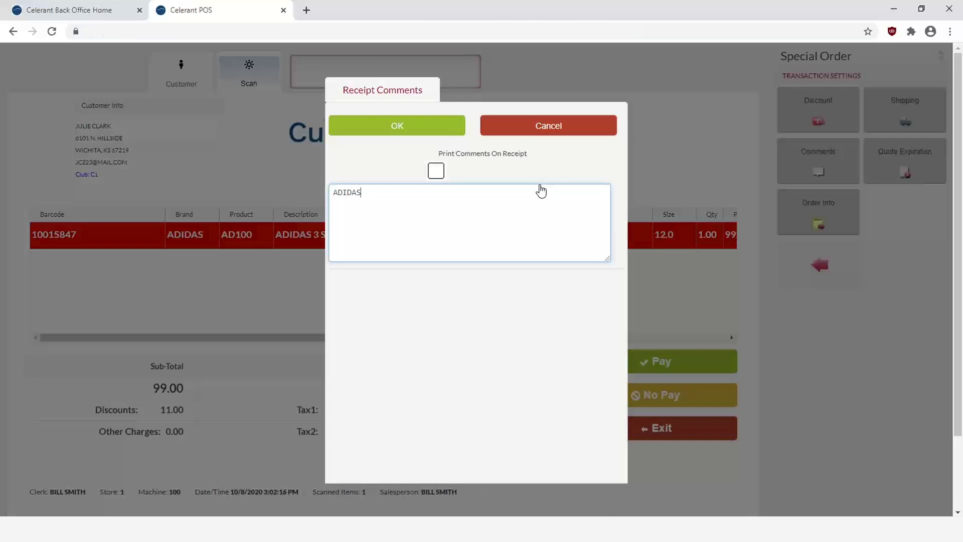
left_click(398, 125)
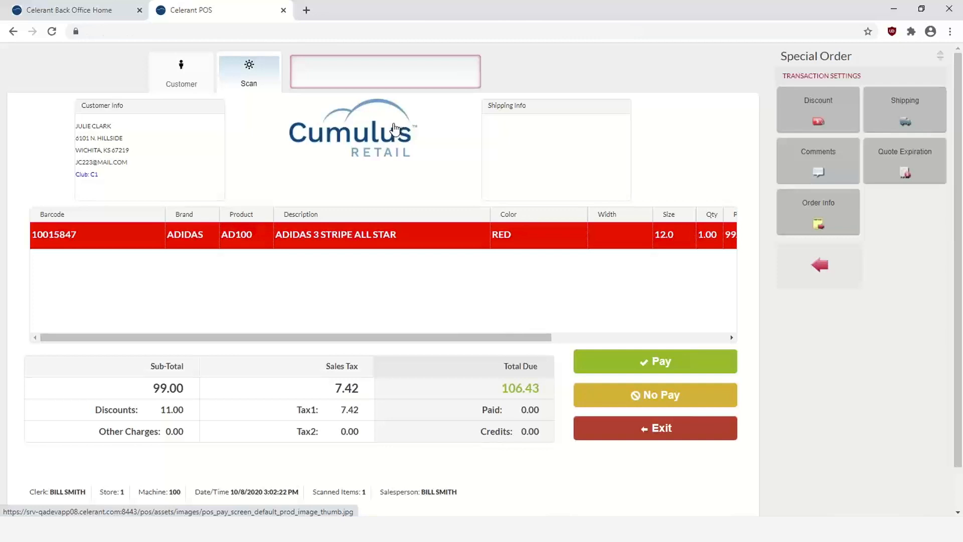
mouse_move(384, 114)
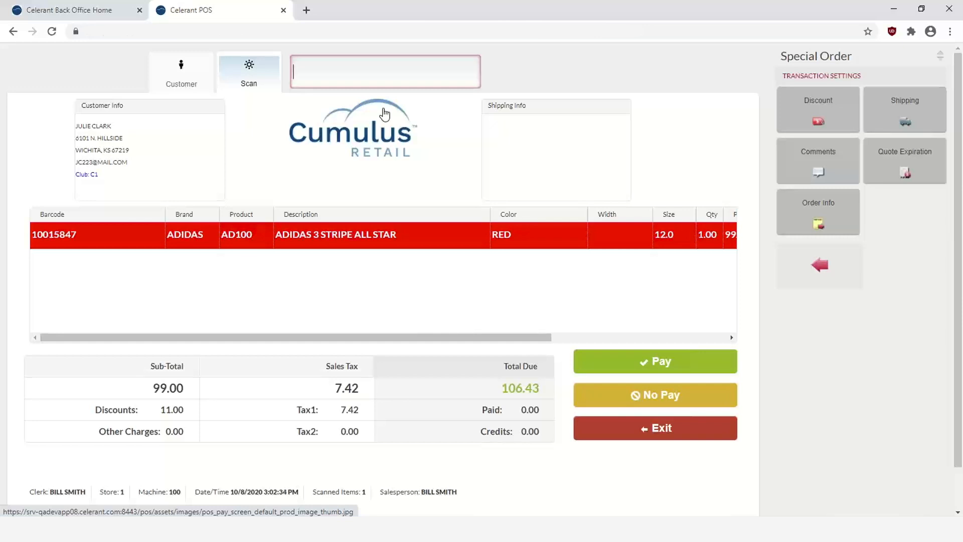
mouse_move(414, 133)
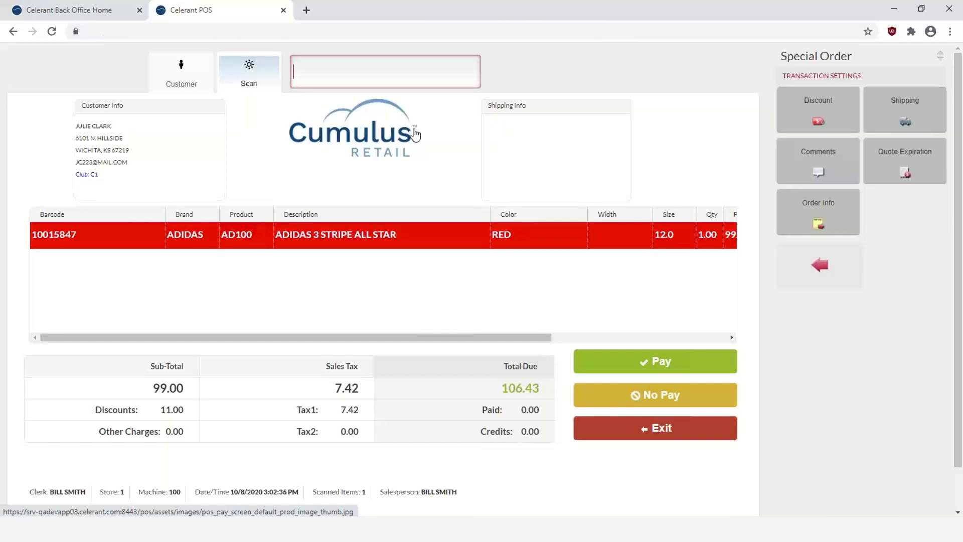
left_click(654, 362)
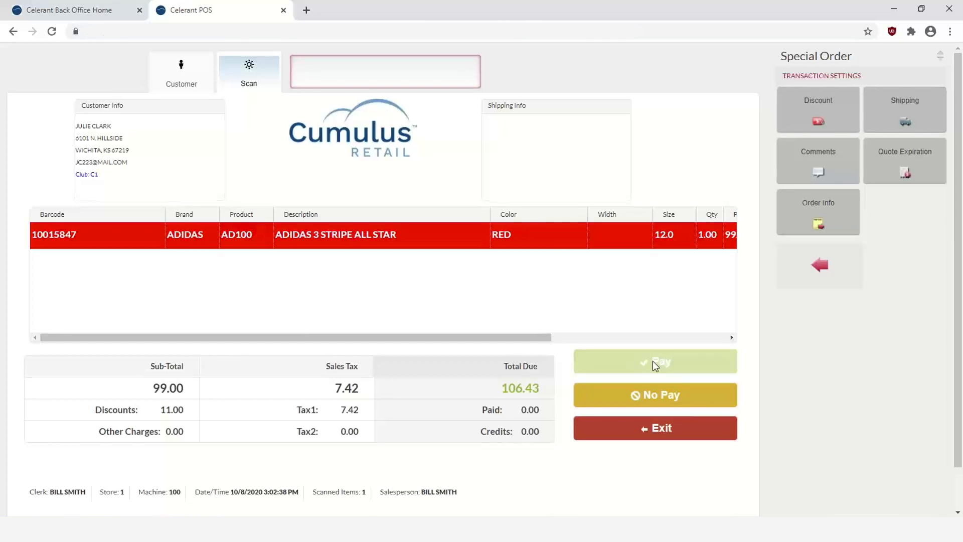
Pay the Special Order with 110.00 cash, print the receipt and return to back office home.
left_click(655, 361)
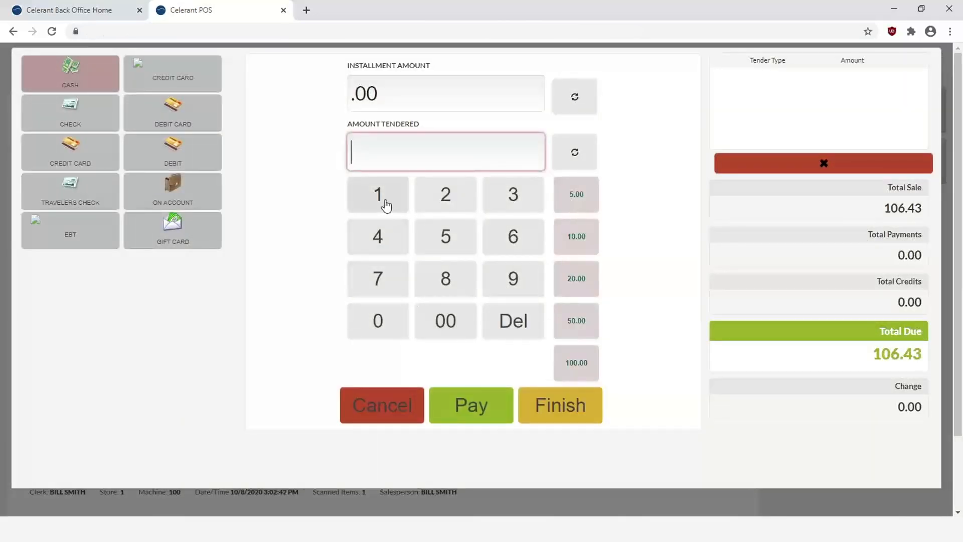
left_click(446, 321)
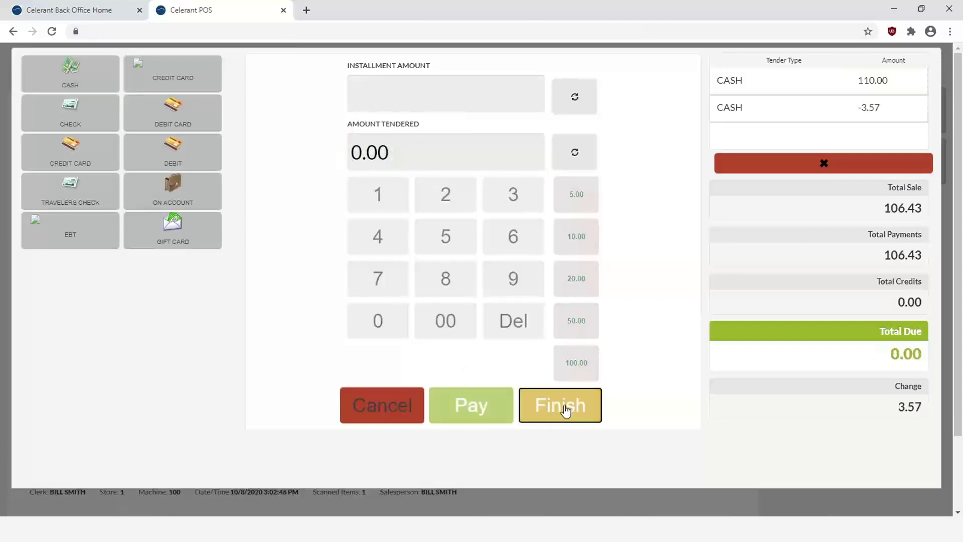
left_click(559, 404)
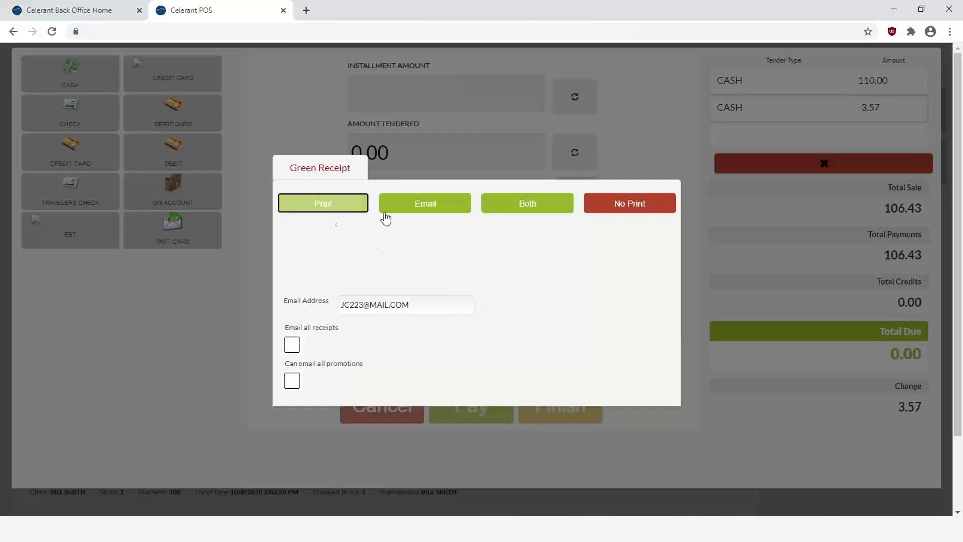
left_click(629, 203)
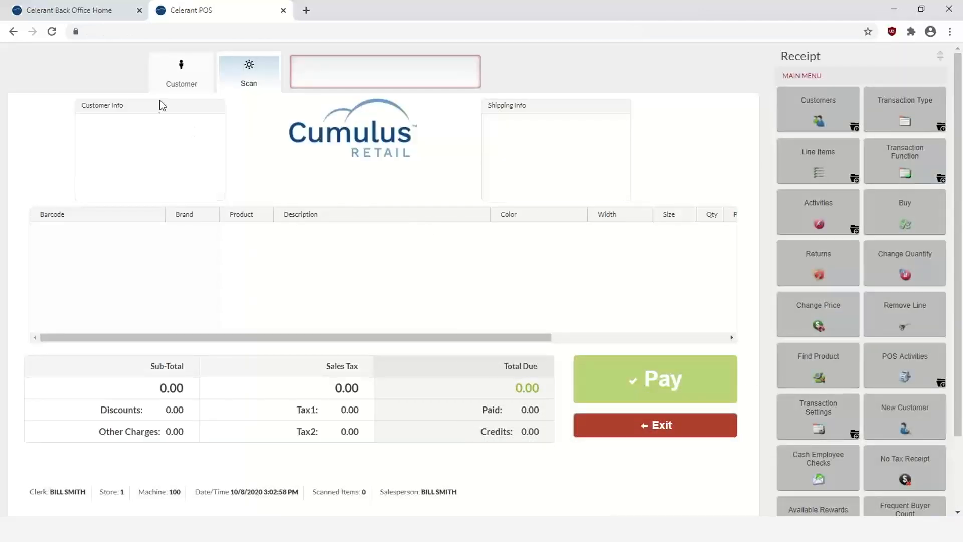
left_click(67, 10)
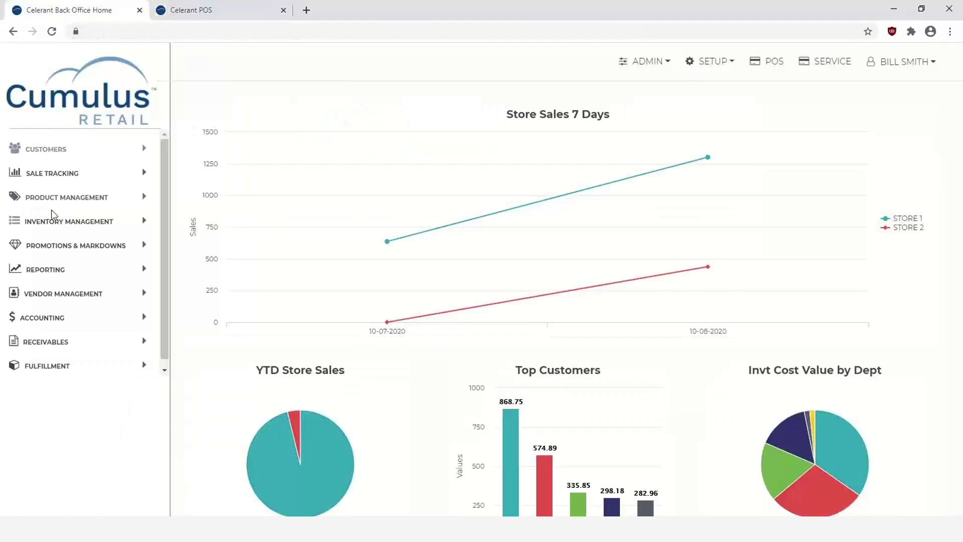
mouse_move(46, 301)
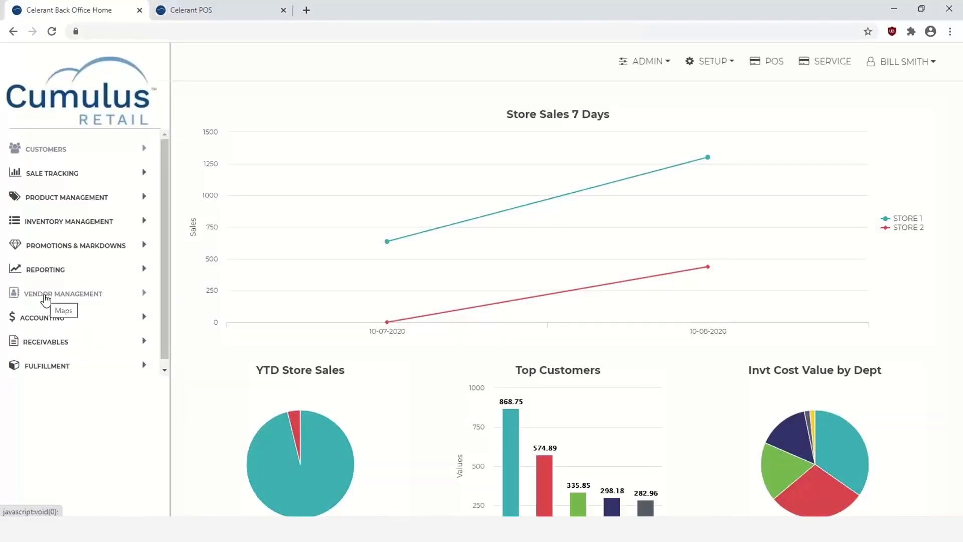
mouse_move(41, 297)
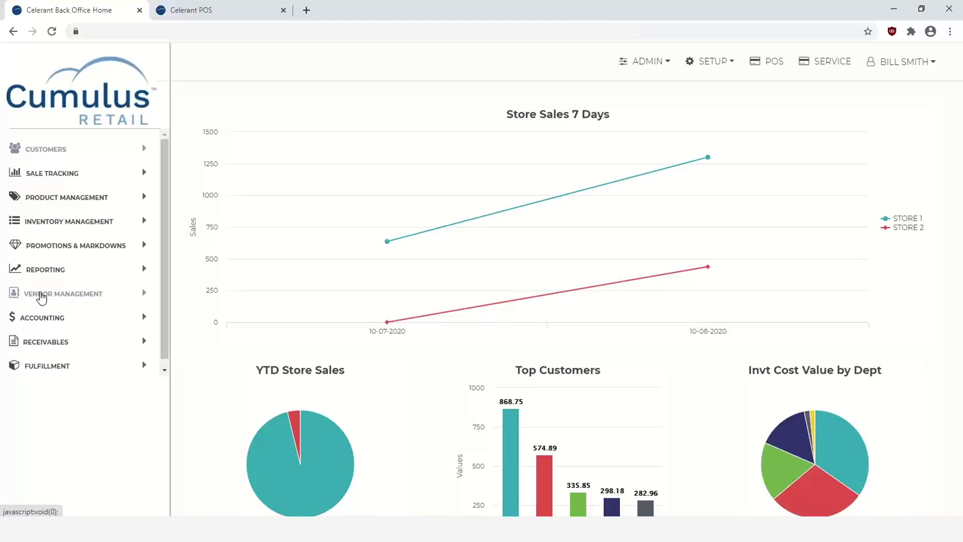
Open Make PO's from Cust. Orders under Vendor Management.
left_click(63, 293)
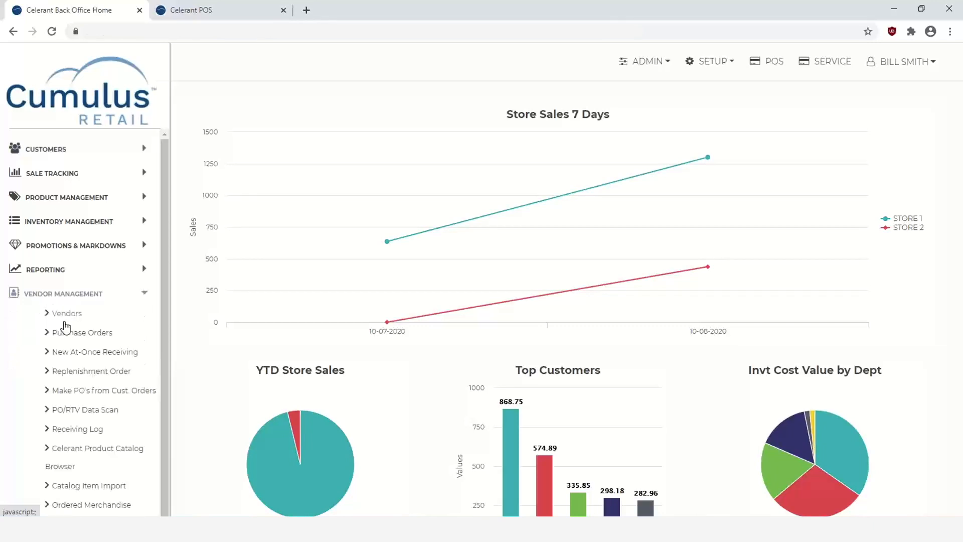
left_click(104, 391)
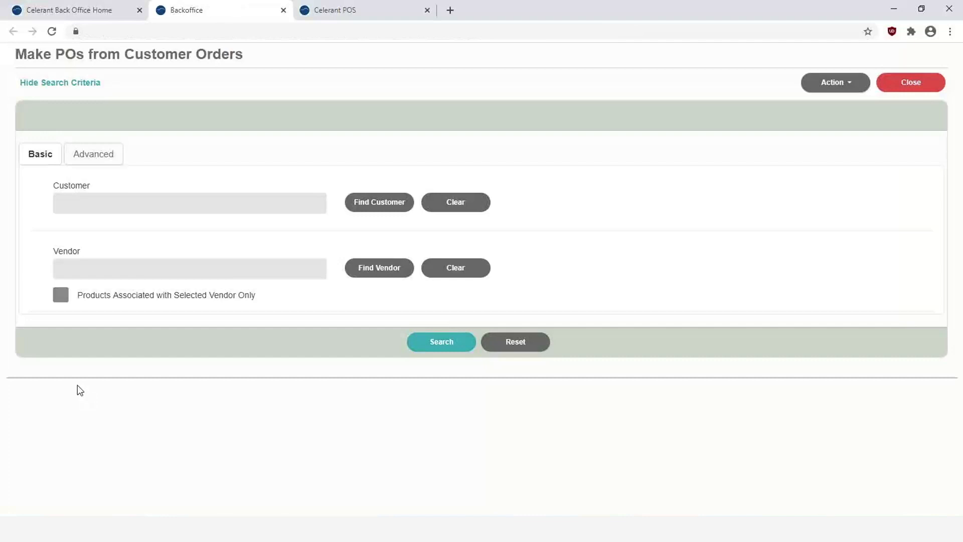
mouse_move(266, 351)
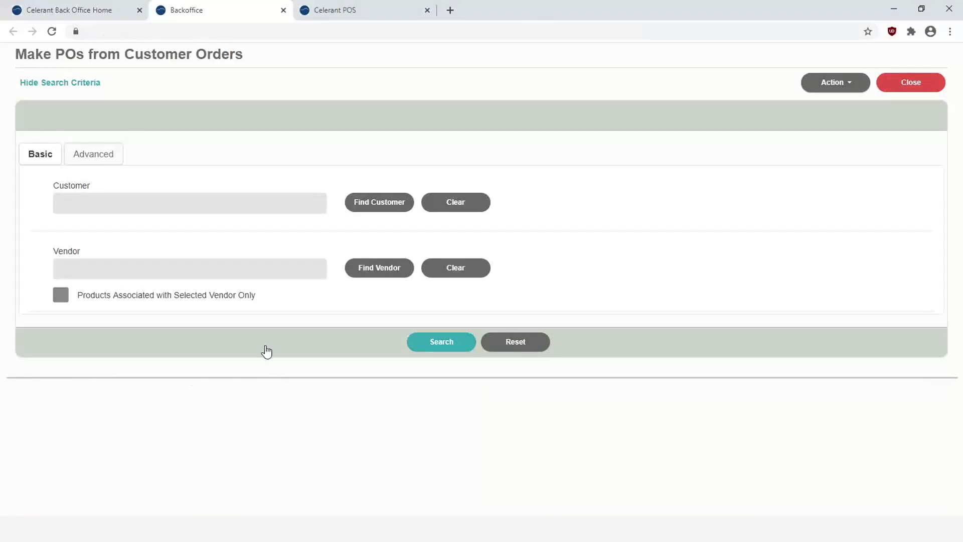
Search customer orders with an advanced condition Product Equal 'NS'.
left_click(92, 153)
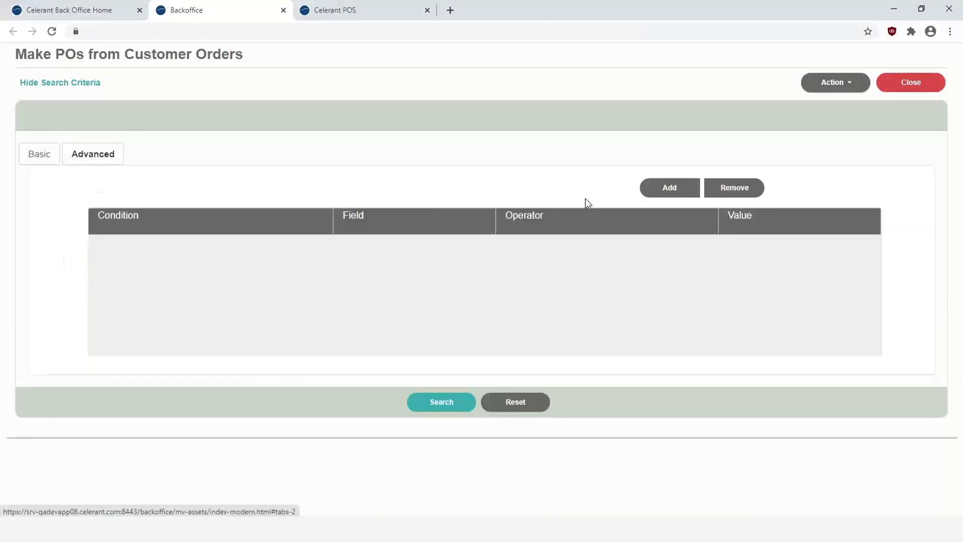
left_click(669, 187)
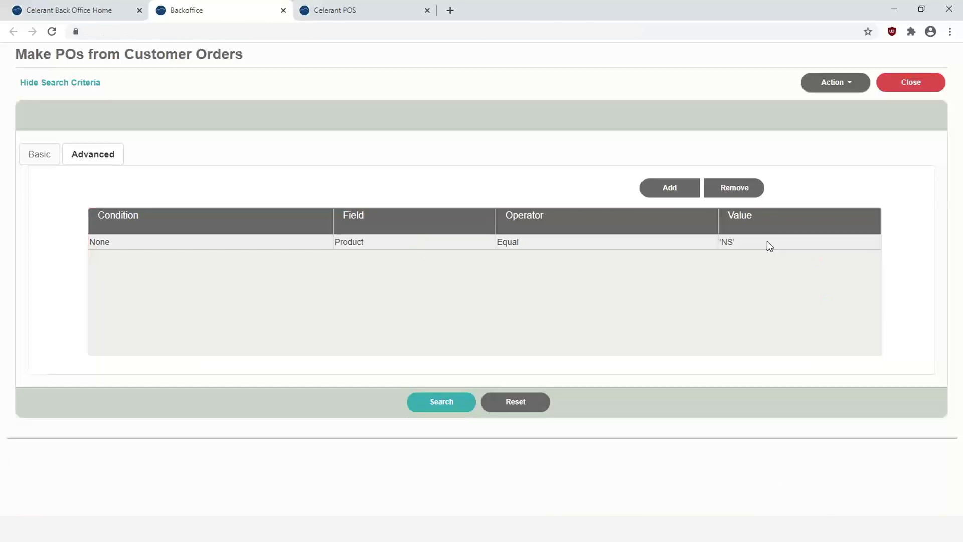
left_click(442, 402)
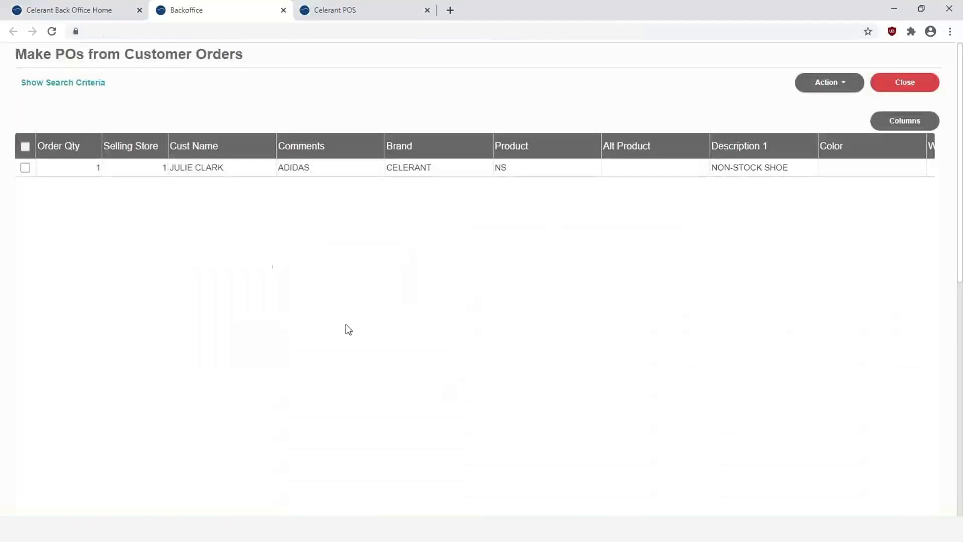
mouse_move(232, 173)
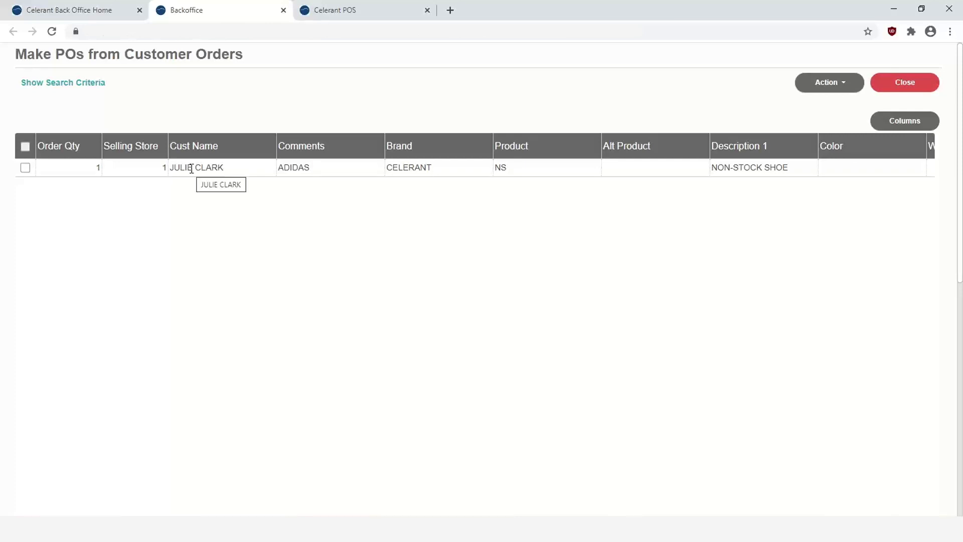
mouse_move(527, 166)
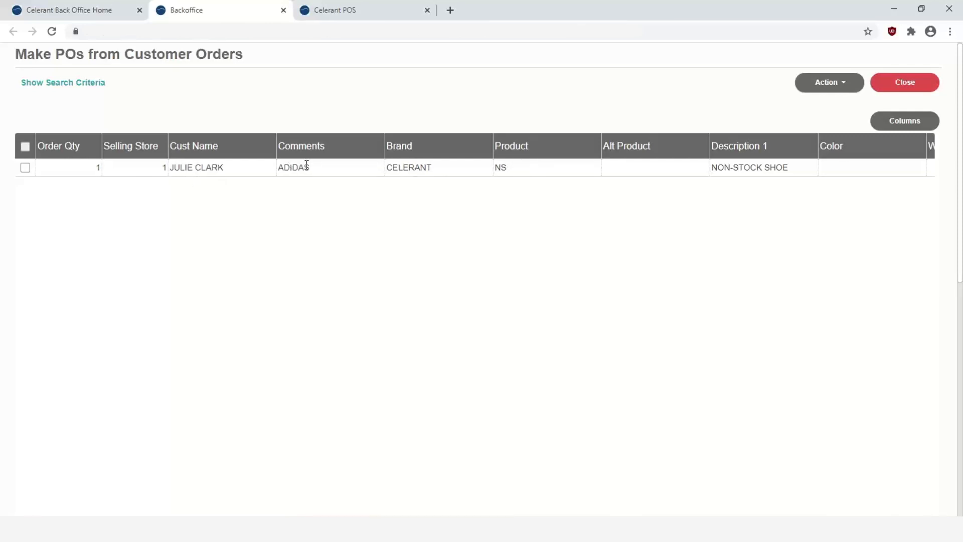
left_click(25, 168)
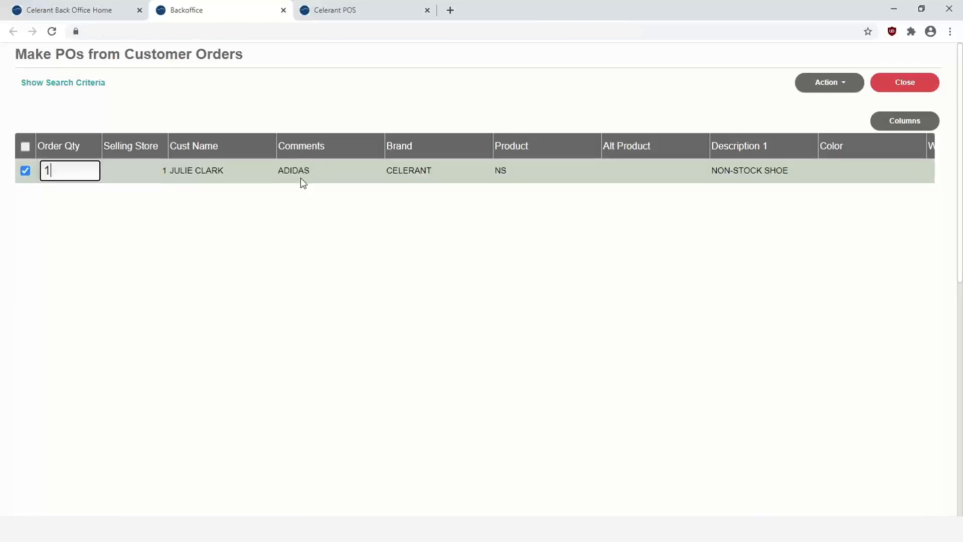
mouse_move(293, 171)
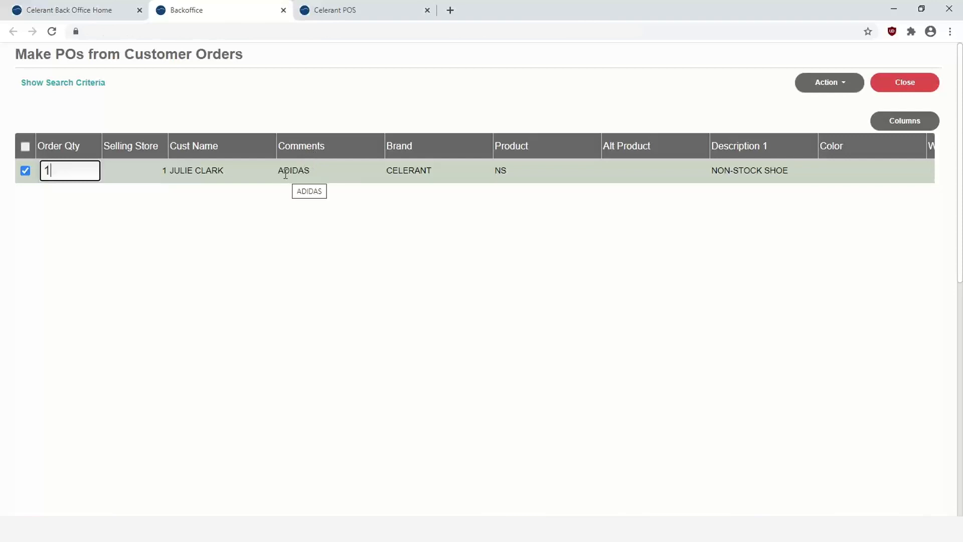
mouse_move(716, 95)
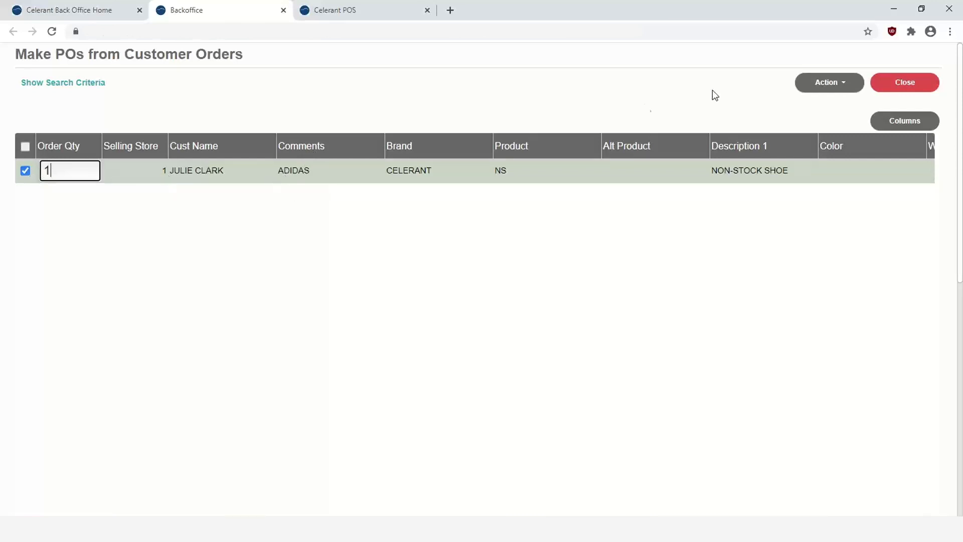
left_click(829, 83)
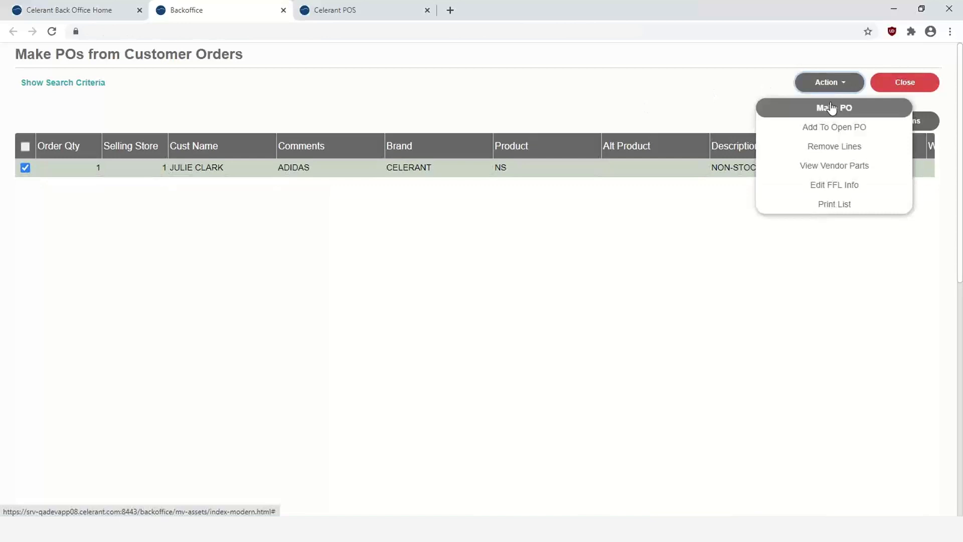
Make PO 1447 for the sales store with default vendor ADIDAS and open it.
left_click(834, 107)
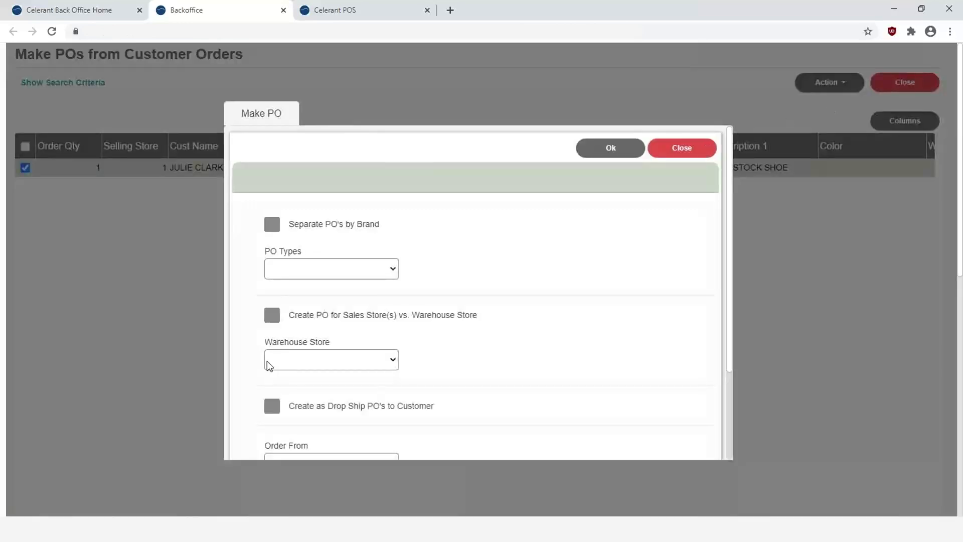
left_click(272, 314)
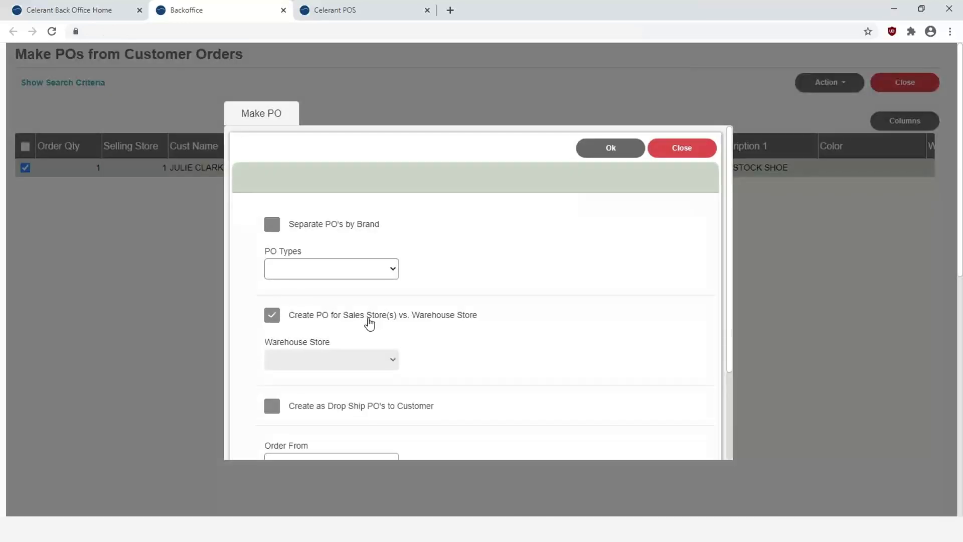
scroll("down", 3)
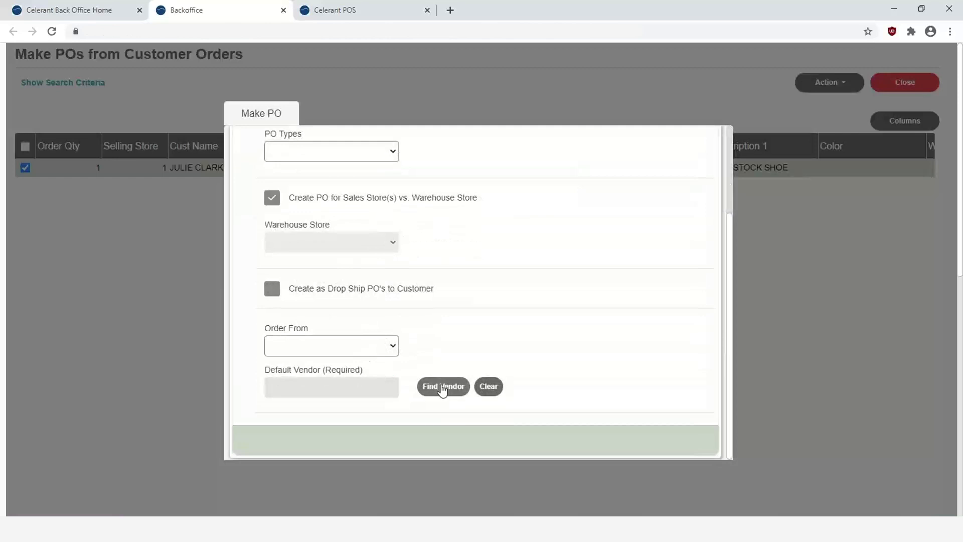
left_click(442, 387)
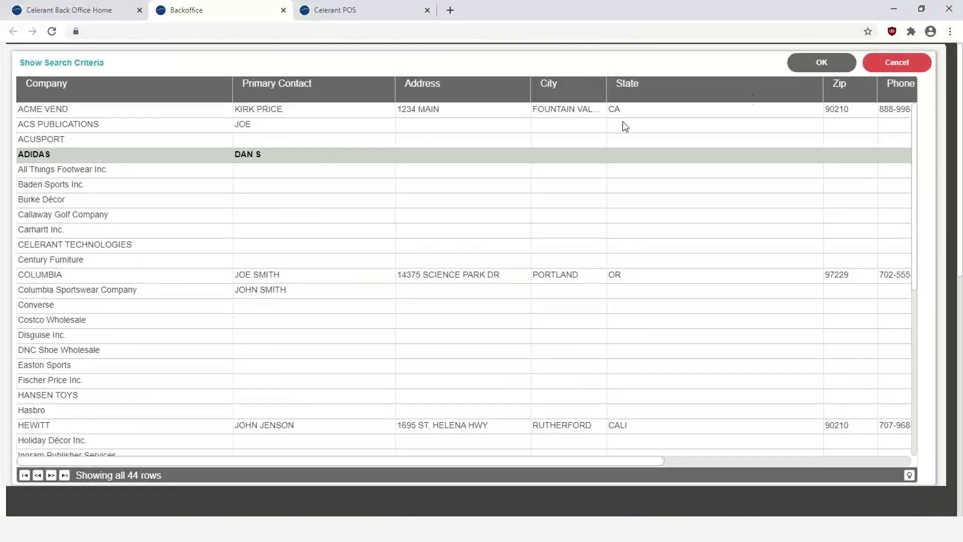
left_click(822, 63)
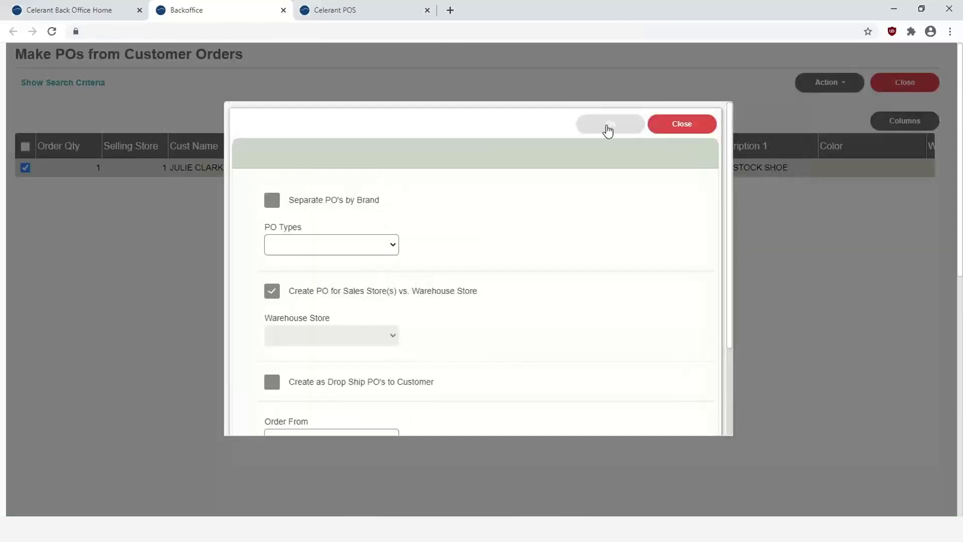
left_click(609, 123)
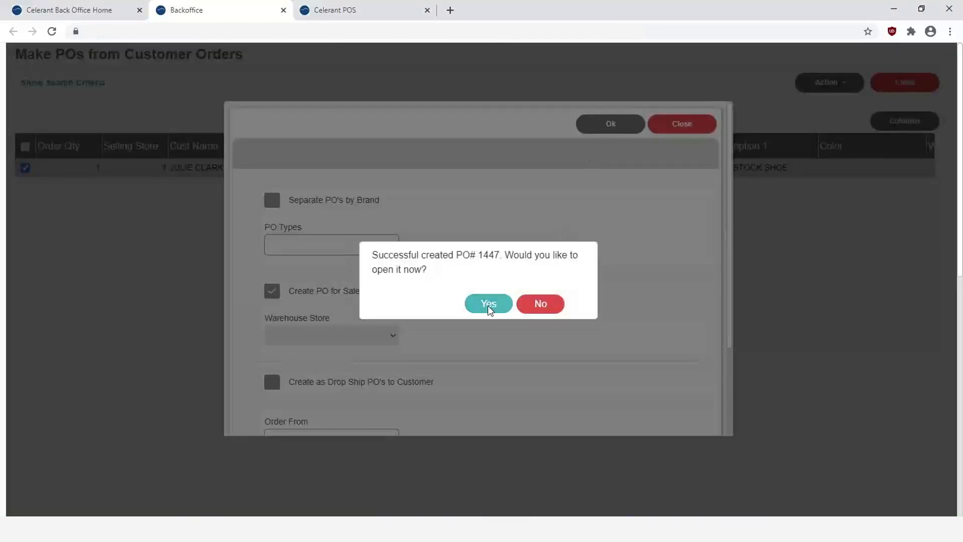
left_click(488, 303)
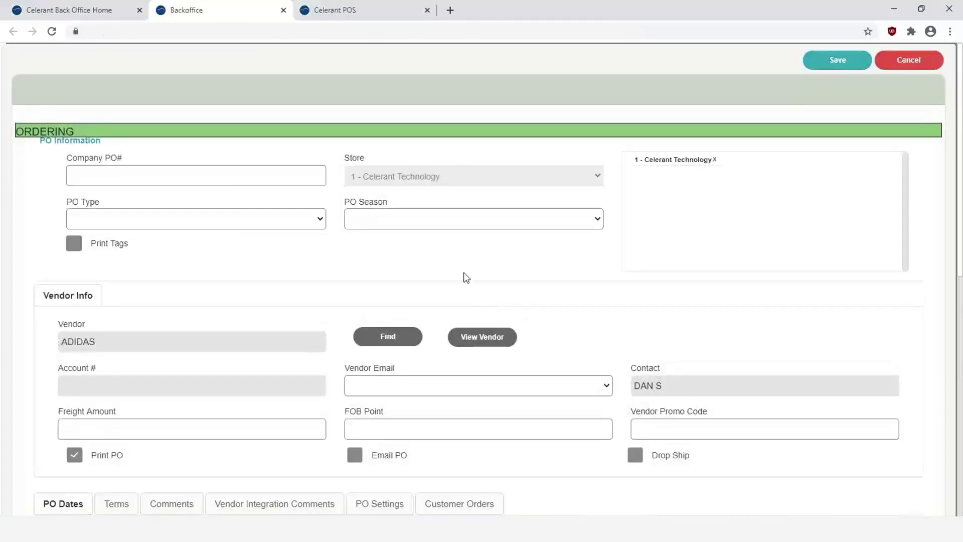
mouse_move(427, 268)
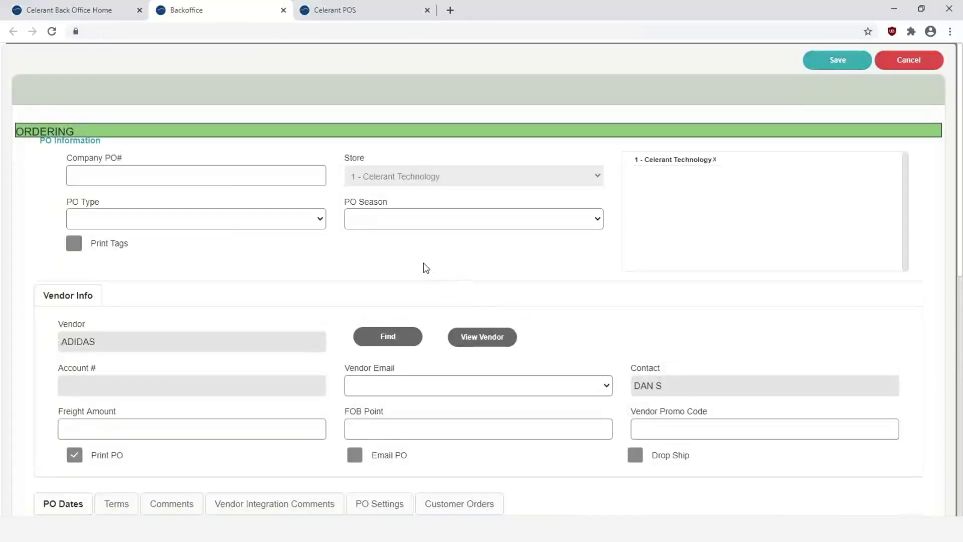
Change the non-stock shoe line cost from 75.00 to 85.00 and save PO 1447.
scroll("down", 3)
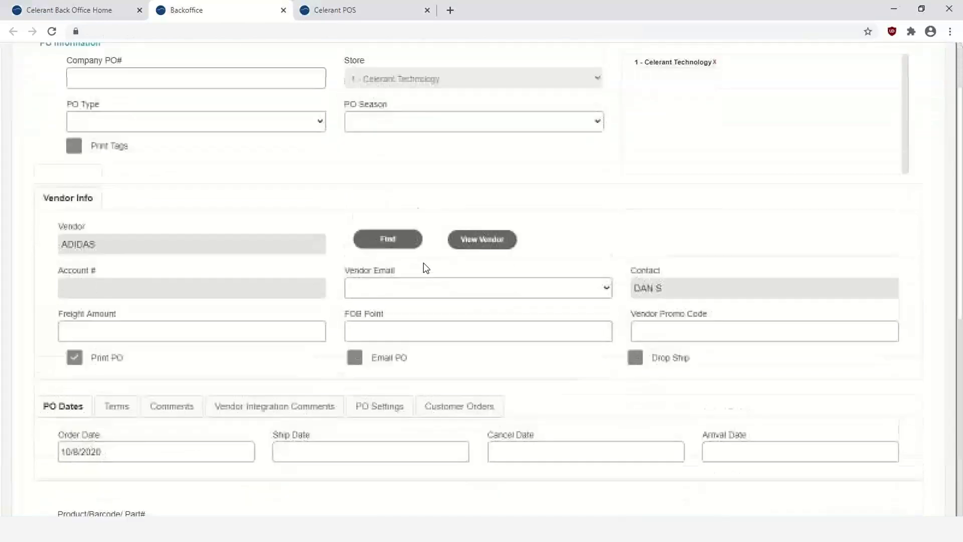
scroll("down", 3)
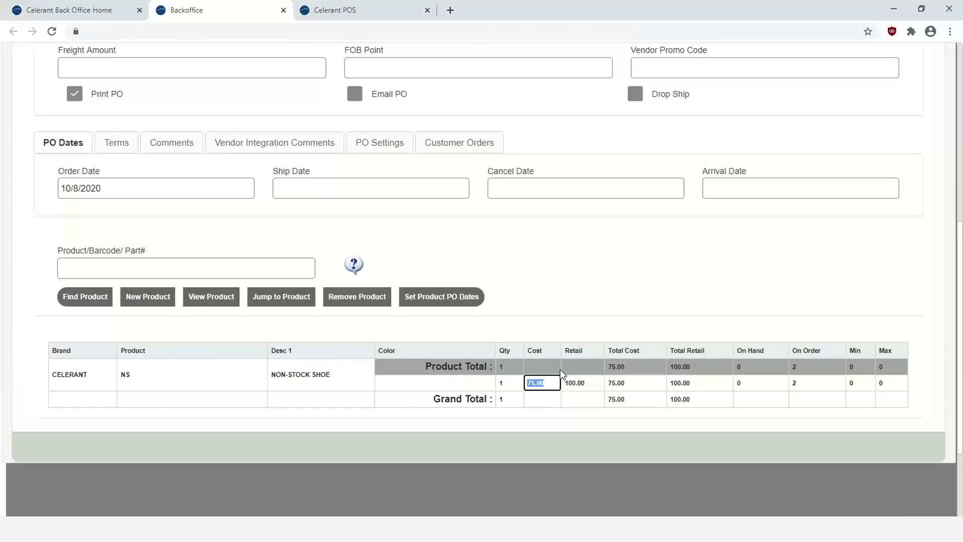
mouse_move(539, 341)
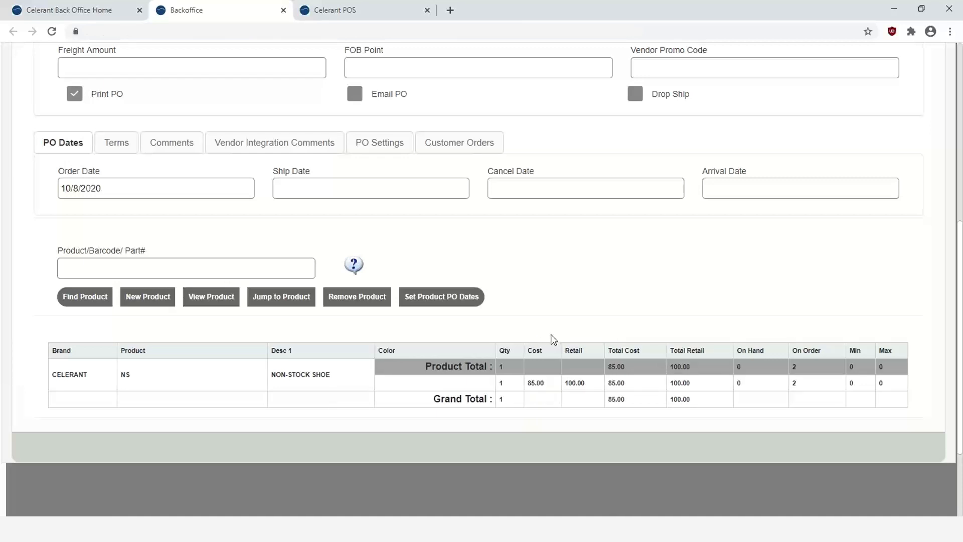
scroll("up", 3)
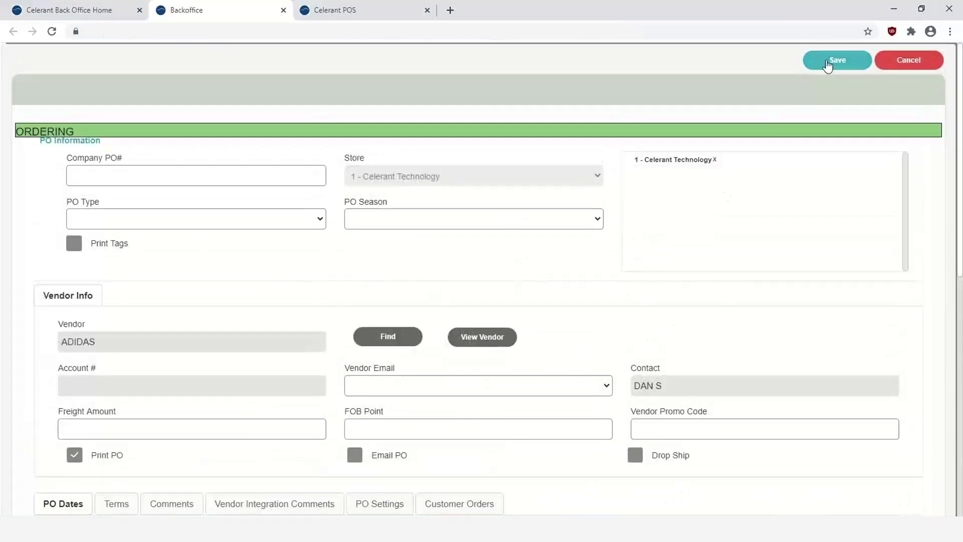
left_click(837, 59)
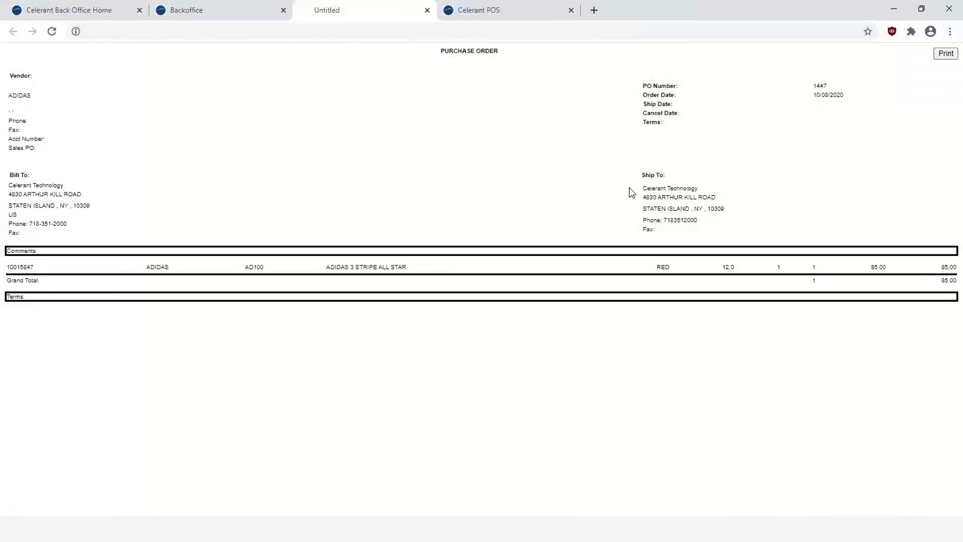
Preview the PO 1447 printout zoomed in, then cancel without printing.
left_click(946, 53)
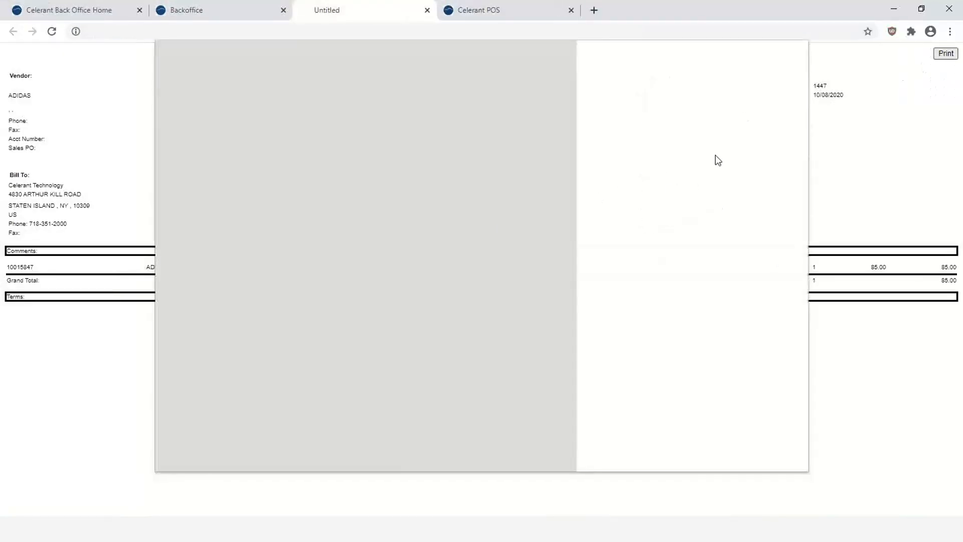
left_click(945, 53)
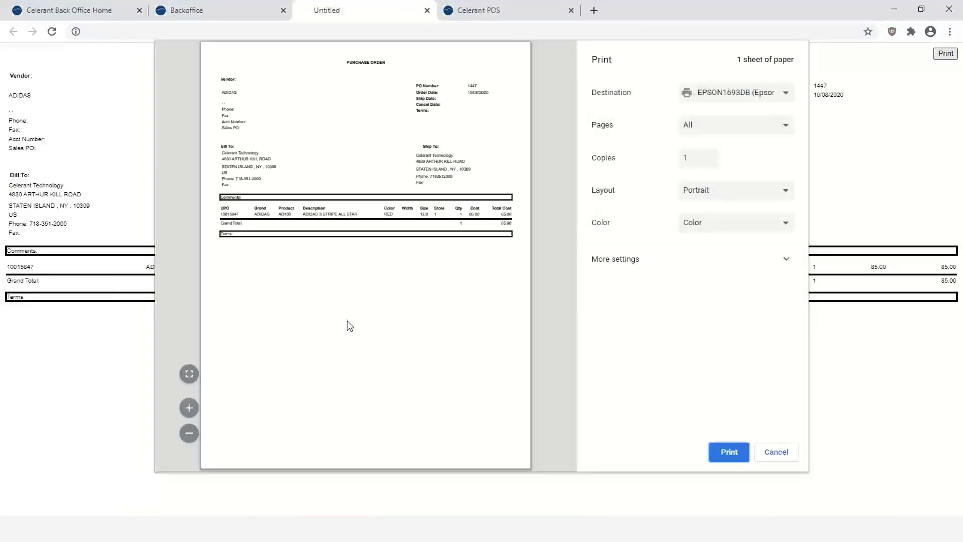
left_click(188, 408)
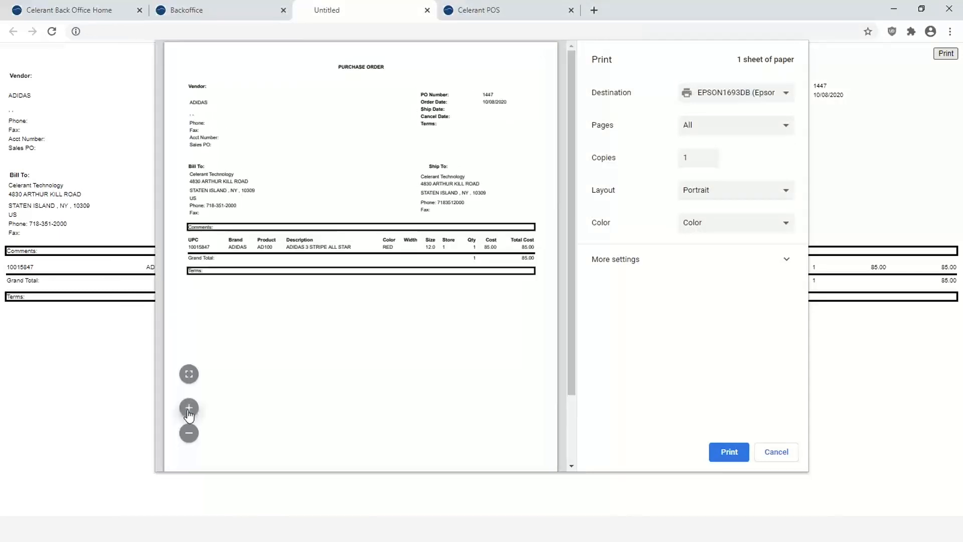
left_click(189, 407)
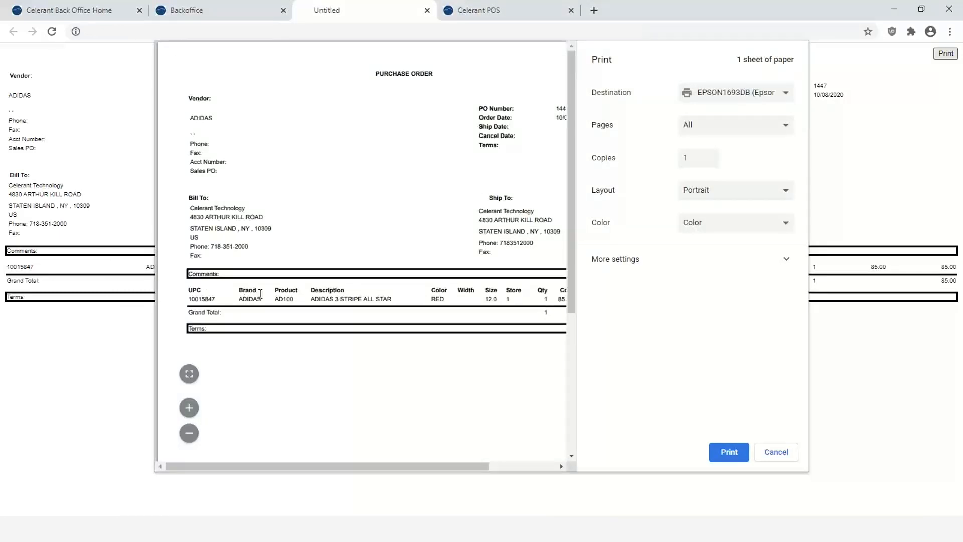
mouse_move(302, 293)
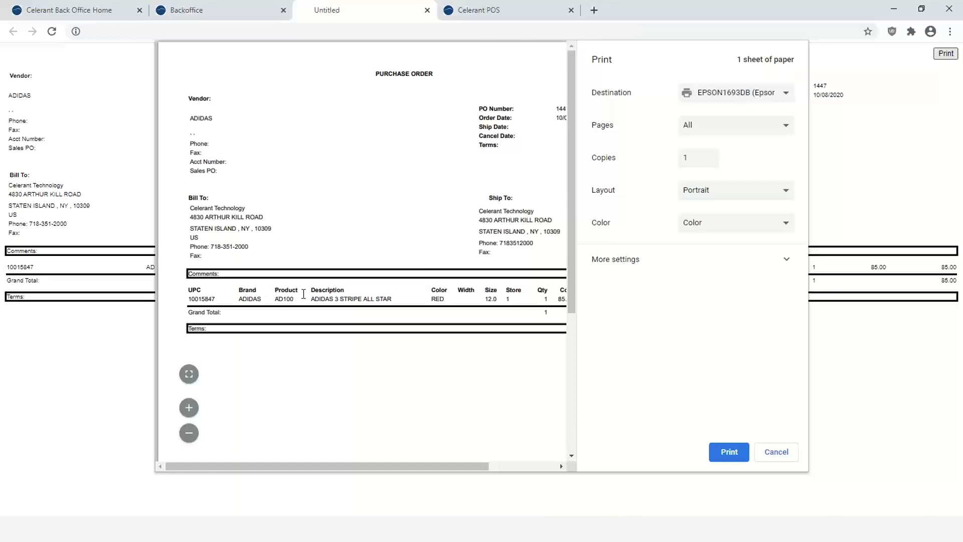
mouse_move(485, 302)
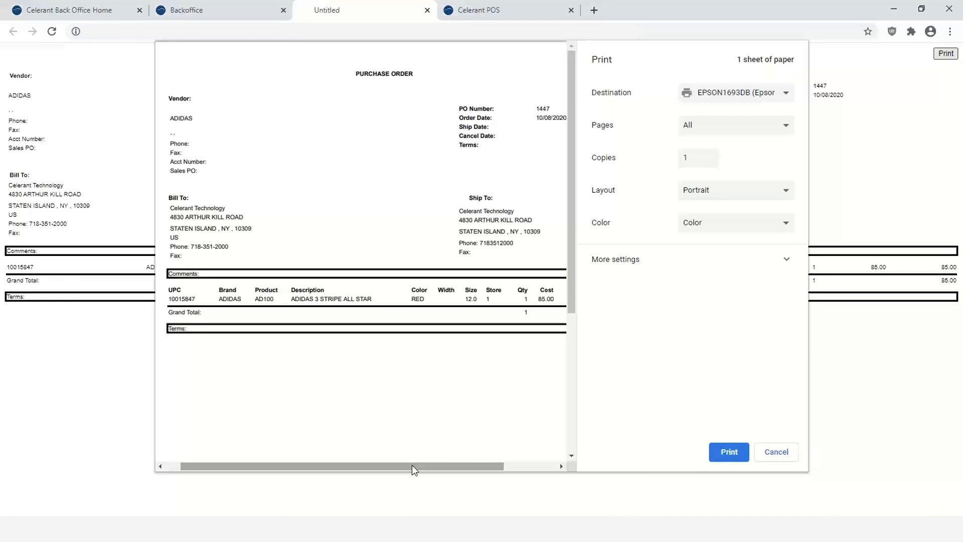
mouse_move(796, 448)
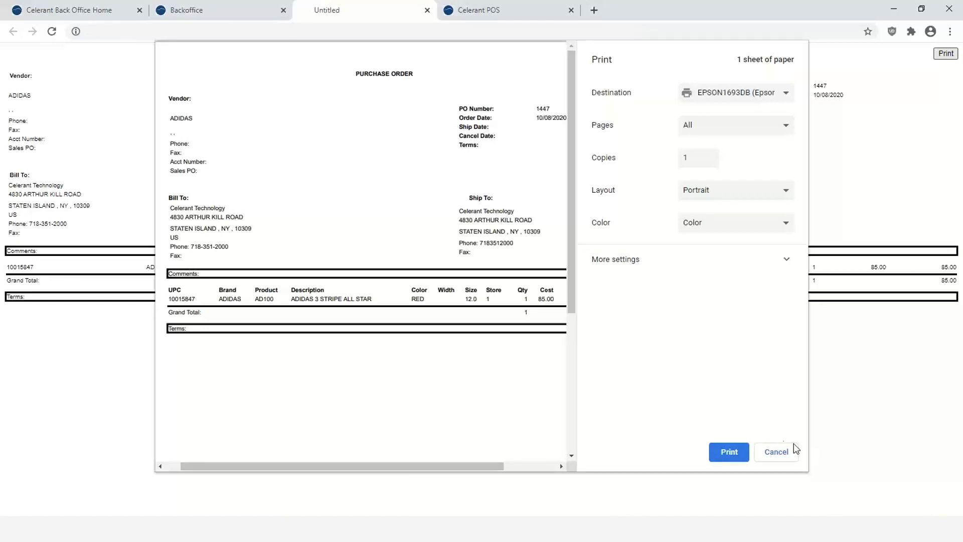
mouse_move(777, 451)
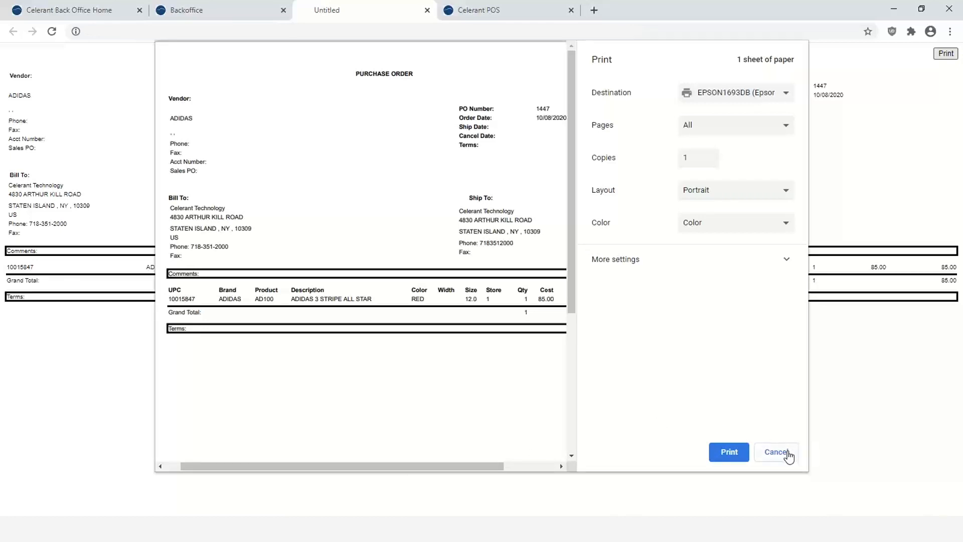
left_click(775, 451)
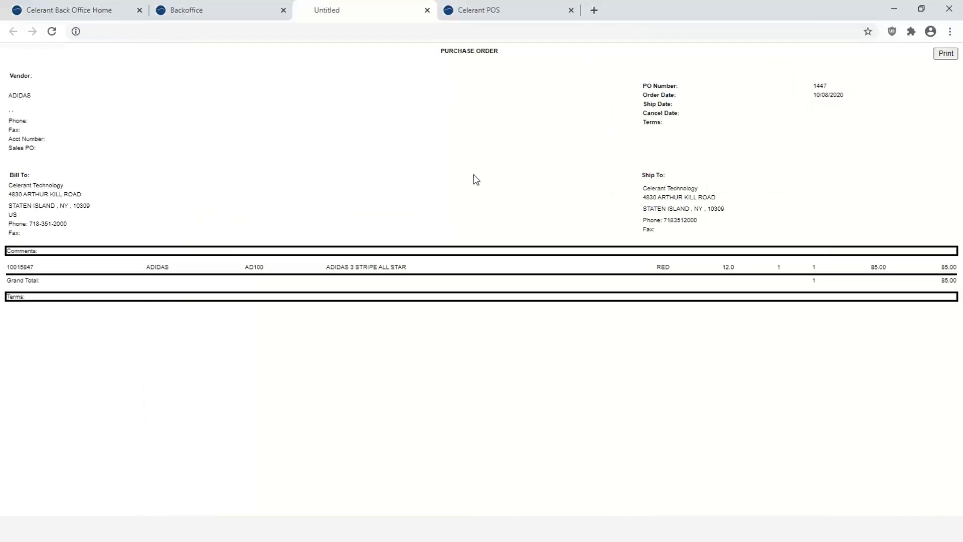
mouse_move(436, 105)
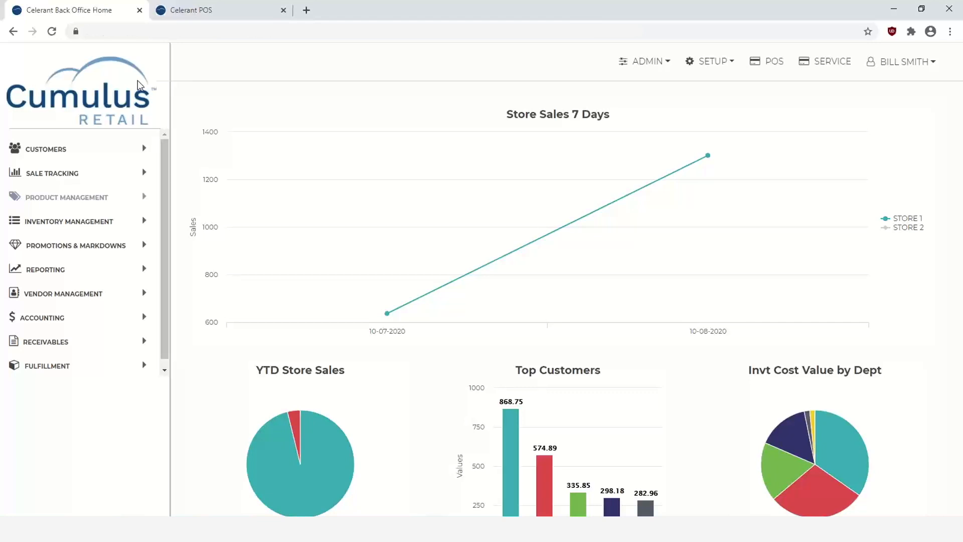
mouse_move(130, 89)
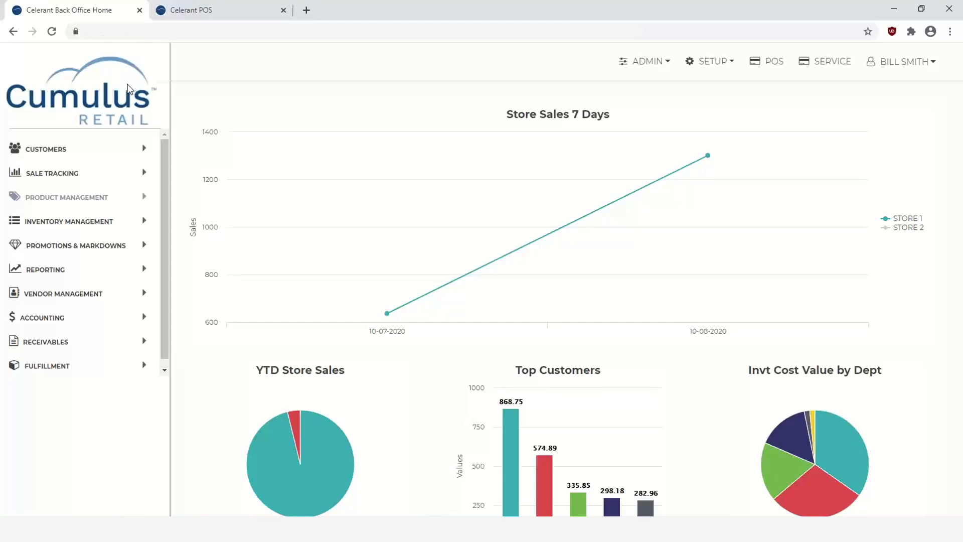
mouse_move(89, 205)
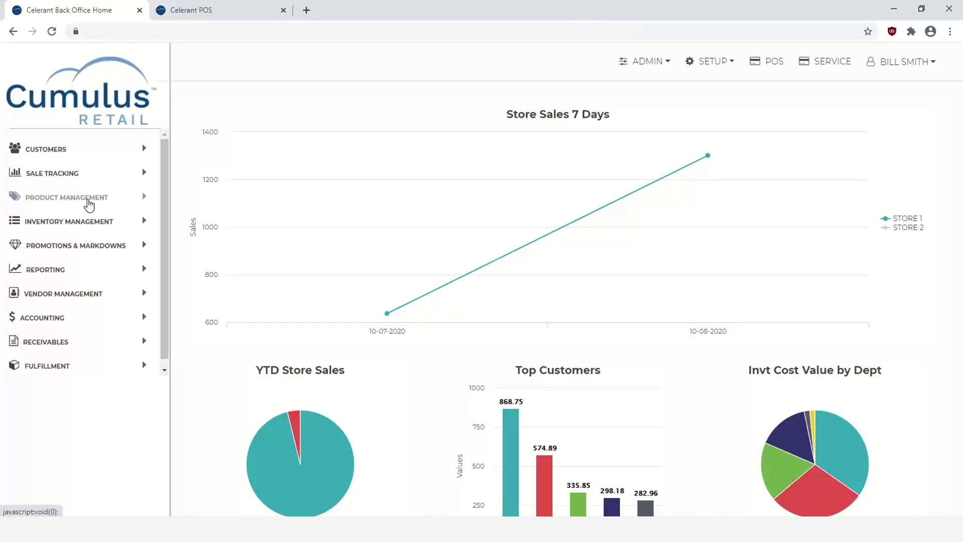
Search Products by brand BSA OPTICS and select the single result HMRGBD30CP.
left_click(66, 197)
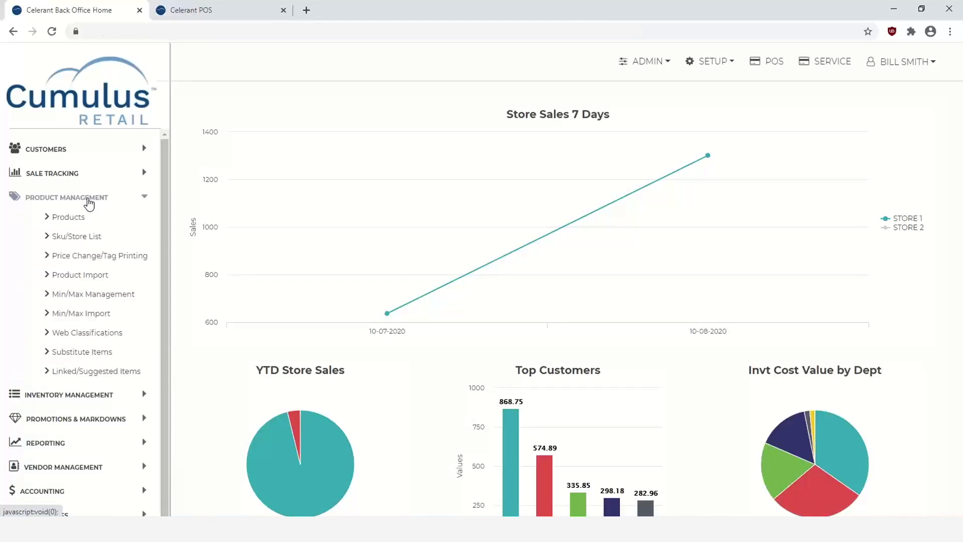
left_click(69, 217)
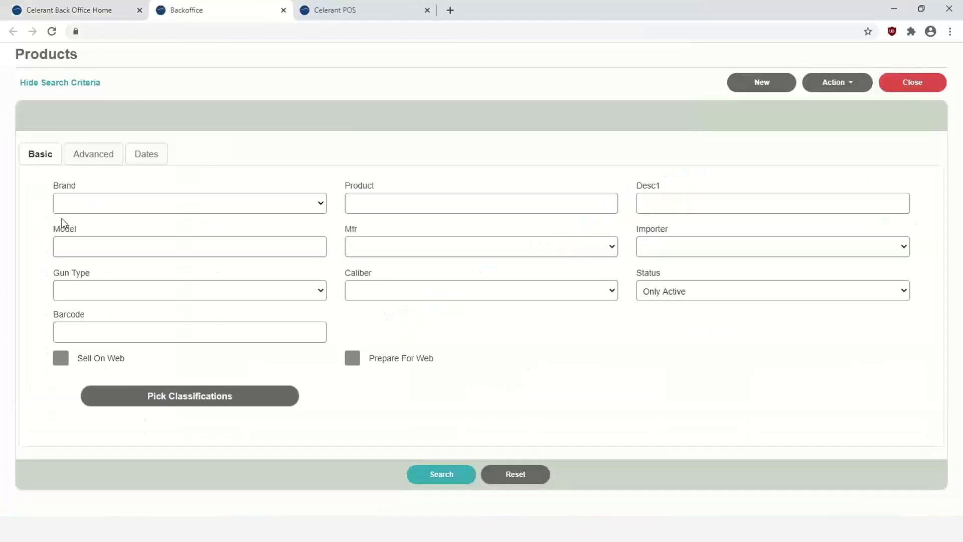
left_click(190, 203)
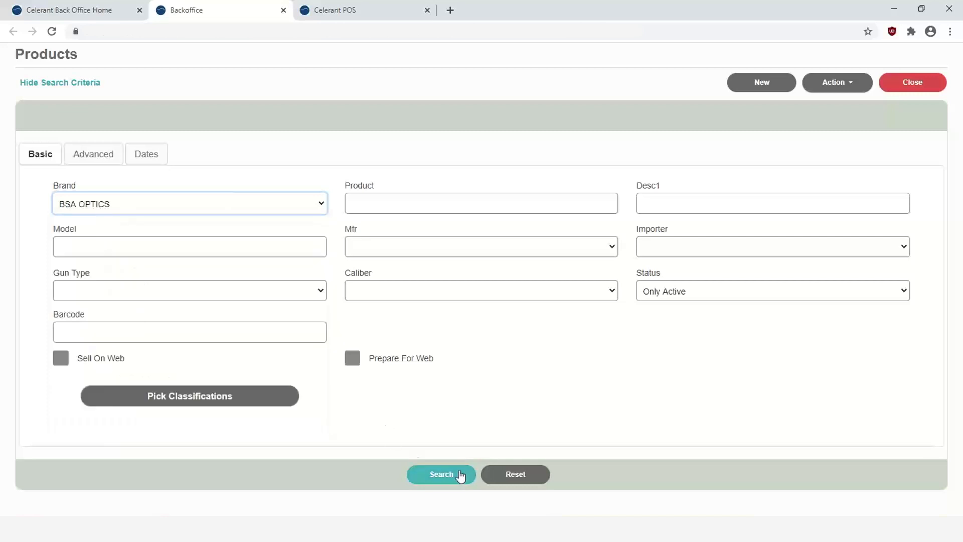
left_click(442, 475)
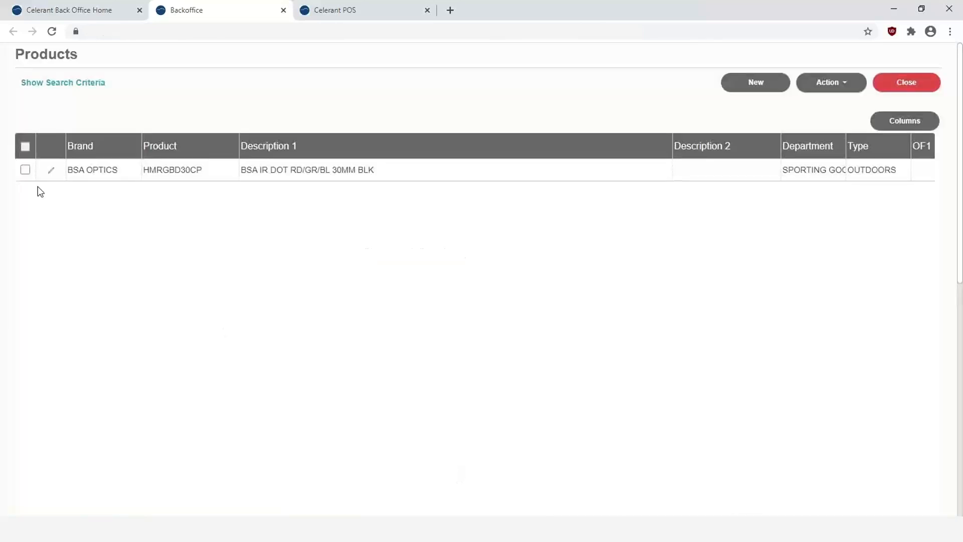
left_click(26, 169)
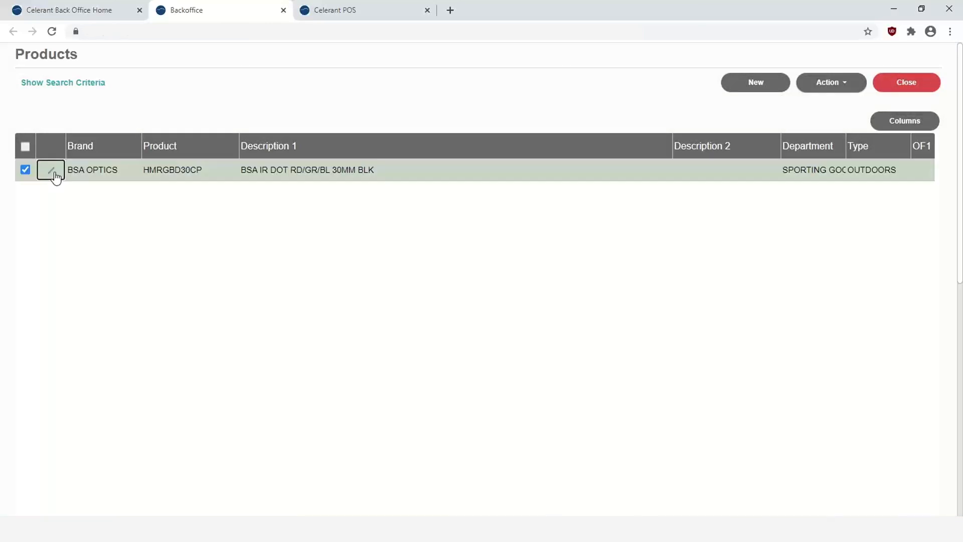
View HMRGBD30CP's Parts list: RSR at 43.65 and SPORTSTORE at 45.61.
left_click(51, 170)
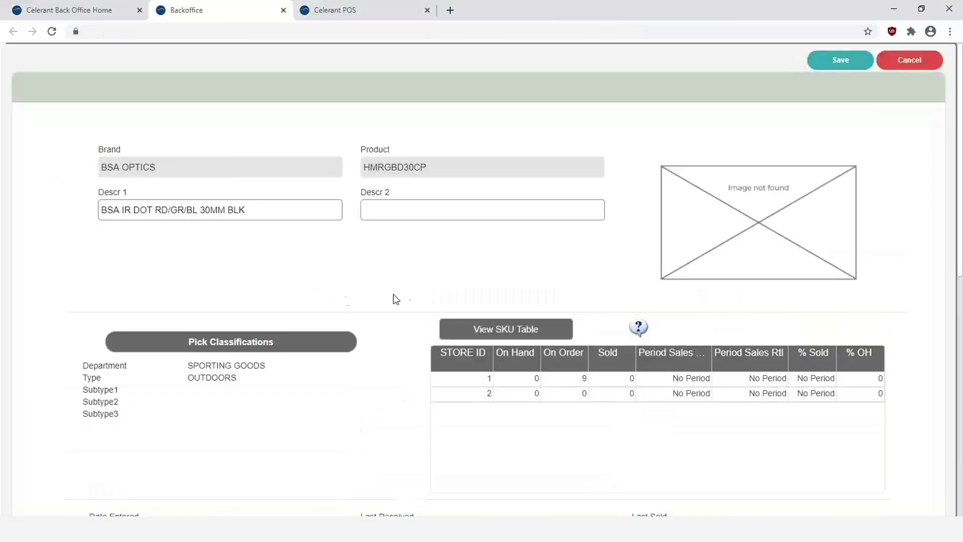
scroll("down", 3)
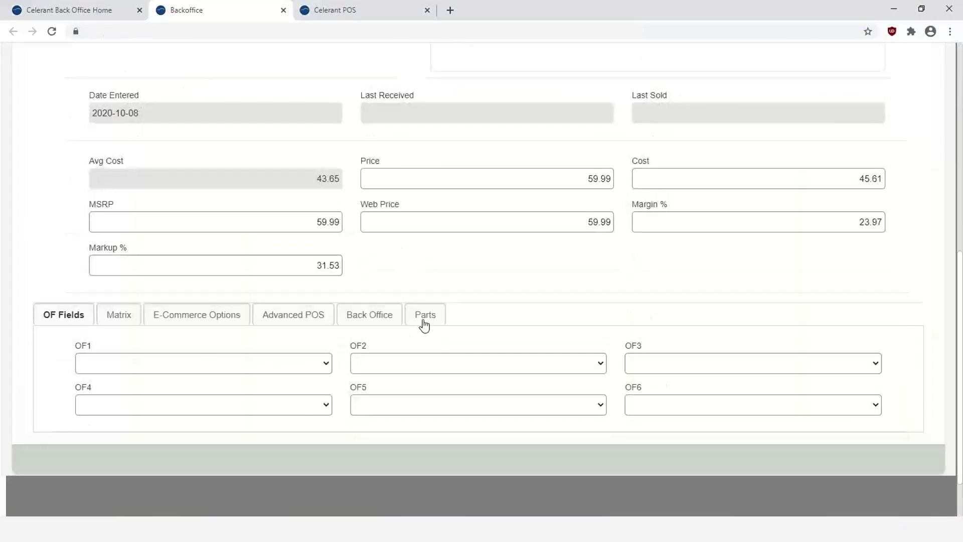
left_click(424, 314)
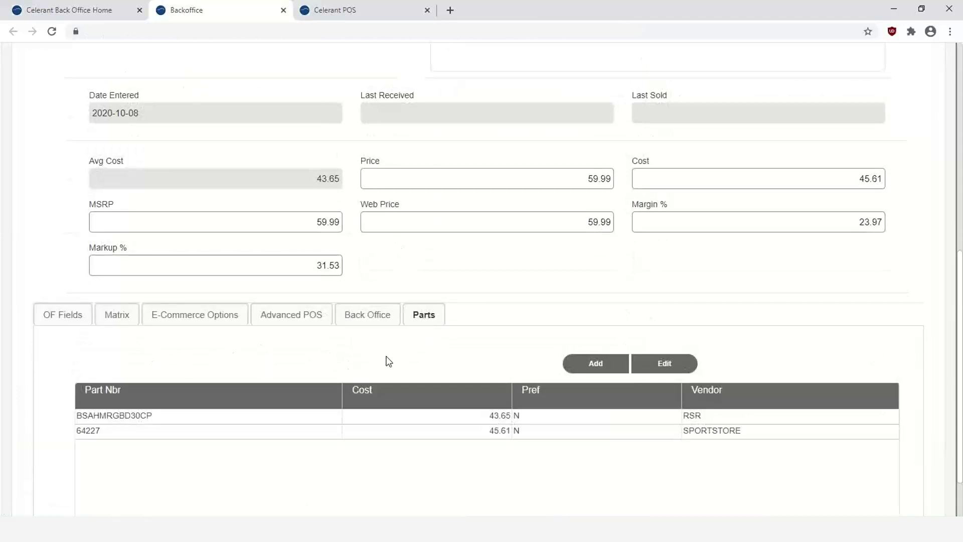
scroll("down", 3)
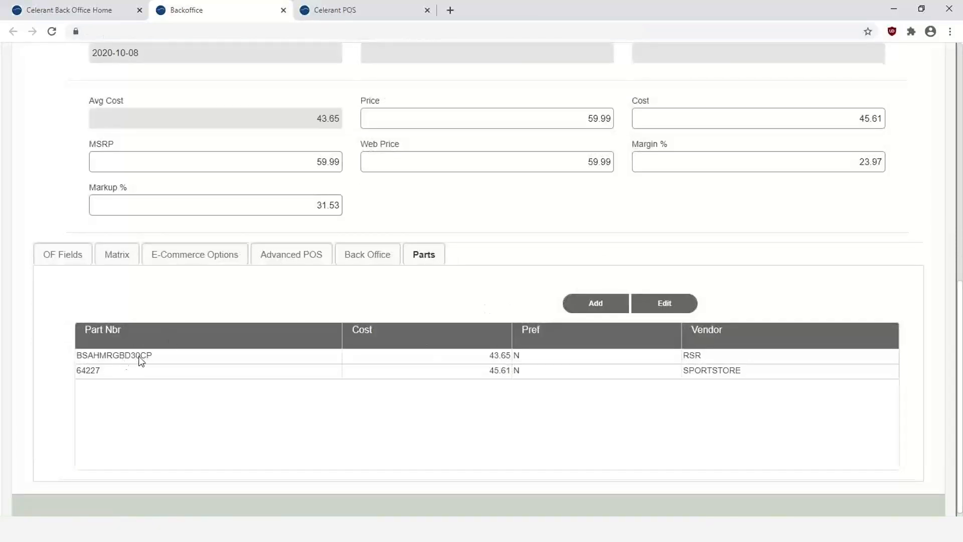
mouse_move(307, 367)
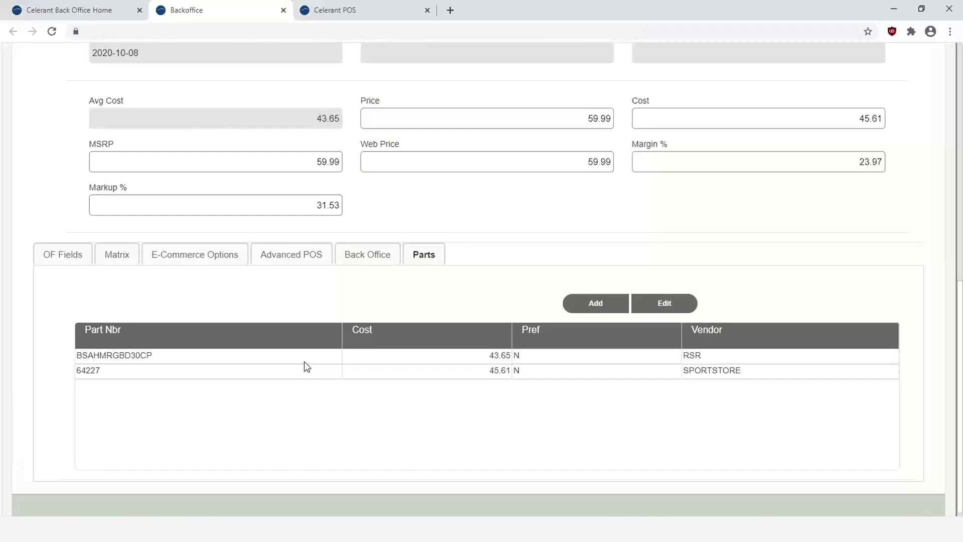
mouse_move(267, 362)
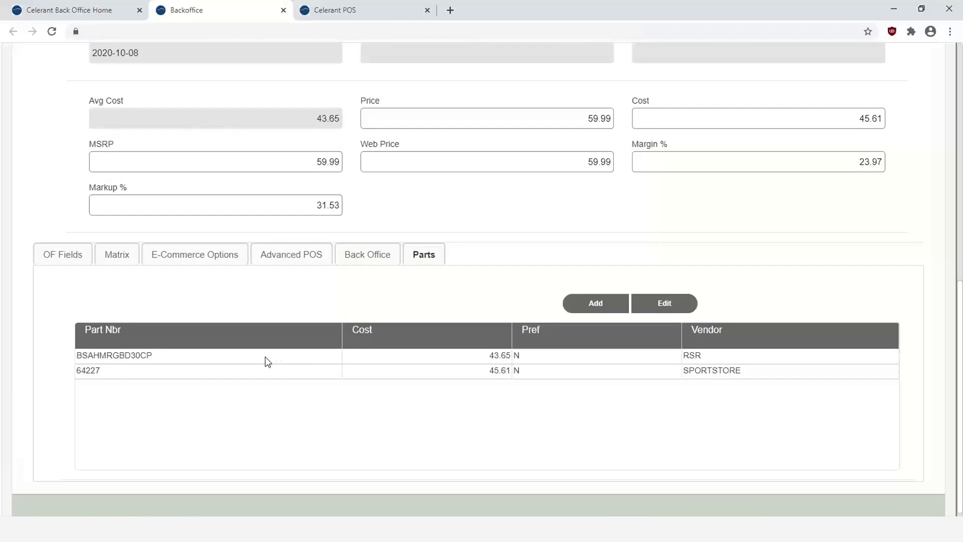
mouse_move(230, 366)
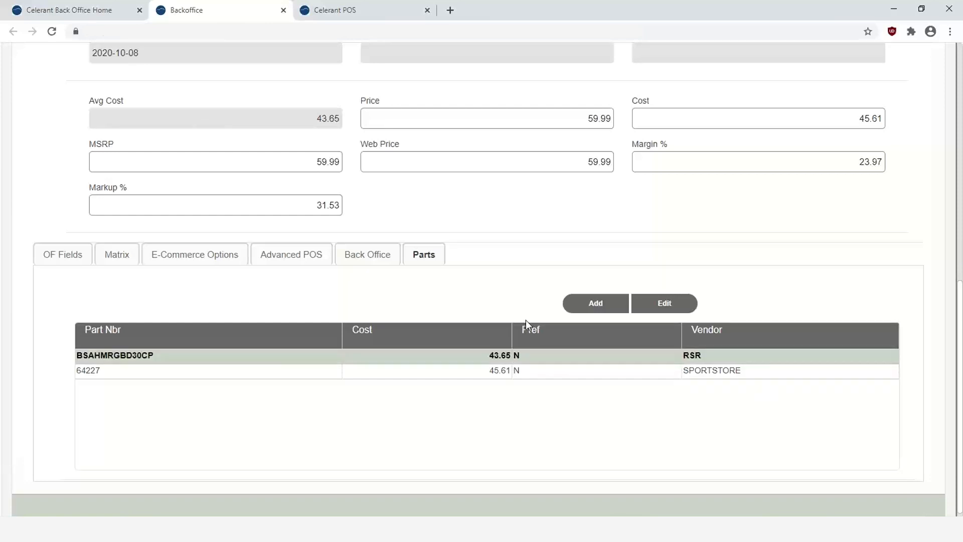
mouse_move(595, 303)
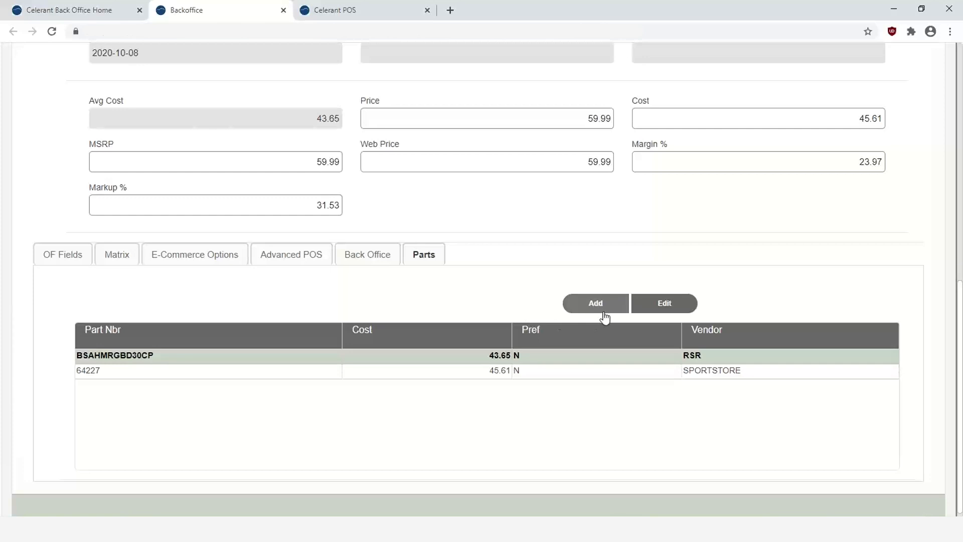
mouse_move(664, 306)
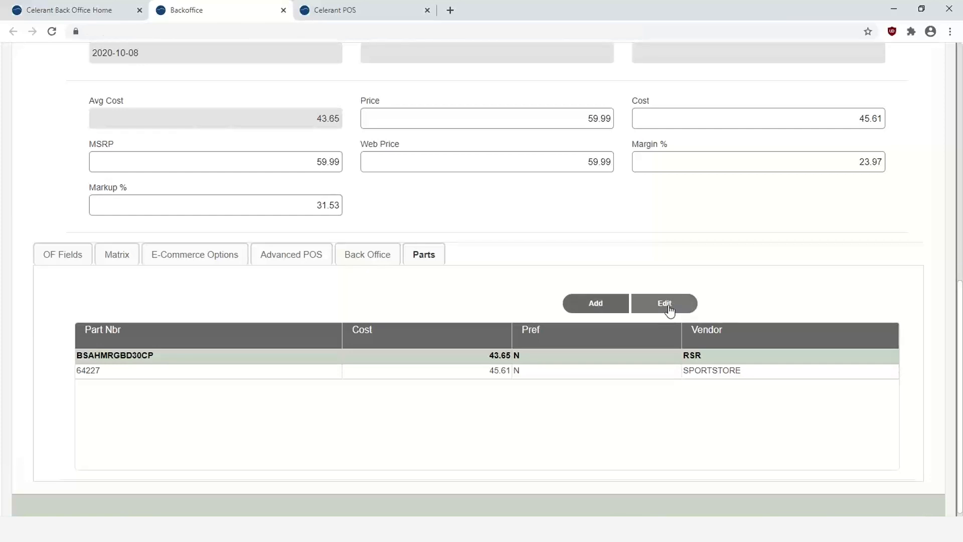
left_click(664, 303)
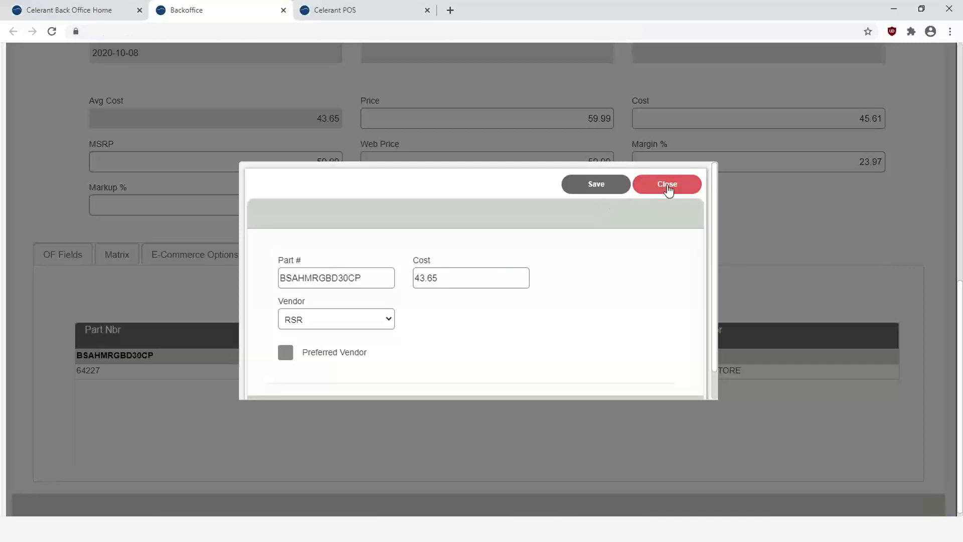
left_click(667, 184)
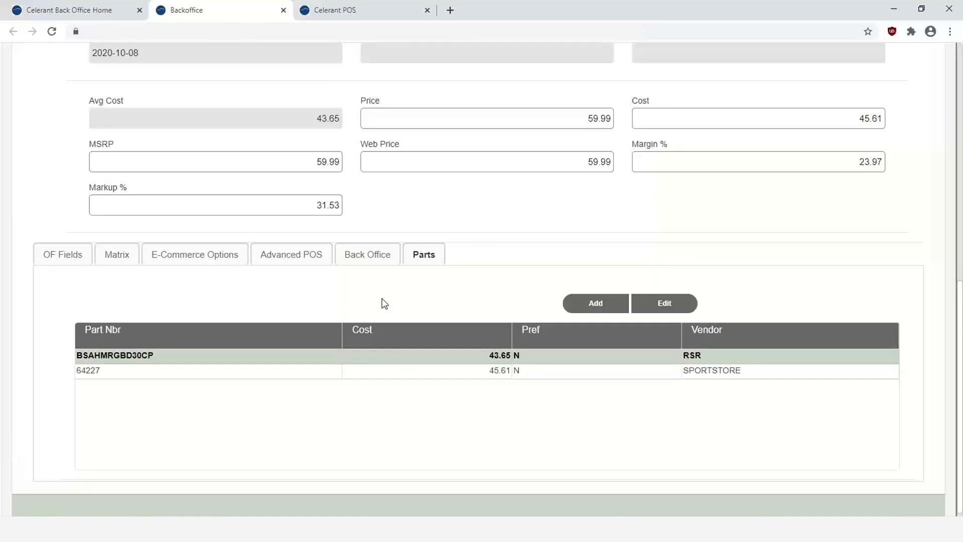
mouse_move(458, 385)
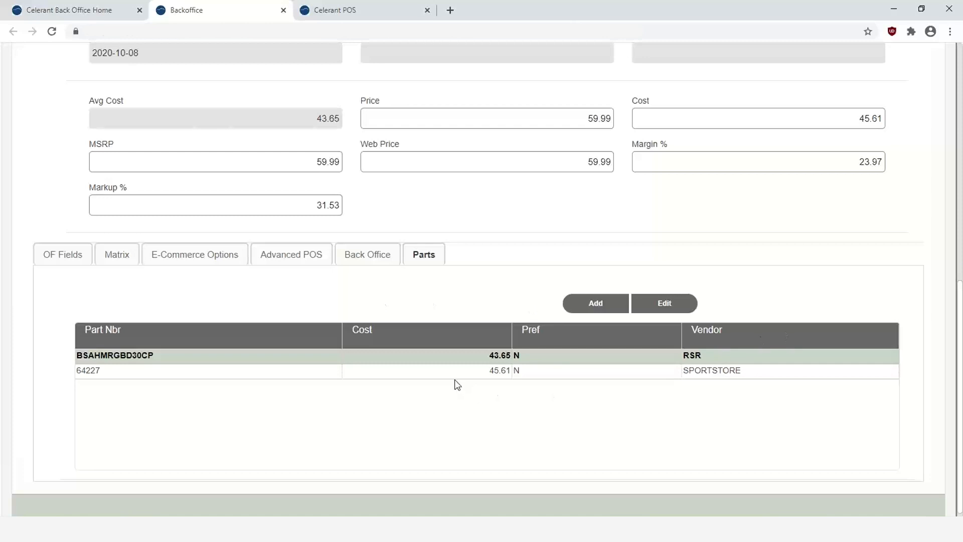
mouse_move(431, 371)
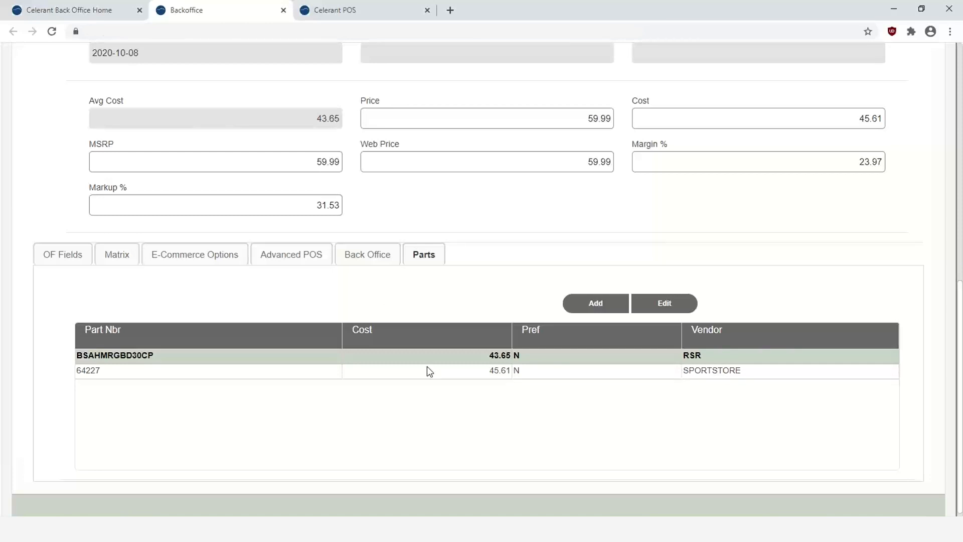